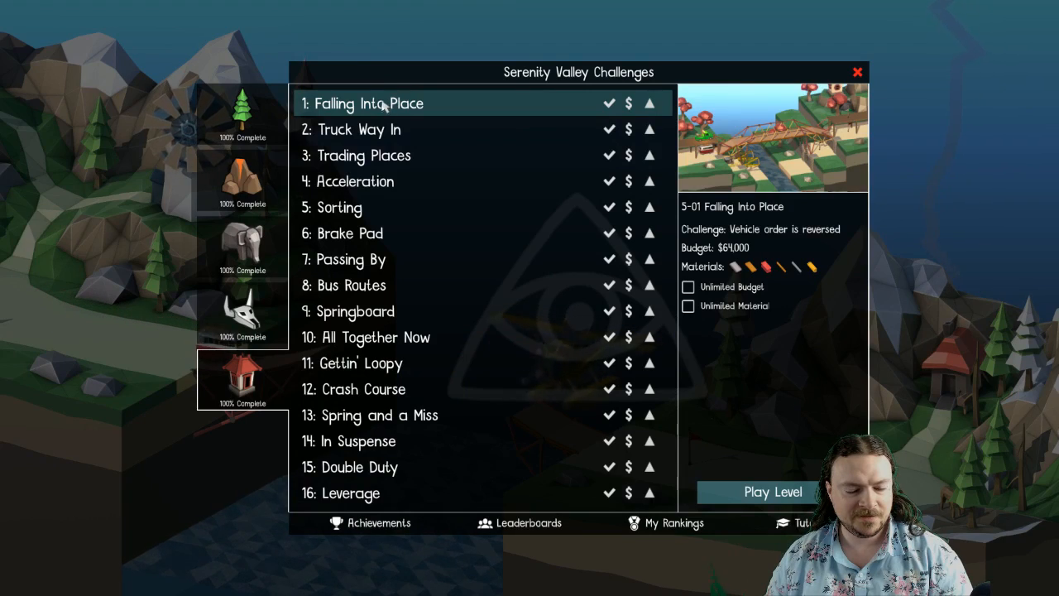
Step: Start challenge 5-01 Falling Into Place and scroll through its reversed-vehicle-order briefing
click(772, 491)
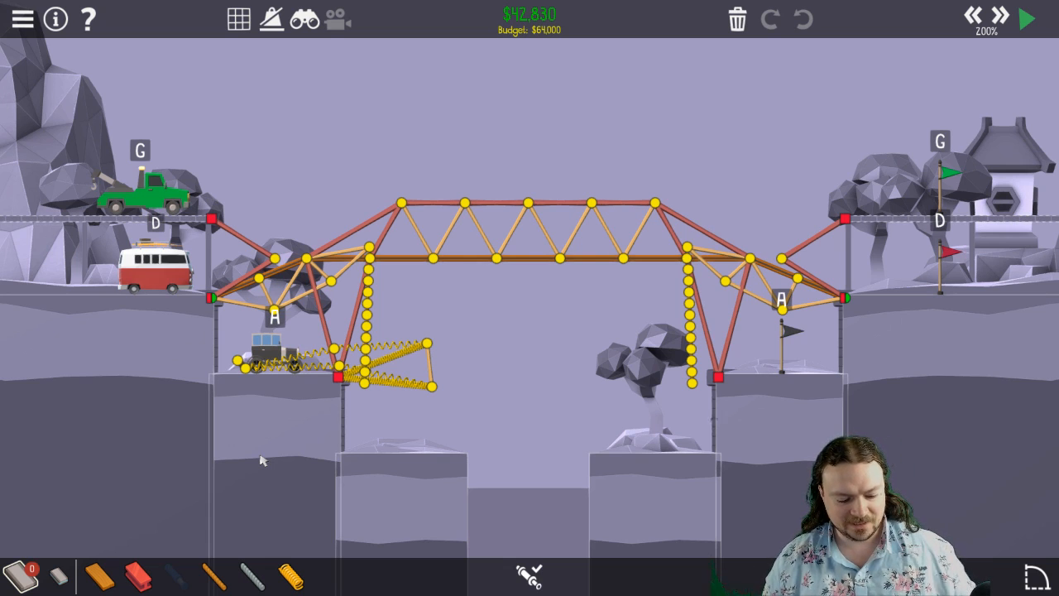
scroll(down, 3)
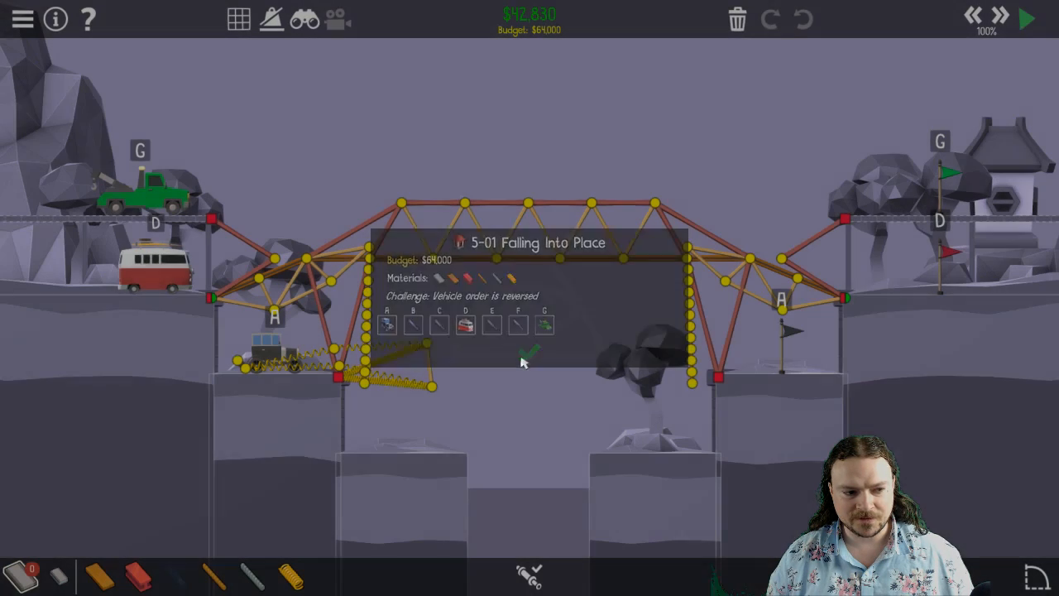
Step: Dismiss the Falling Into Place briefing to reveal the $42,830 bridge
click(531, 346)
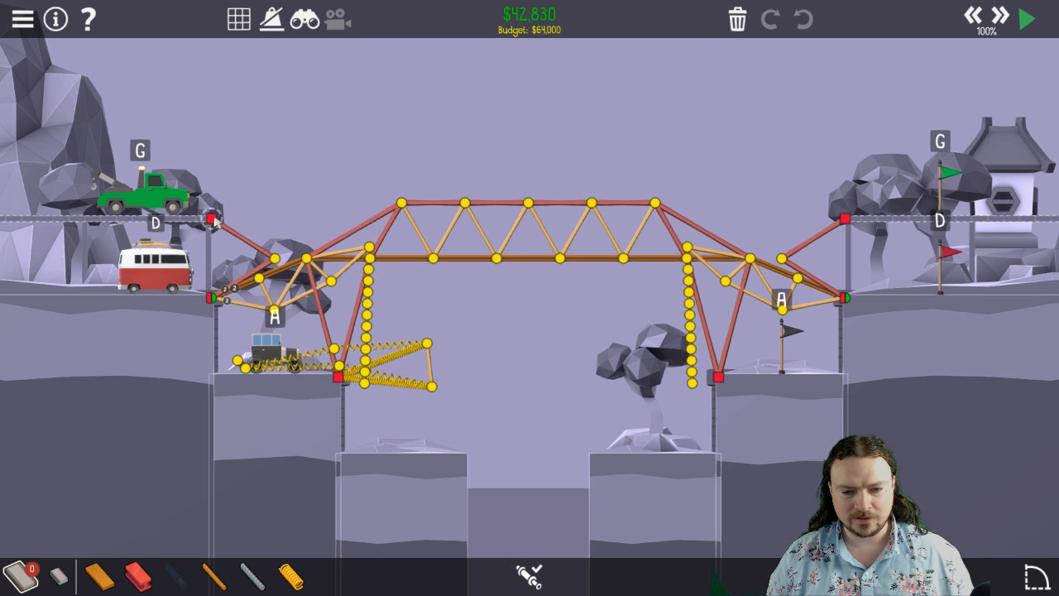
mouse_move(371, 267)
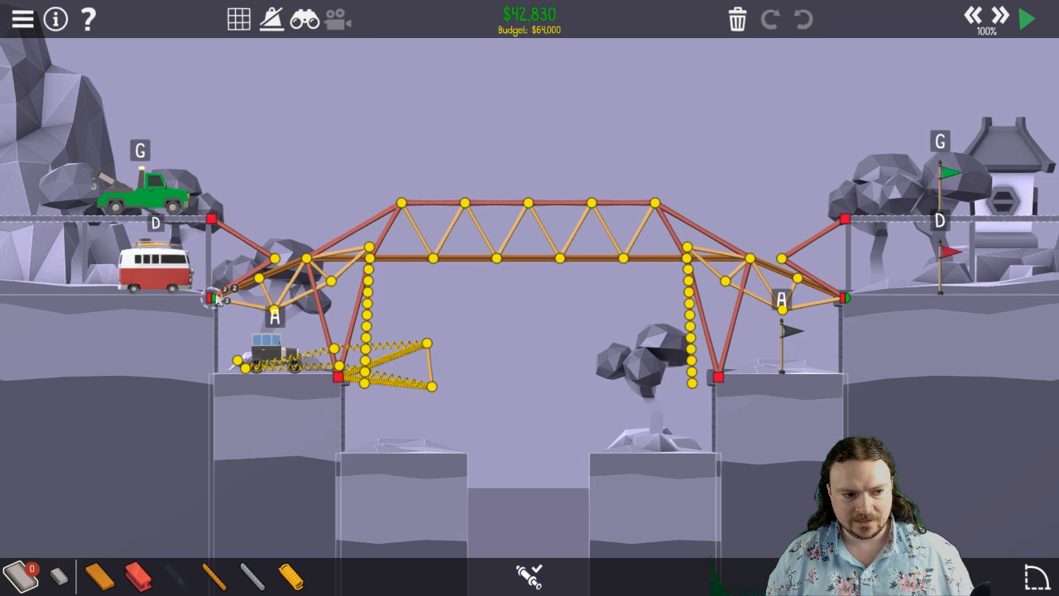
Step: Run the $42,830 bridge simulation to Level Complete, ranking 10th
click(1027, 20)
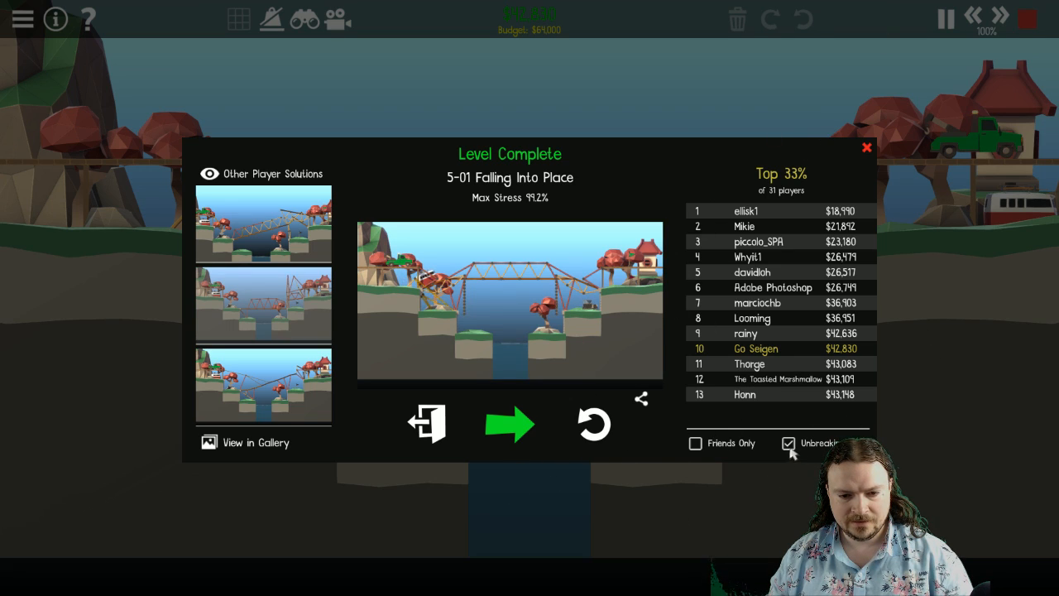
mouse_move(509, 424)
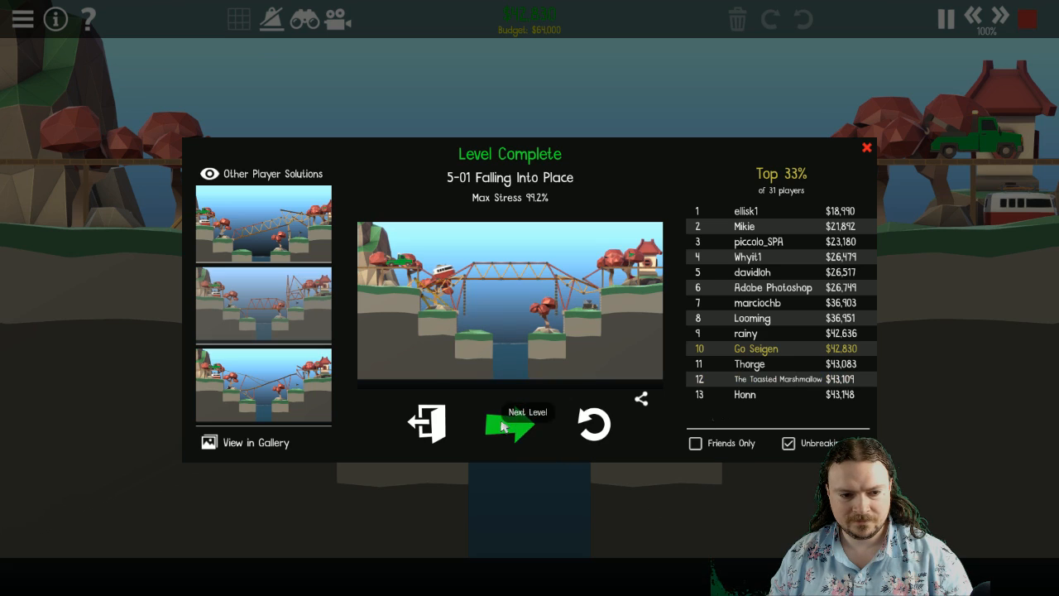
Step: Advance to 5-02 Truck Way In and dismiss its larger-gap briefing
click(527, 424)
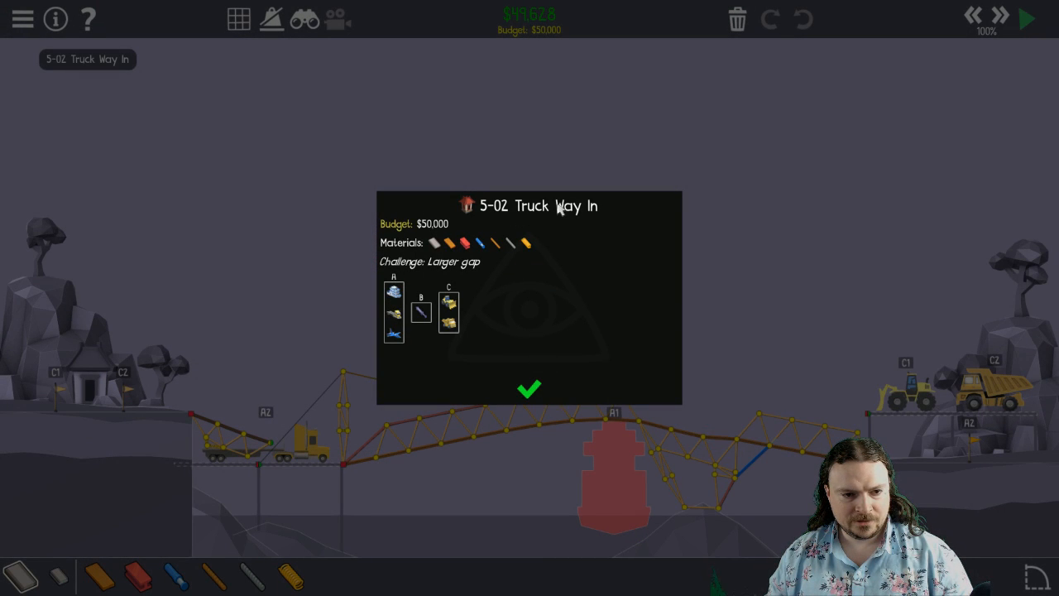
mouse_move(419, 281)
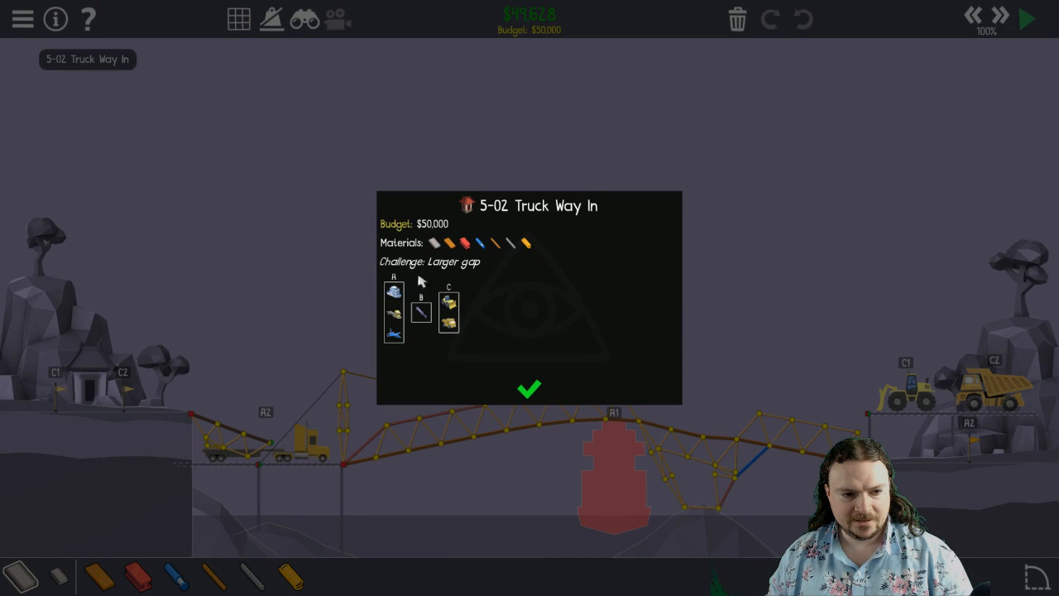
click(529, 390)
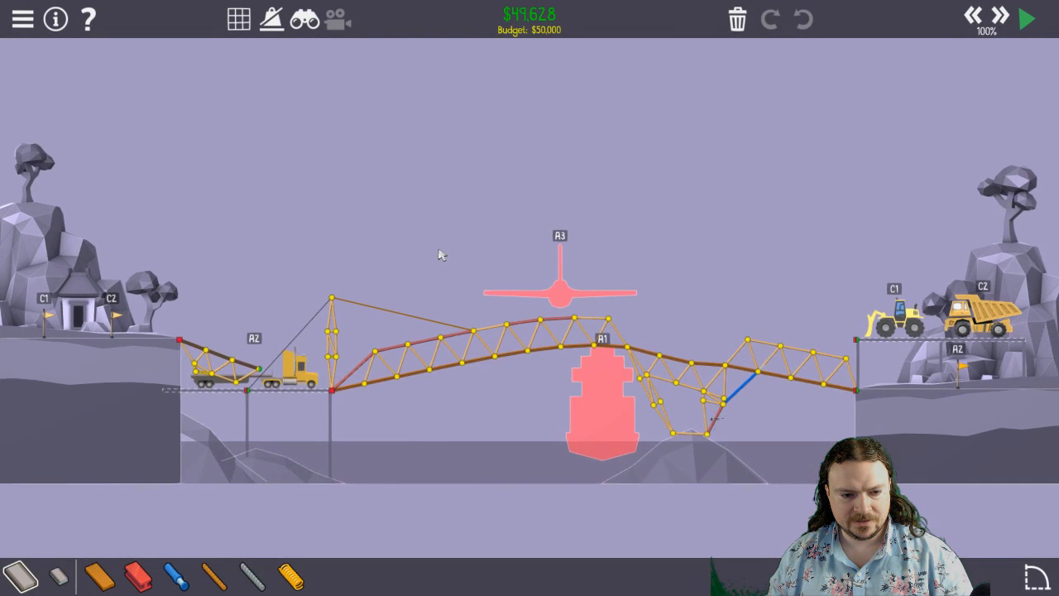
mouse_move(360, 398)
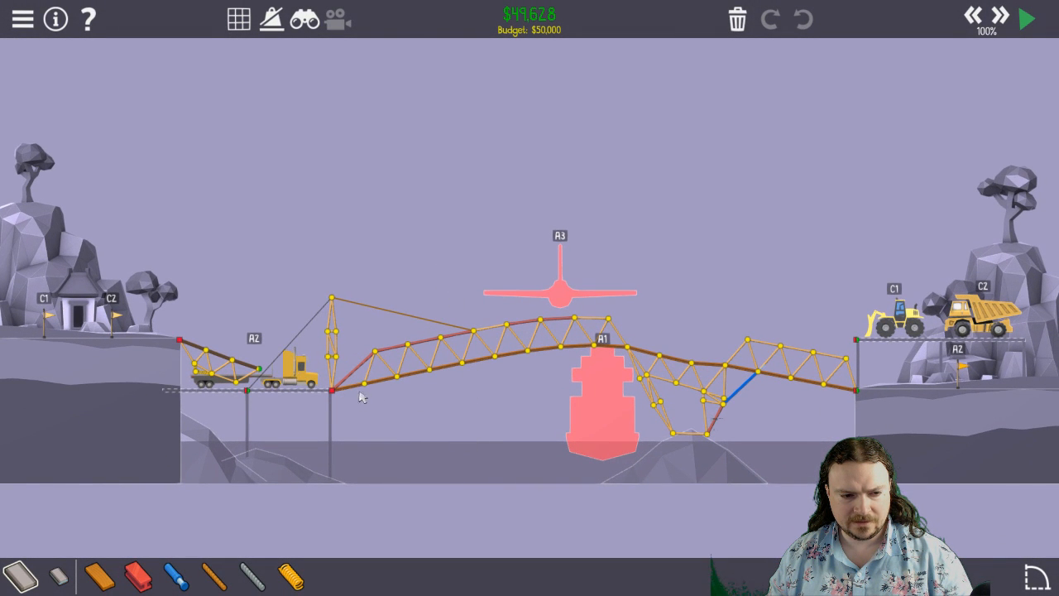
mouse_move(340, 400)
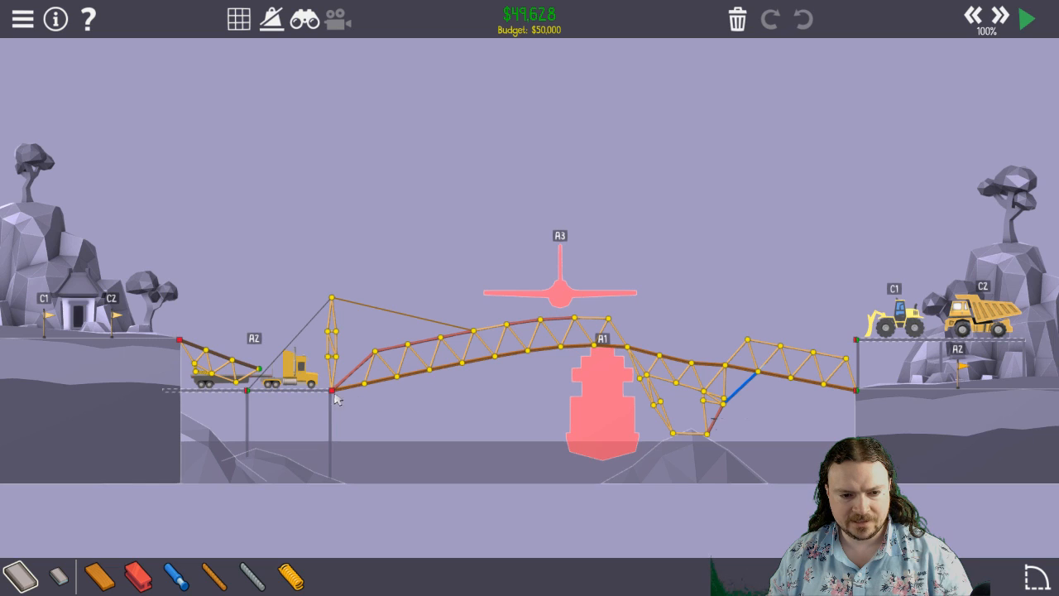
mouse_move(432, 402)
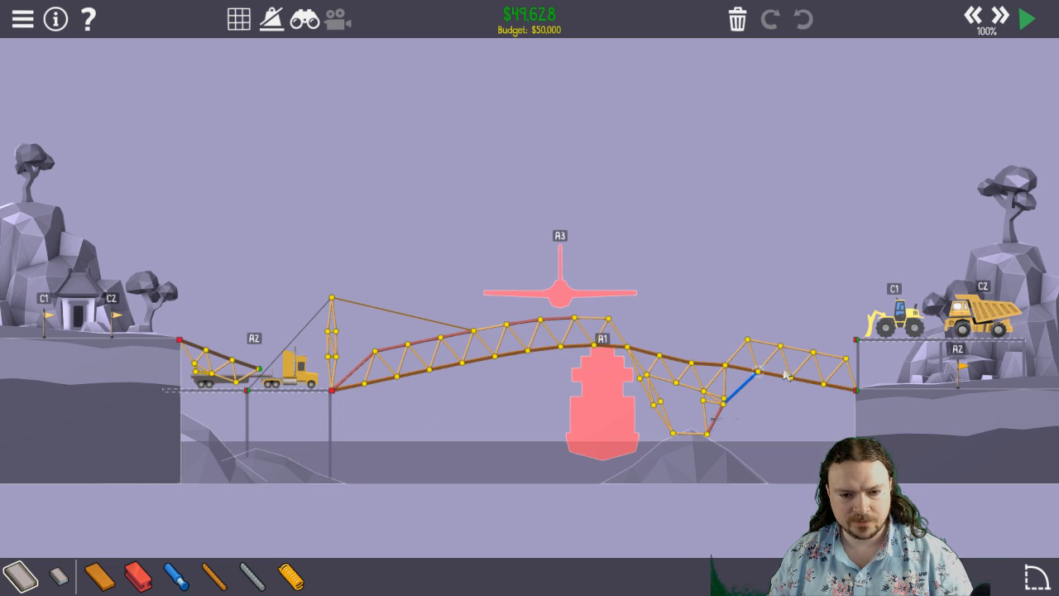
mouse_move(501, 442)
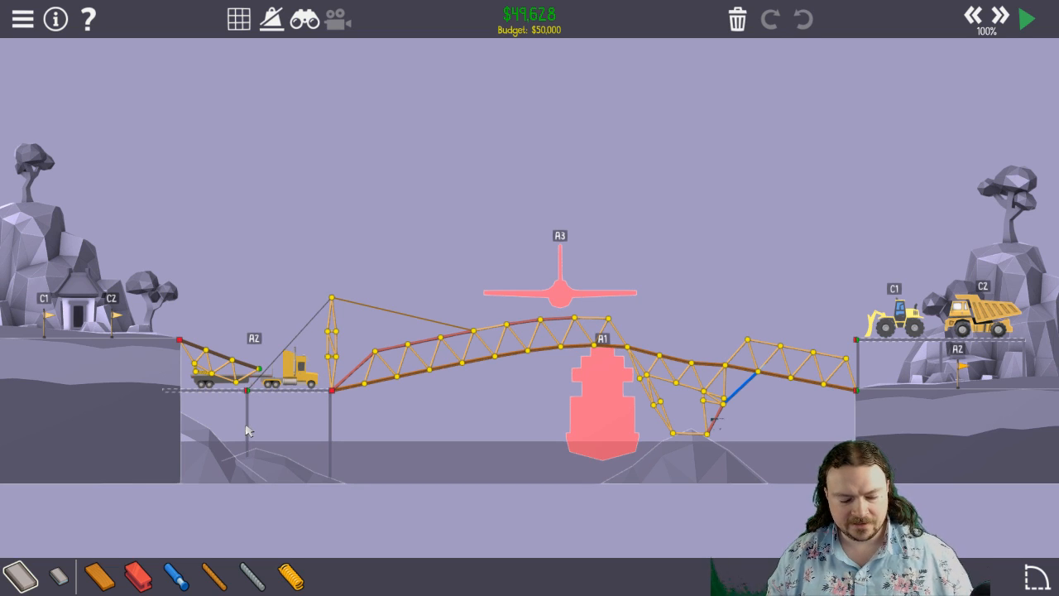
Step: Run the $49,628 Truck Way In bridge to Level Complete, ranking 11th
click(1028, 18)
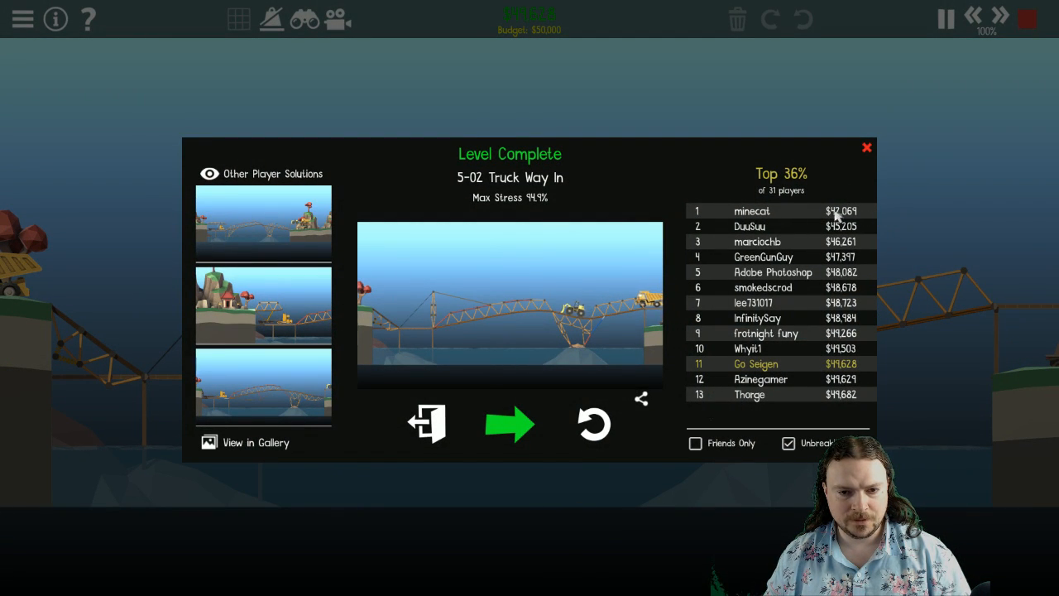
mouse_move(637, 195)
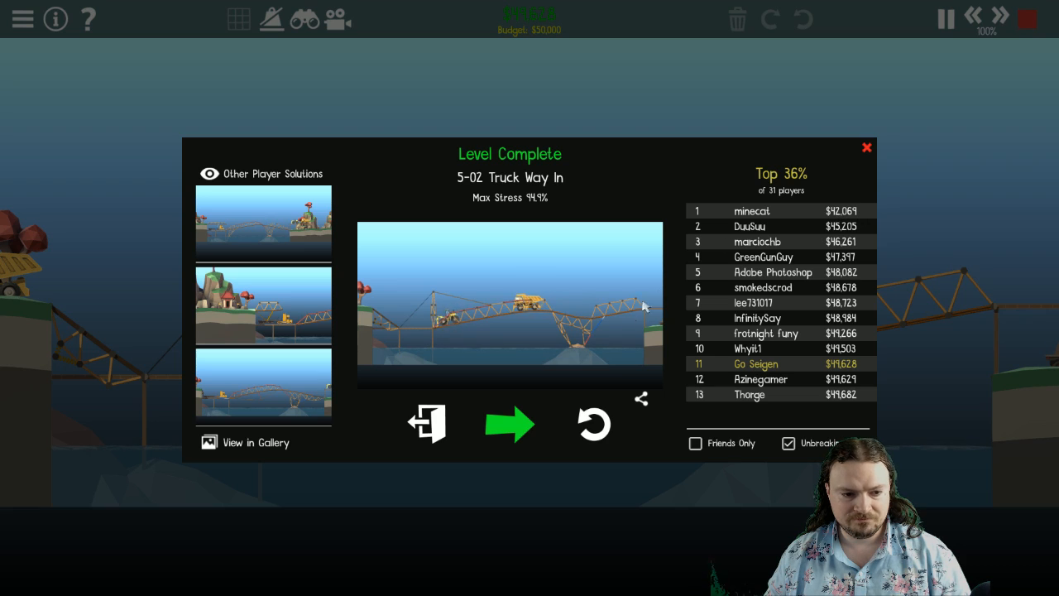
Step: Advance to 5-03 Trading Places and dismiss its briefing
click(510, 424)
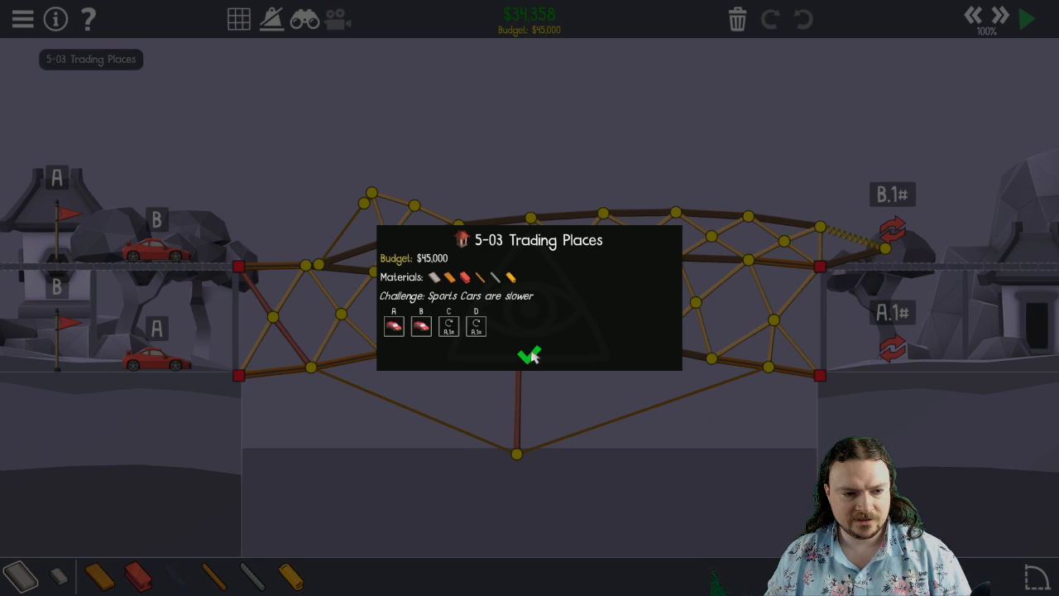
click(530, 354)
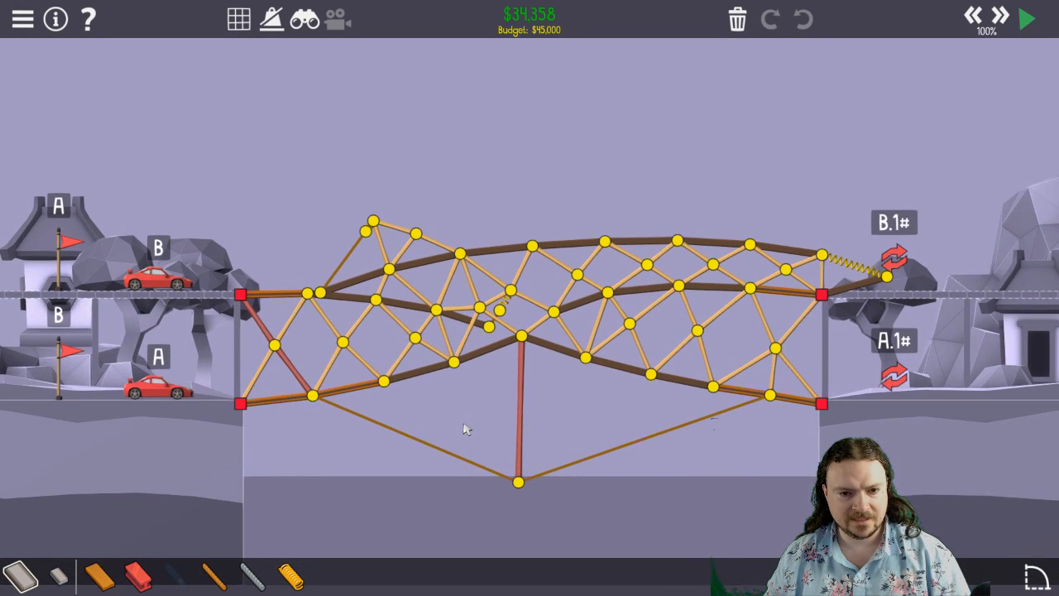
mouse_move(240, 301)
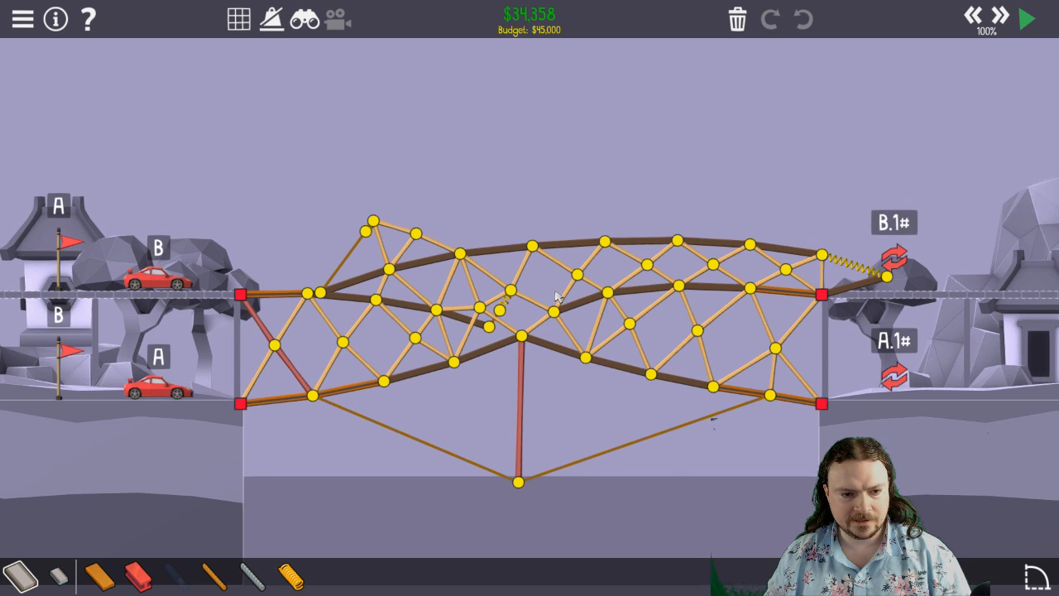
mouse_move(881, 288)
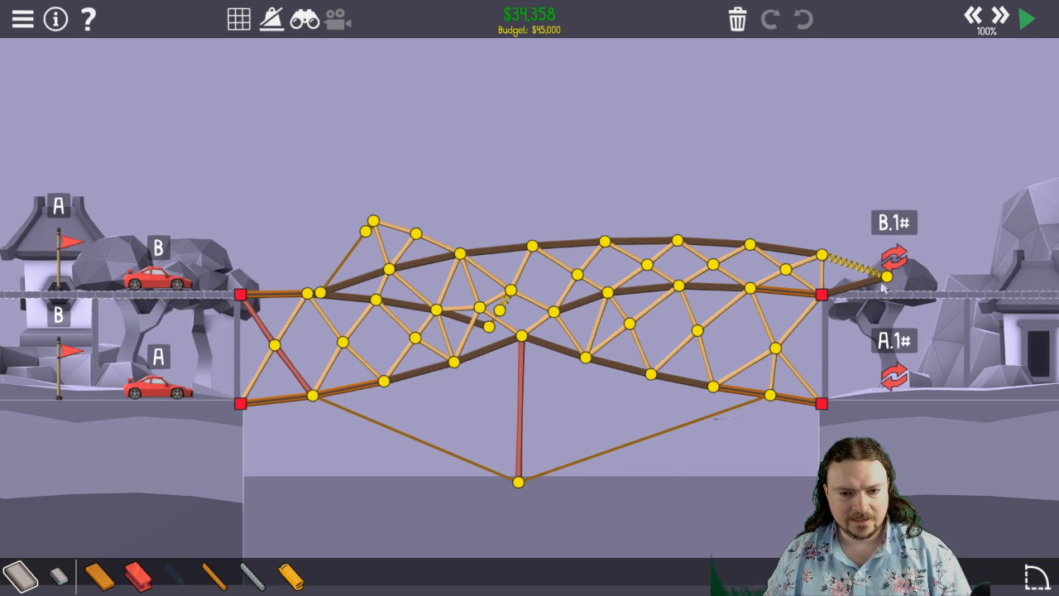
mouse_move(383, 486)
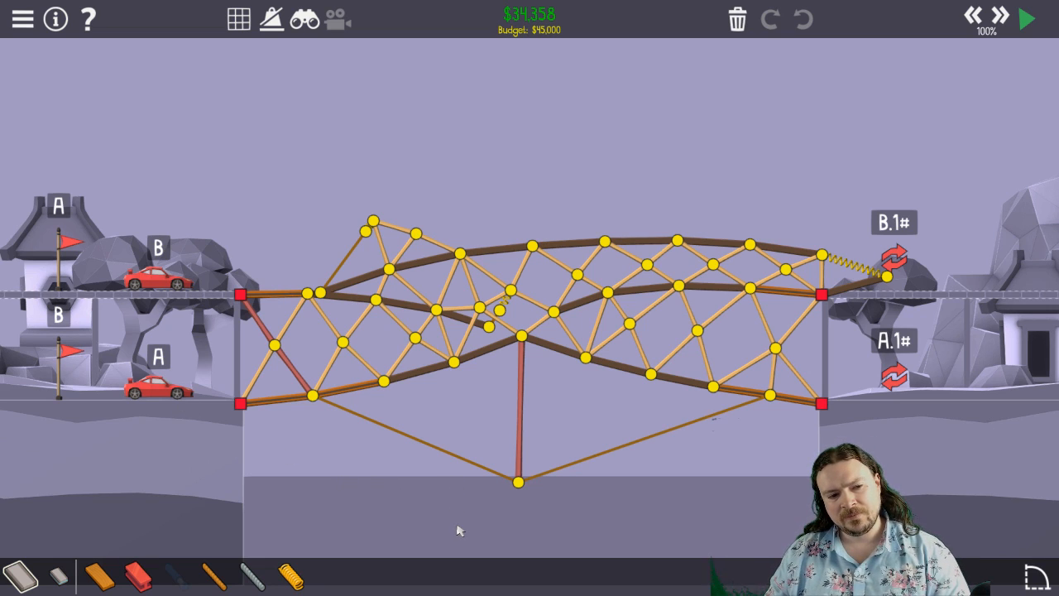
mouse_move(492, 360)
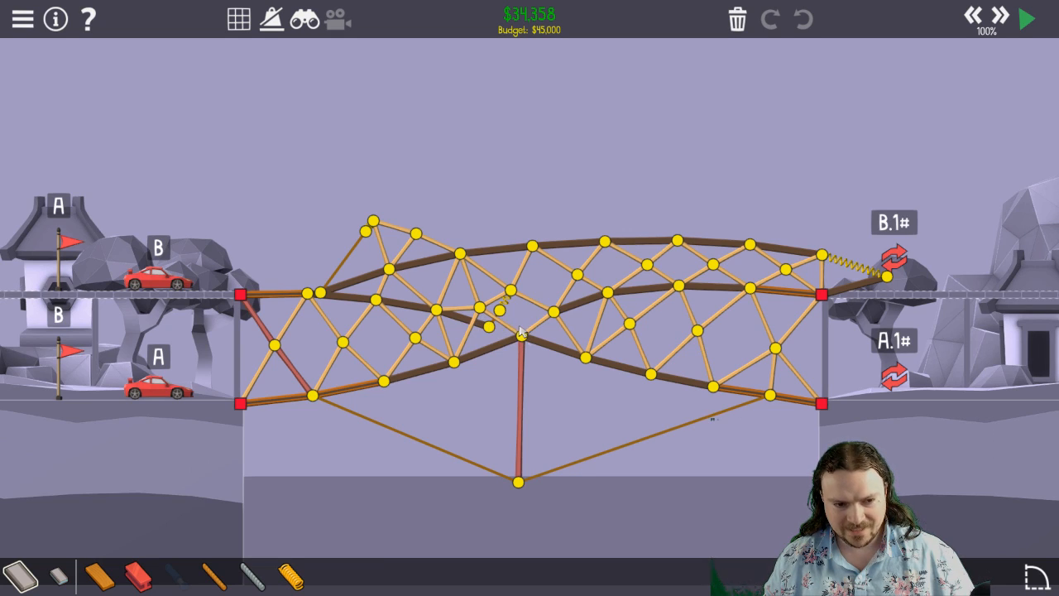
mouse_move(492, 405)
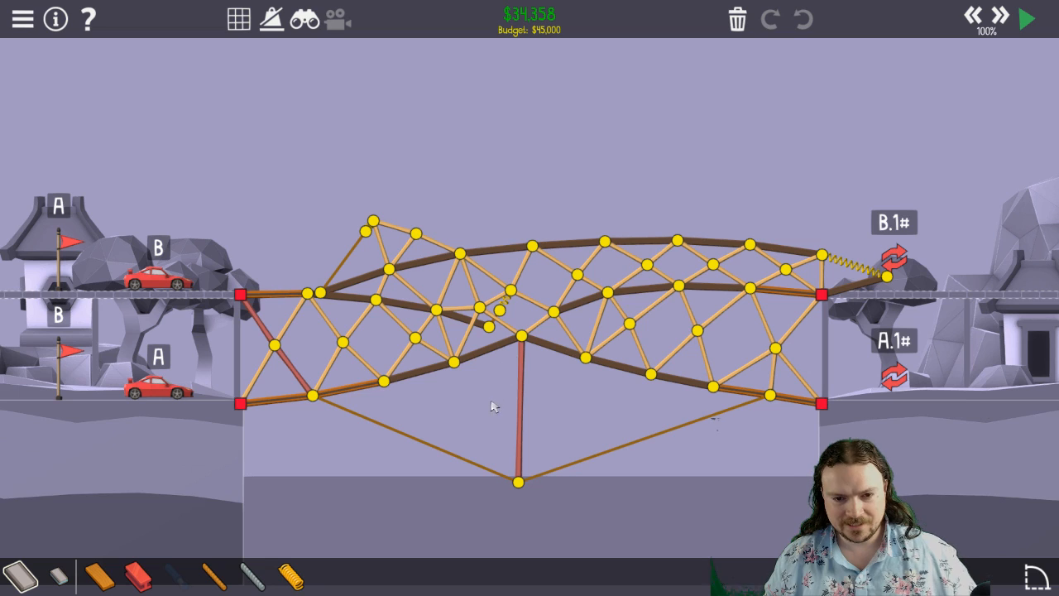
Step: Run the $34,358 Trading Places bridge to Level Complete, ranking 4th
click(1028, 18)
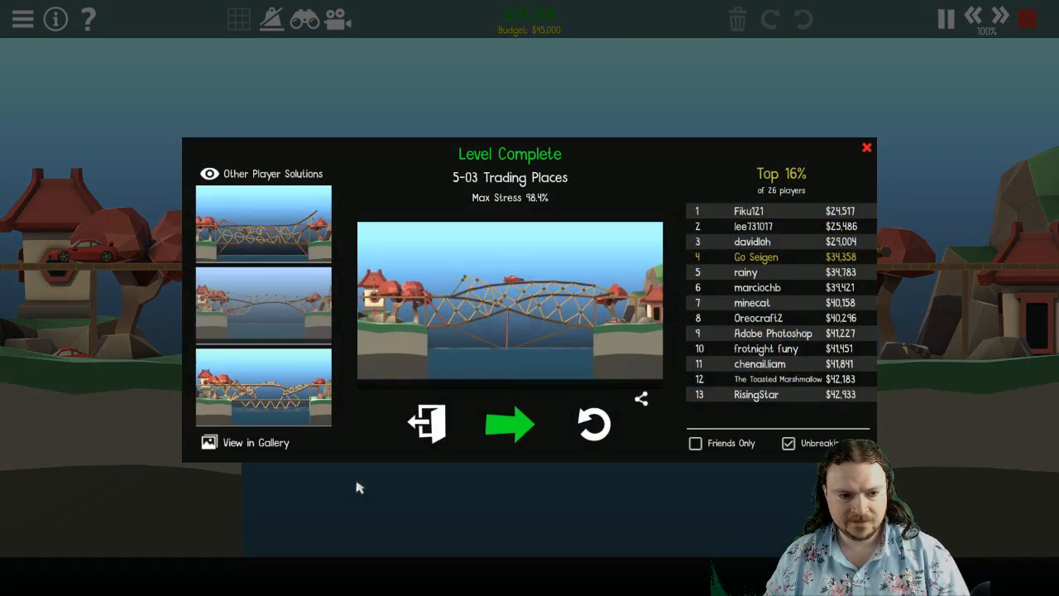
mouse_move(510, 425)
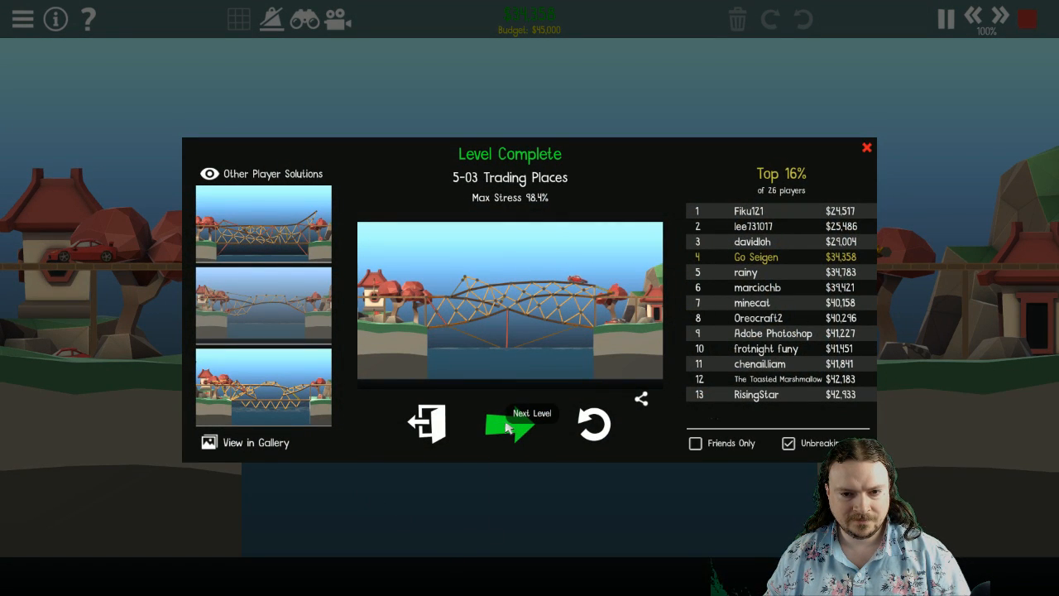
Step: Advance to 5-04 Acceleration, dismiss its briefing, and restore the cleared looping bridge
click(511, 426)
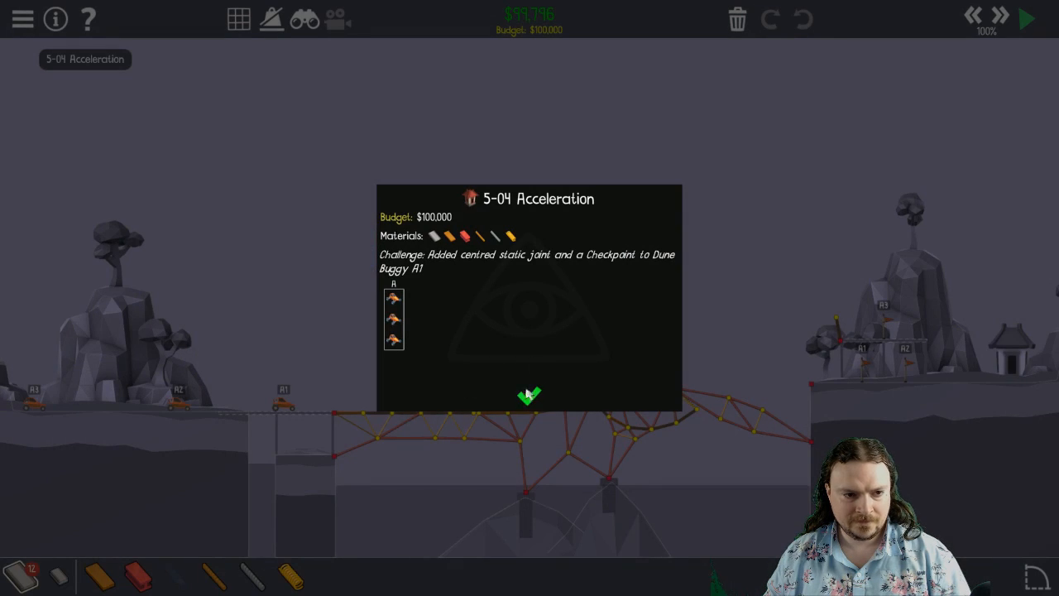
mouse_move(447, 267)
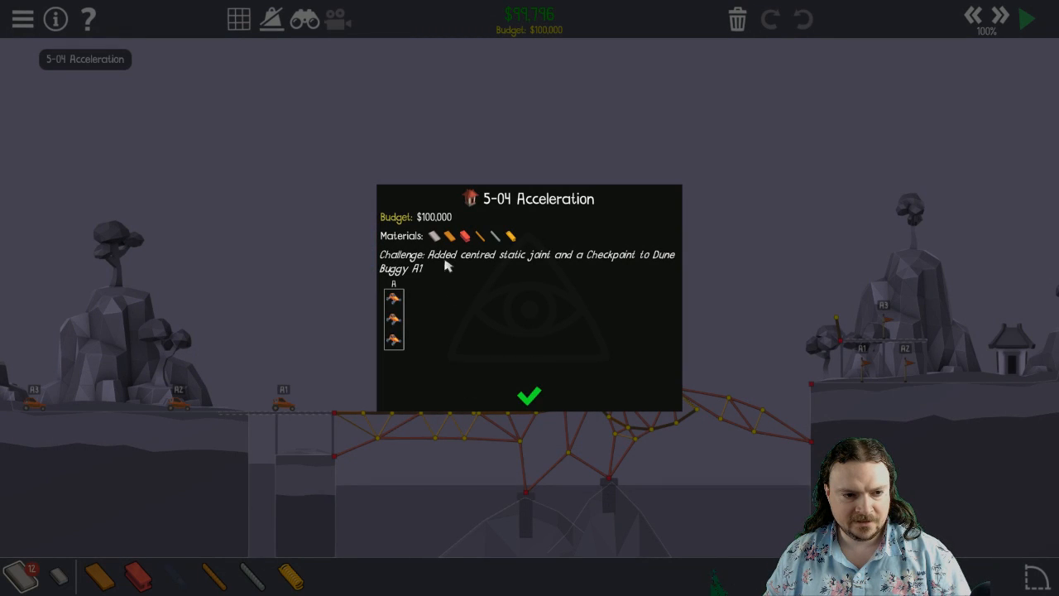
mouse_move(517, 269)
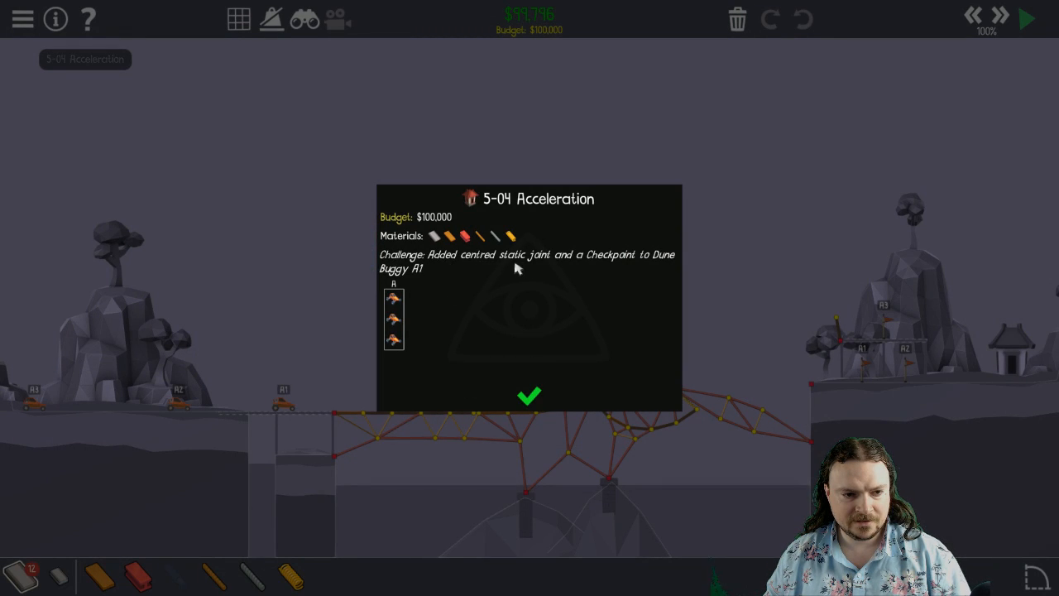
mouse_move(679, 262)
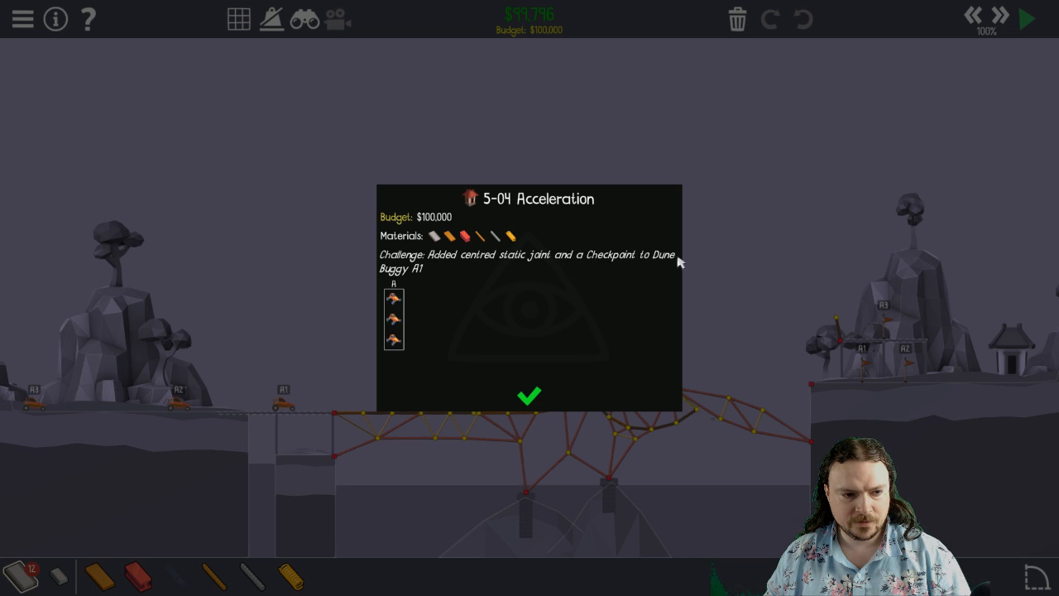
click(529, 396)
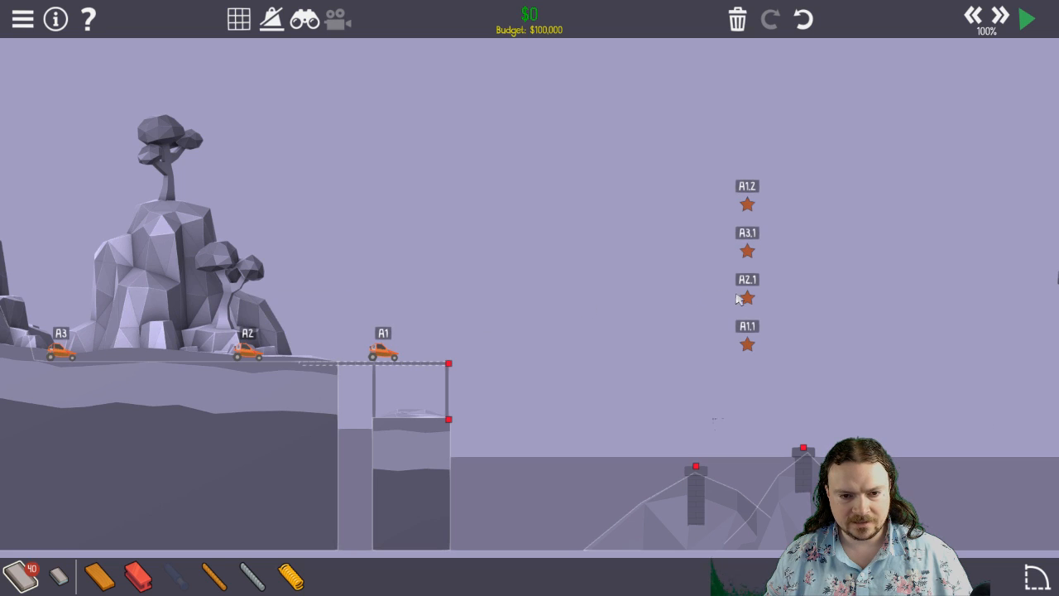
mouse_move(765, 250)
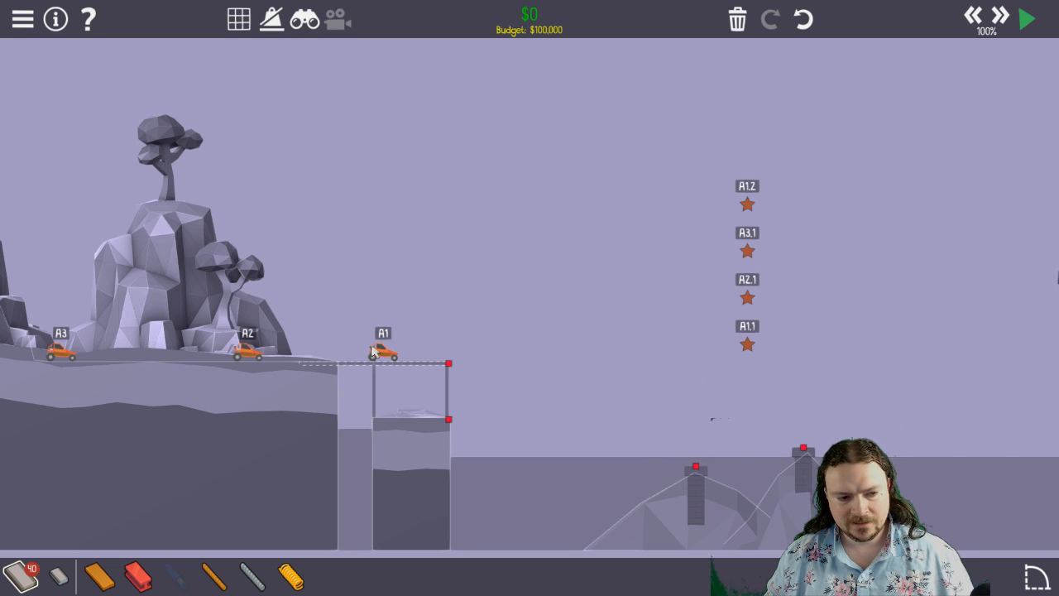
mouse_move(718, 348)
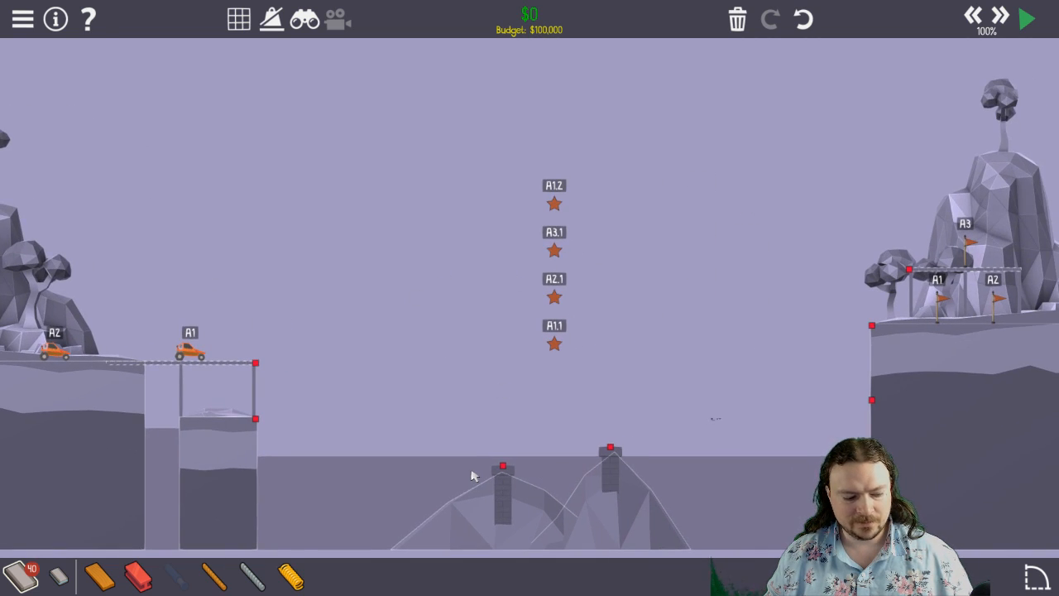
click(1027, 18)
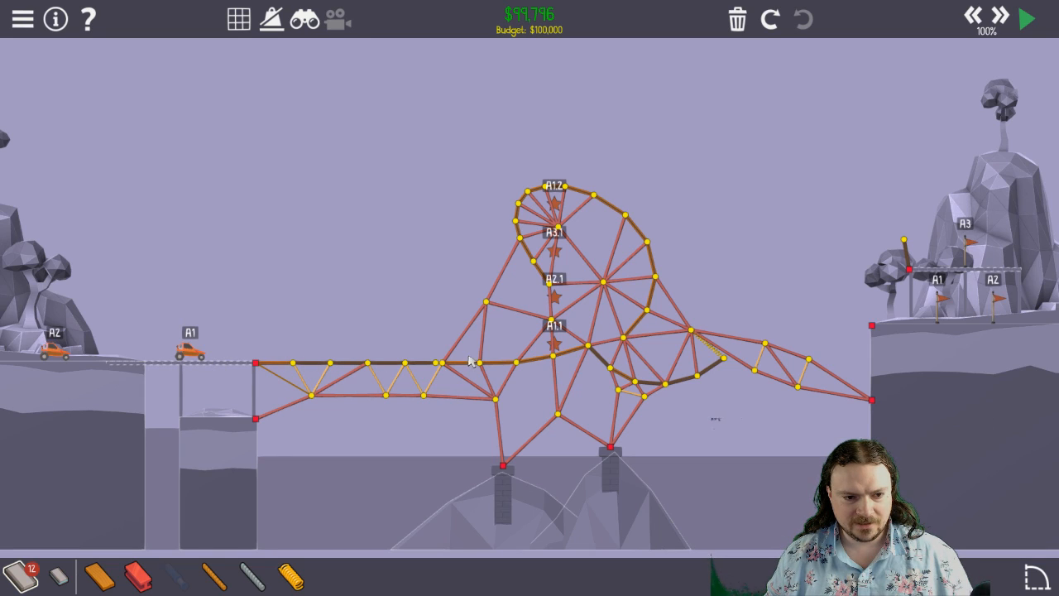
mouse_move(589, 336)
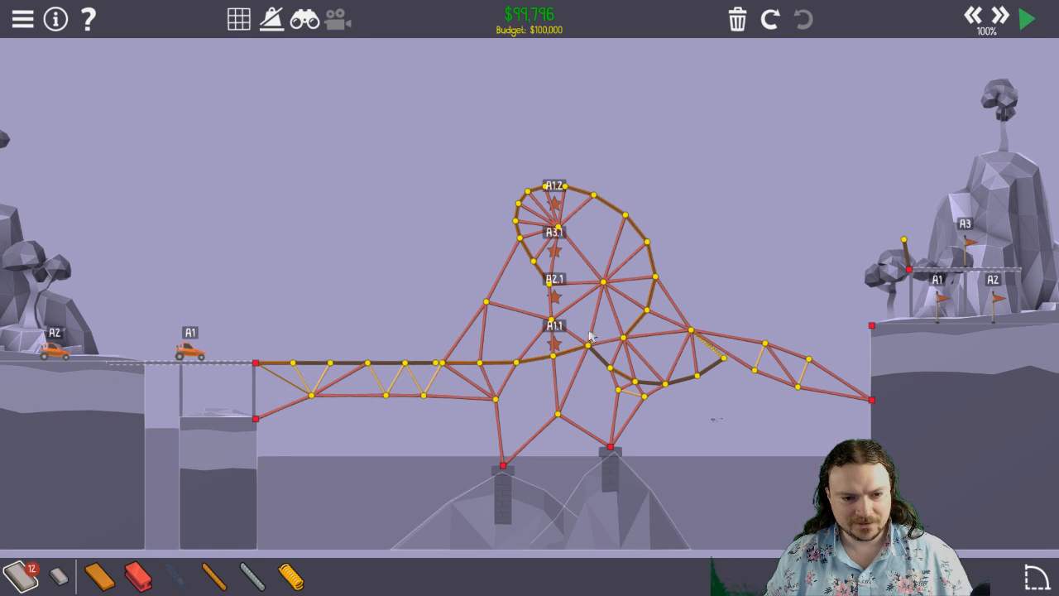
mouse_move(704, 358)
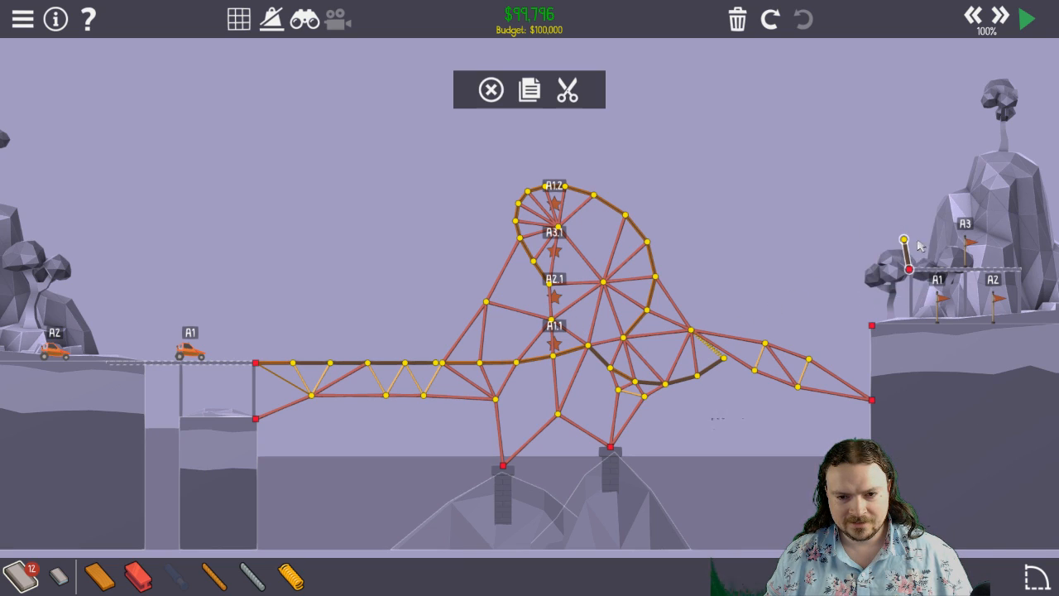
click(1027, 18)
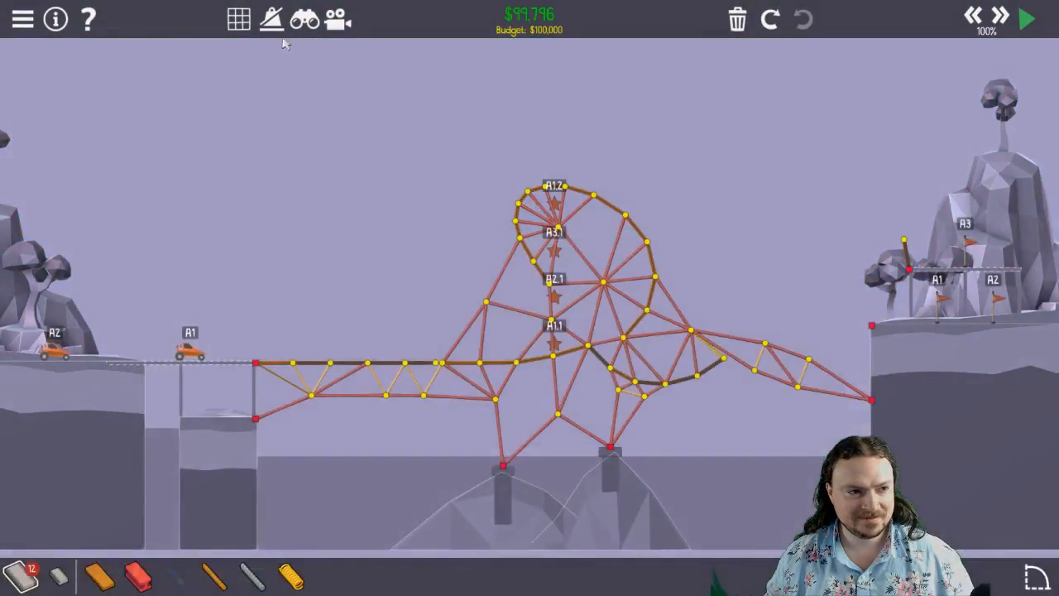
Step: Run the $99,796 looping bridge to Level Complete, ranking 8th
click(1026, 18)
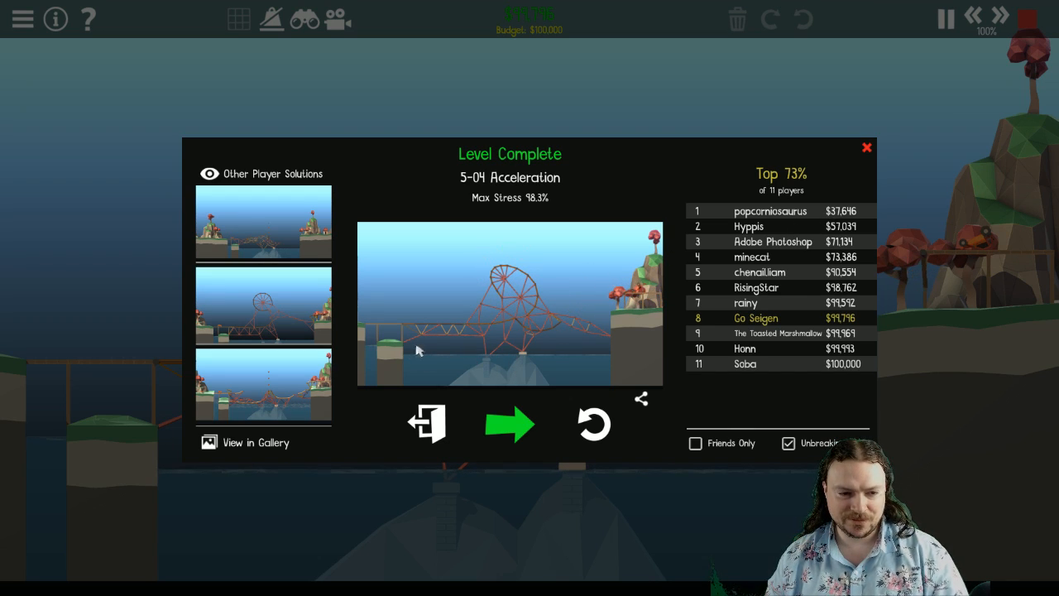
mouse_move(461, 338)
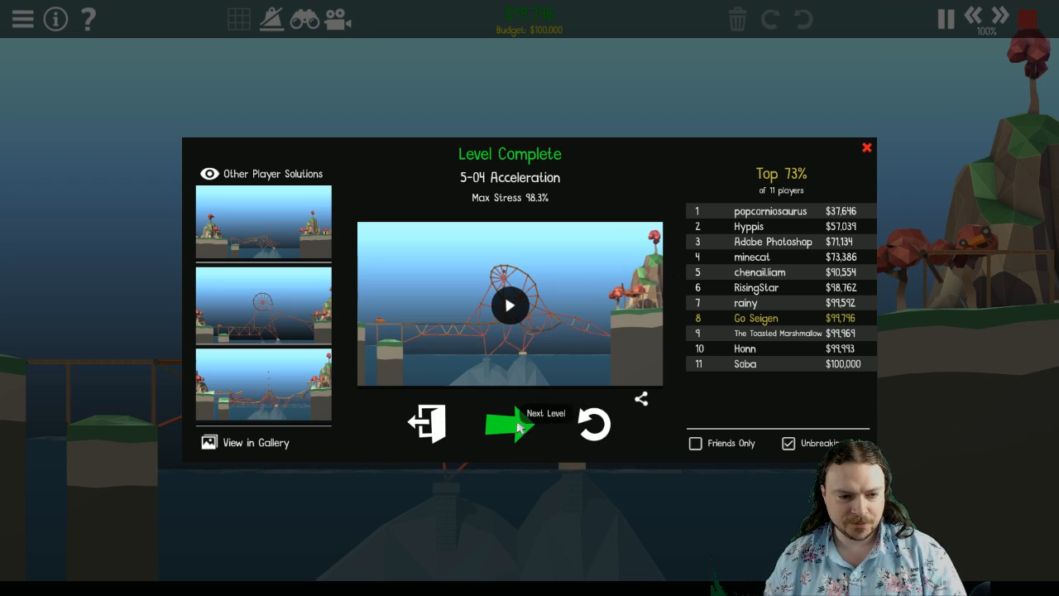
Step: Advance to 5-05 Sorting, then close, reopen and close its added-plane briefing
click(509, 424)
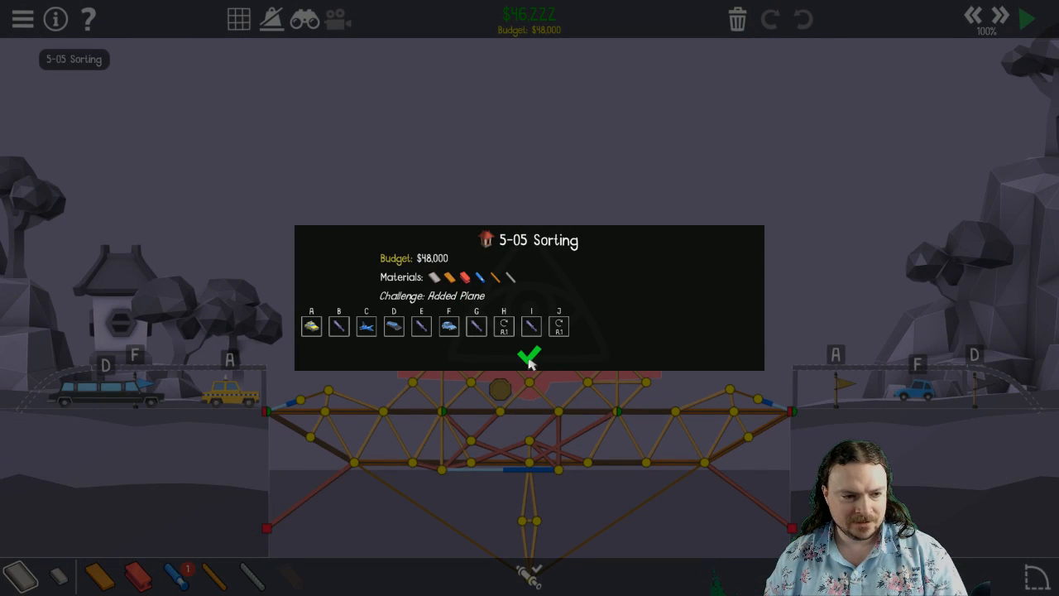
click(529, 357)
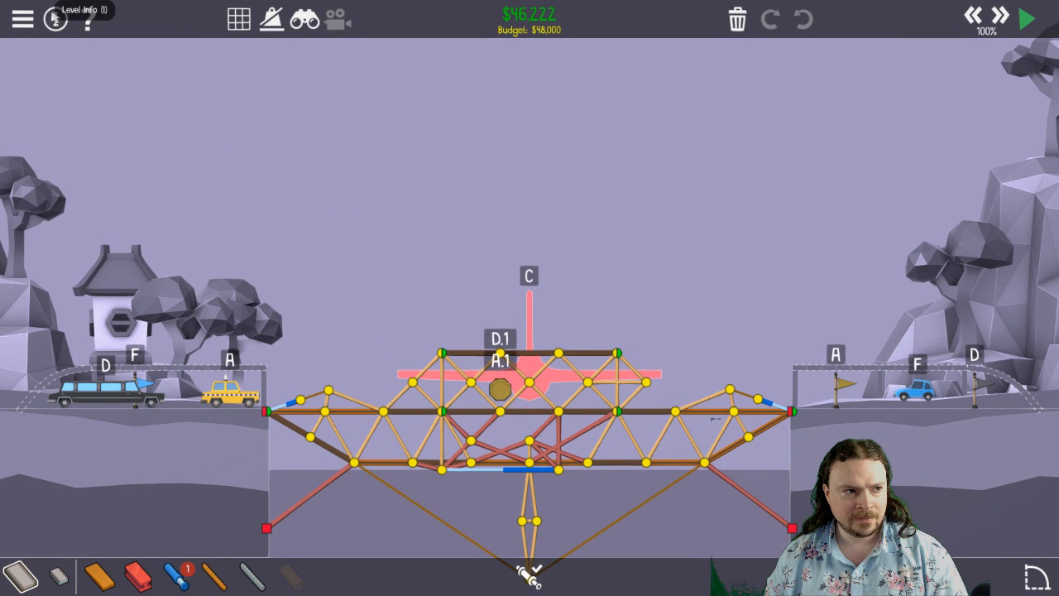
click(55, 19)
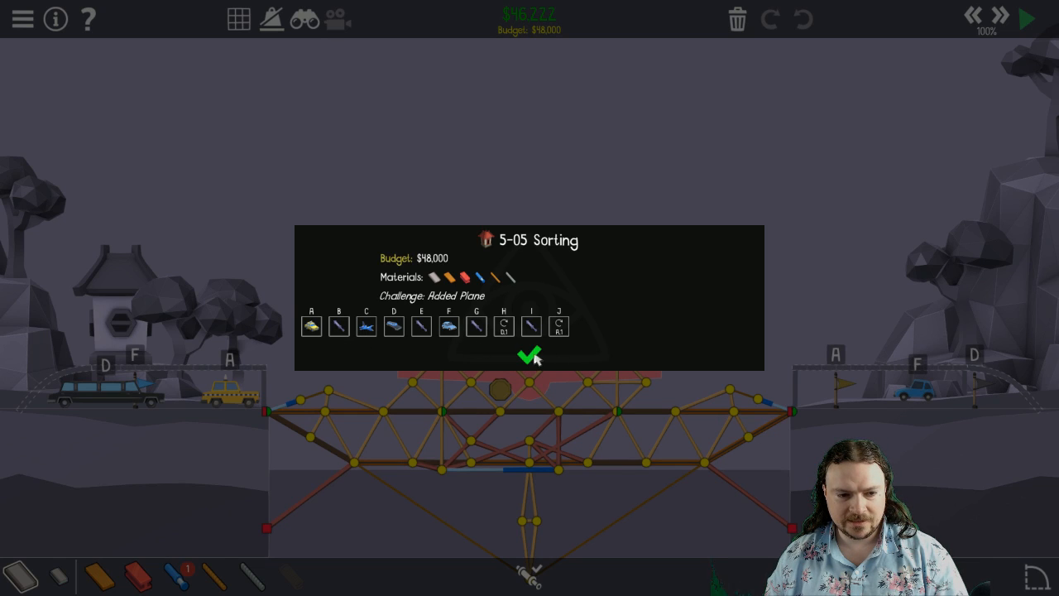
click(531, 357)
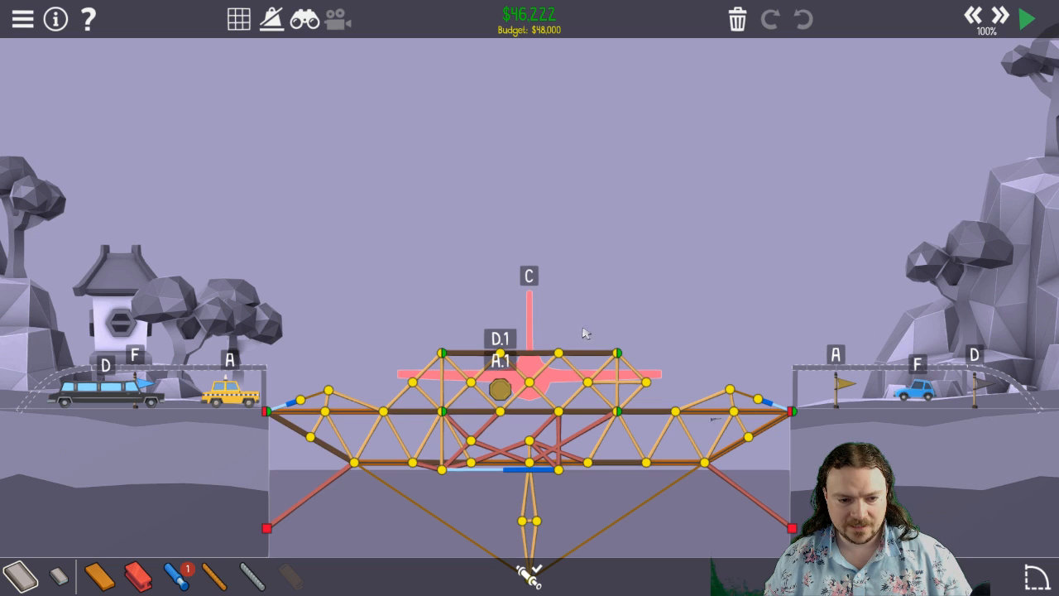
mouse_move(542, 382)
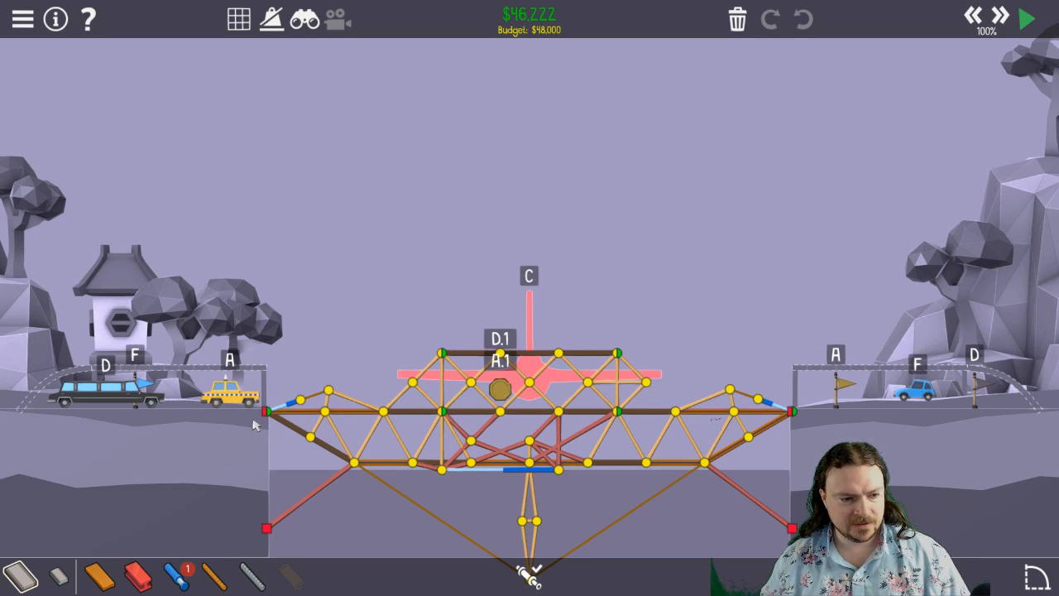
mouse_move(749, 437)
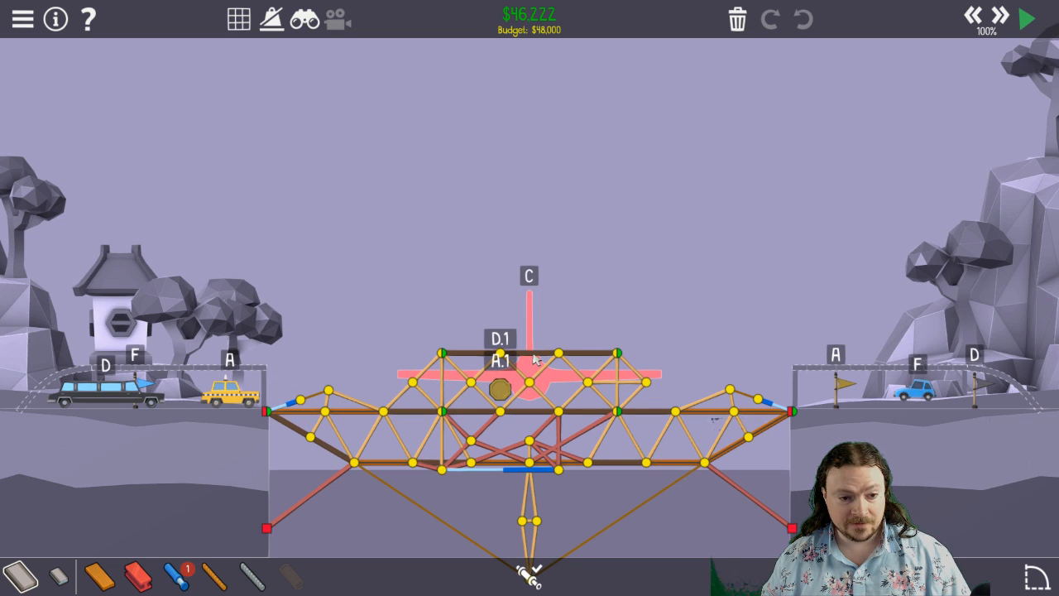
mouse_move(4, 406)
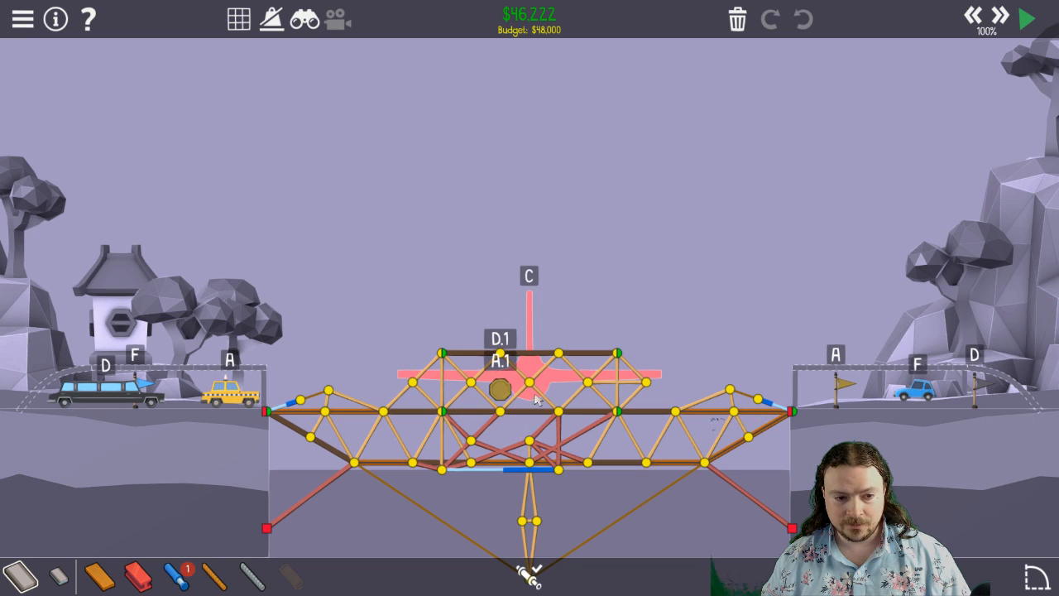
mouse_move(787, 412)
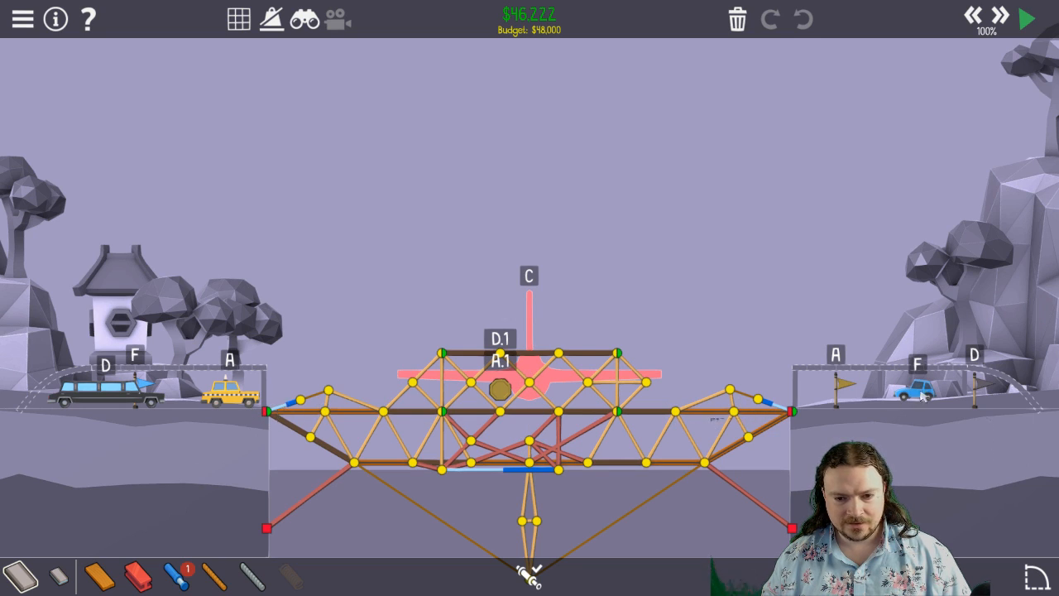
mouse_move(236, 368)
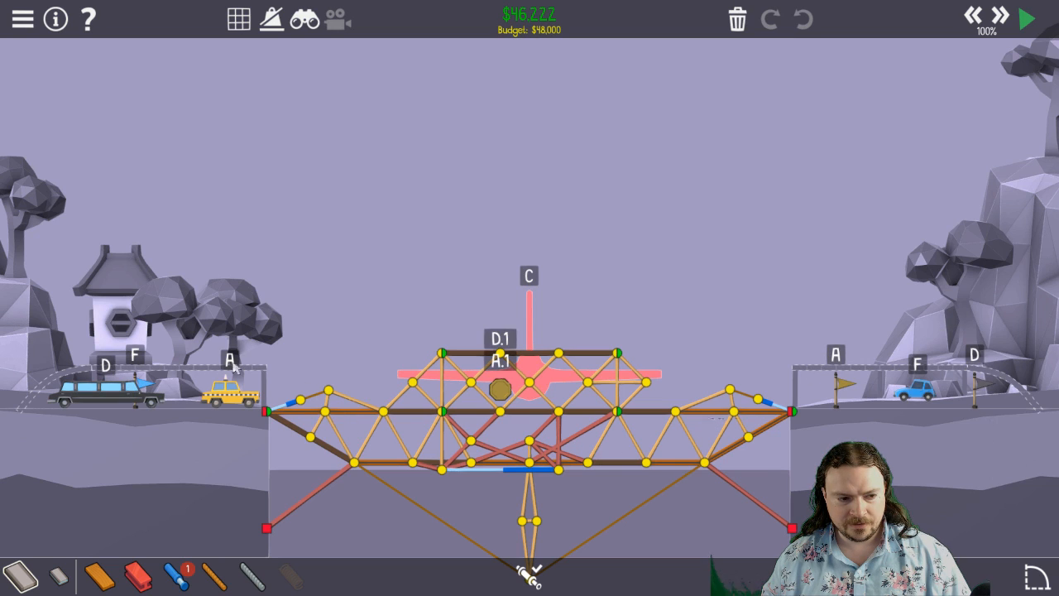
click(1024, 18)
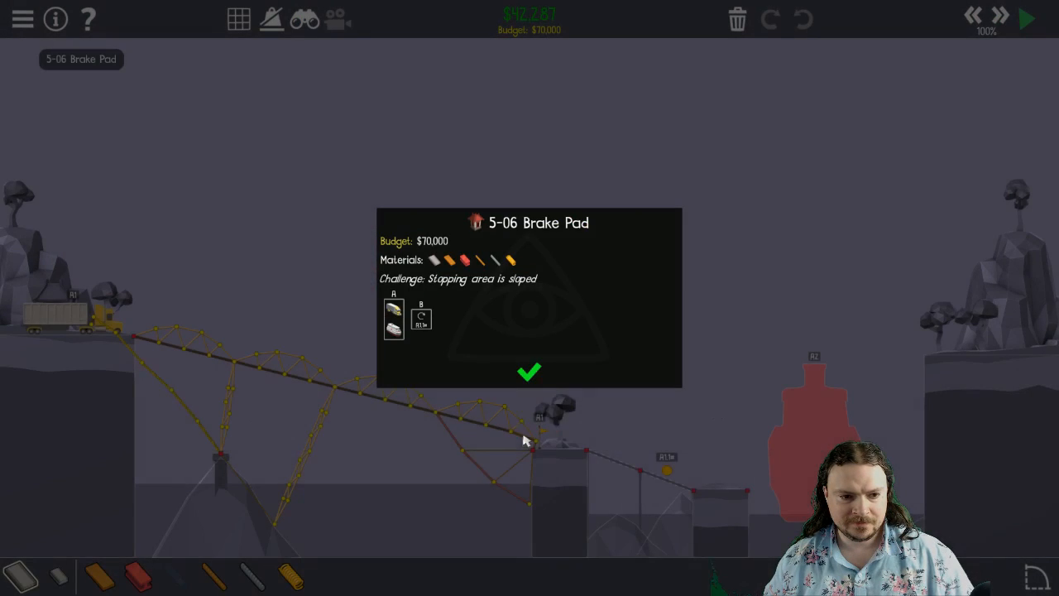
mouse_move(538, 362)
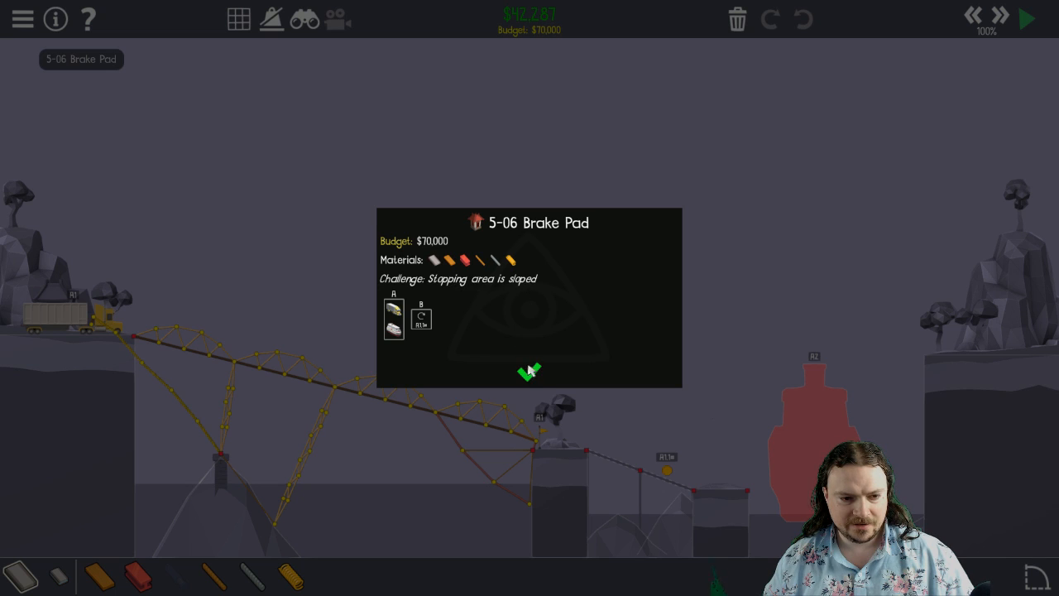
Step: Dismiss the Brake Pad briefing to reveal the $42,287 sloped bridge in the editor
click(529, 371)
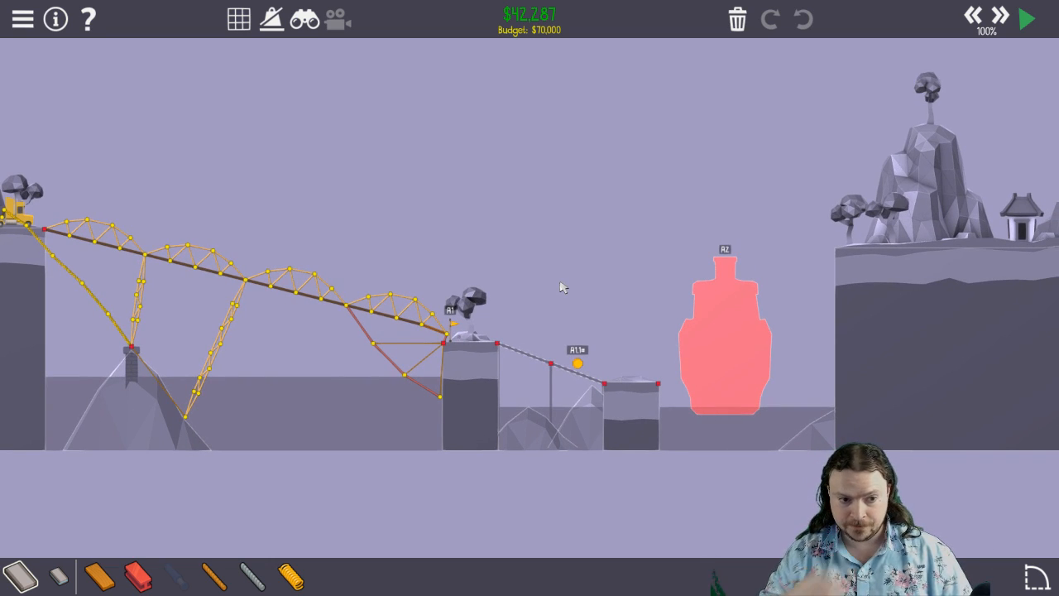
mouse_move(561, 331)
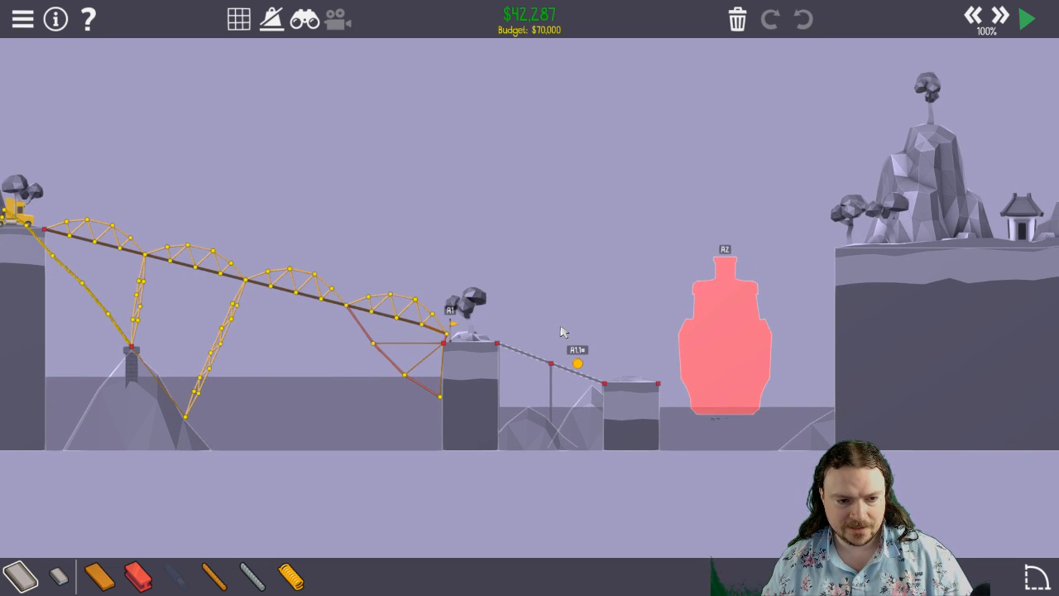
mouse_move(604, 370)
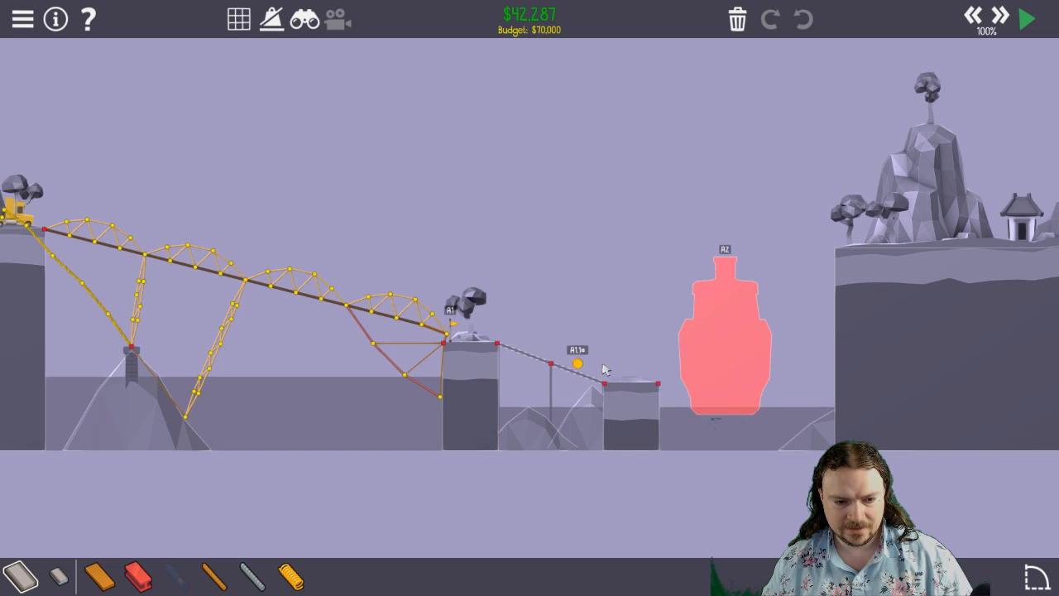
mouse_move(635, 363)
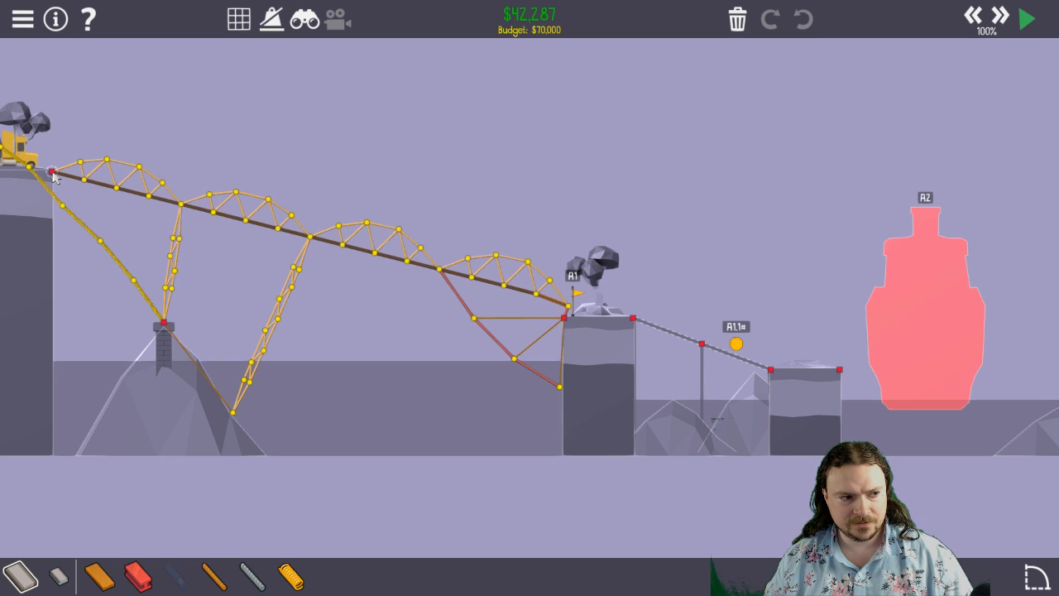
mouse_move(633, 317)
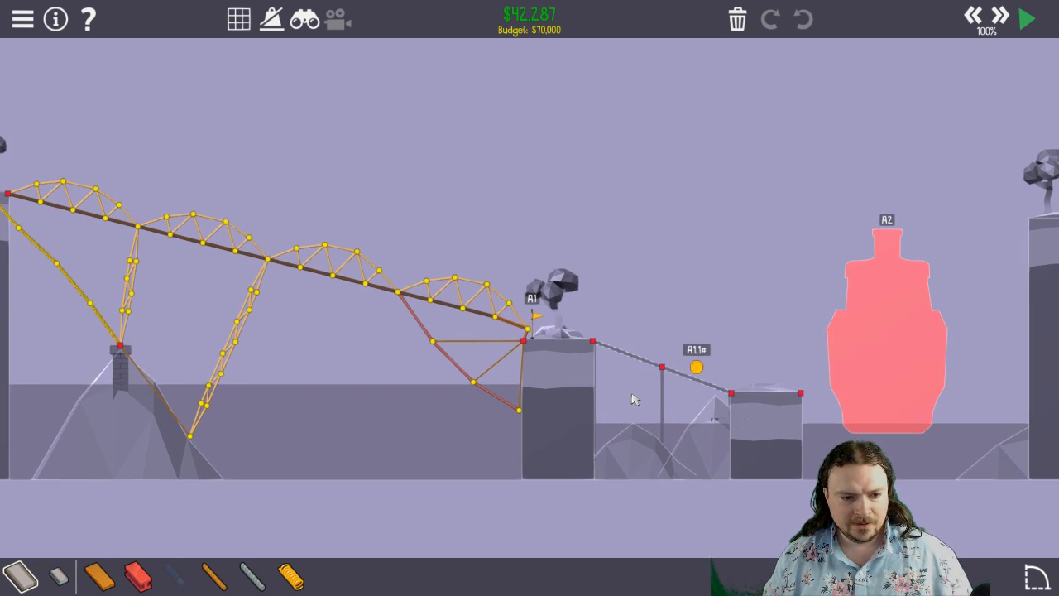
mouse_move(701, 370)
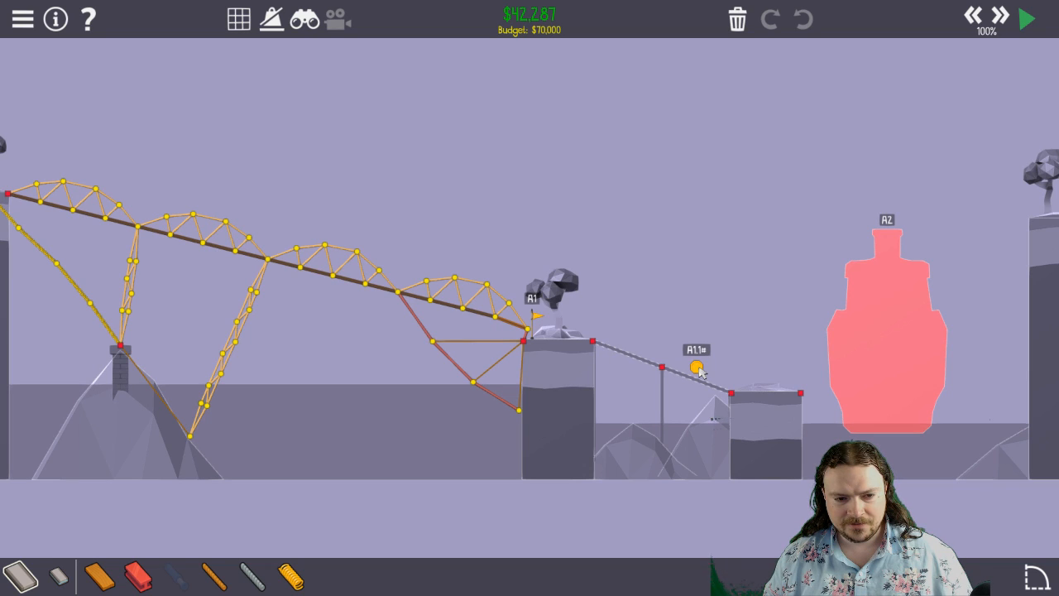
mouse_move(344, 192)
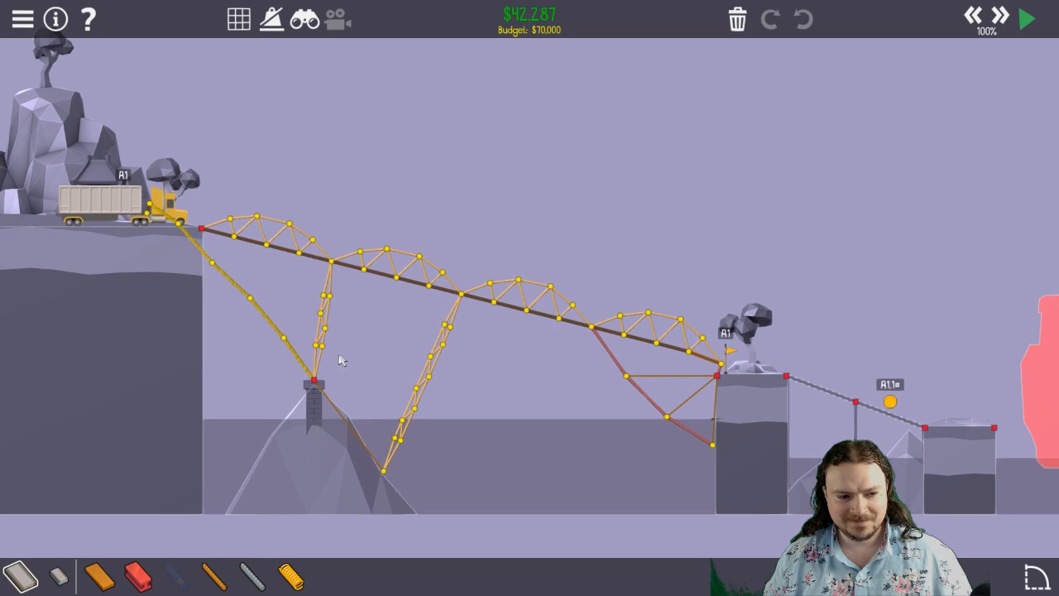
mouse_move(201, 263)
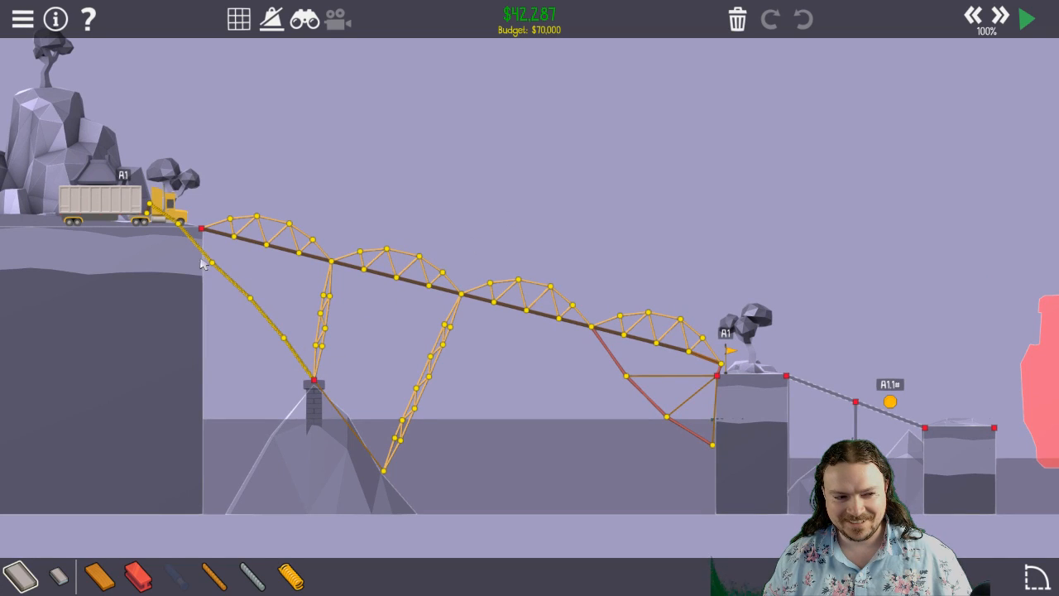
Step: Run the Brake Pad simulation so vehicles cross the $42,287 bridge
click(1028, 18)
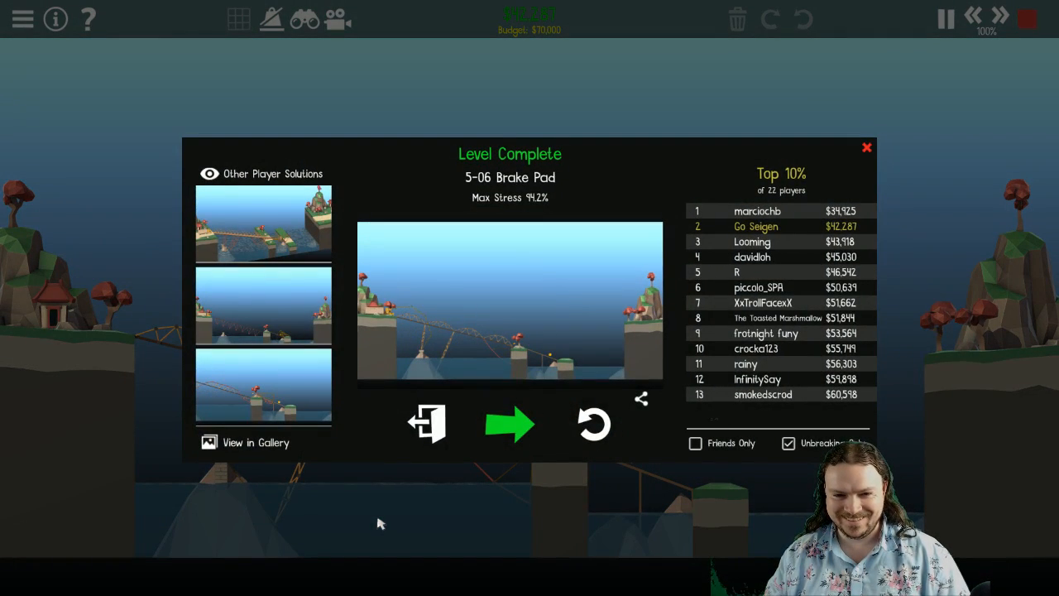
mouse_move(908, 260)
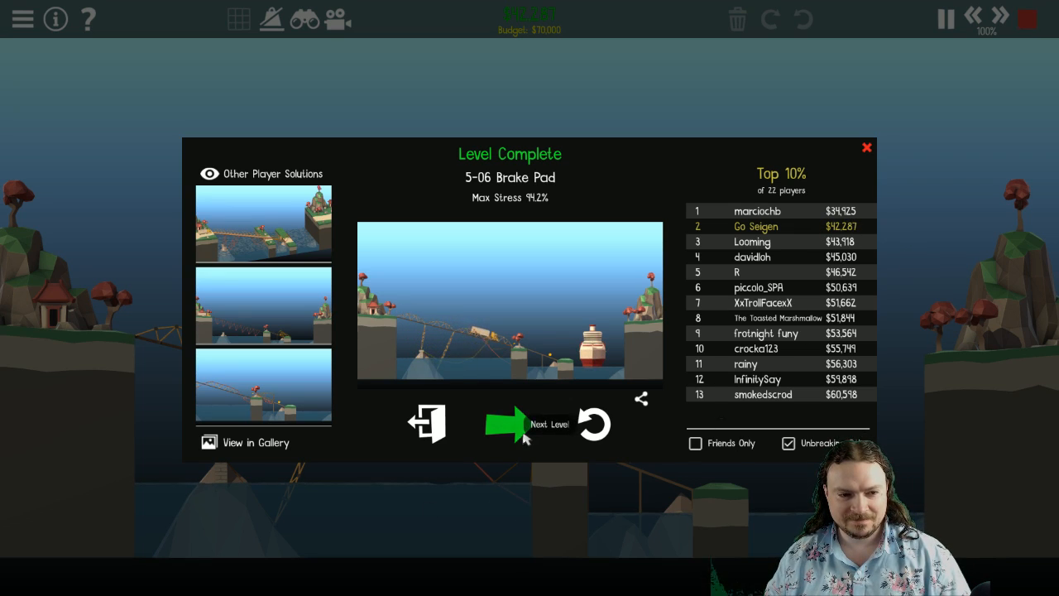
Step: Advance to level 5-07 Passing By and dismiss its added-city-car briefing
click(530, 423)
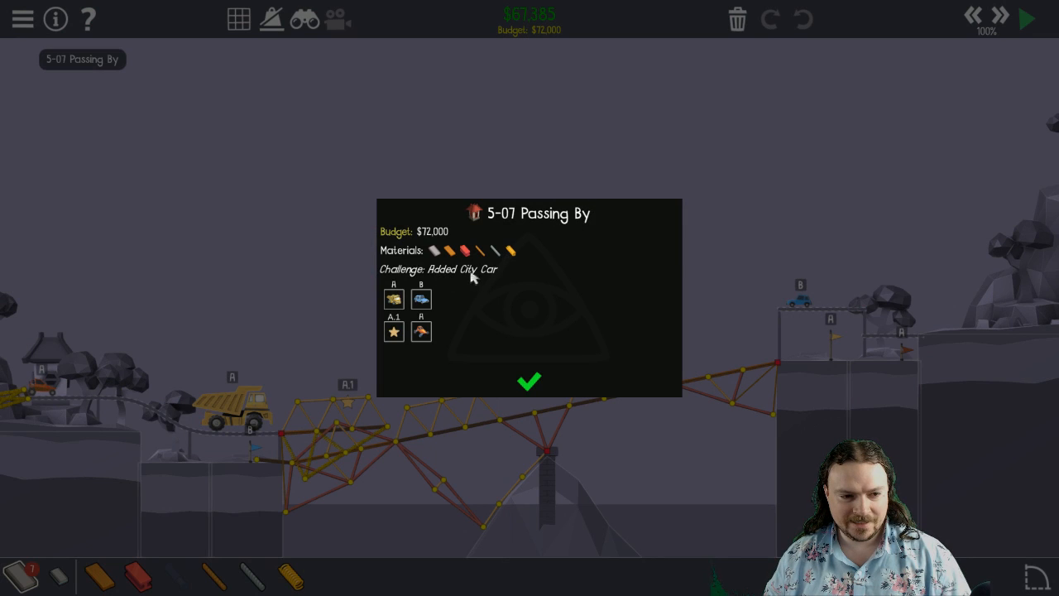
click(529, 382)
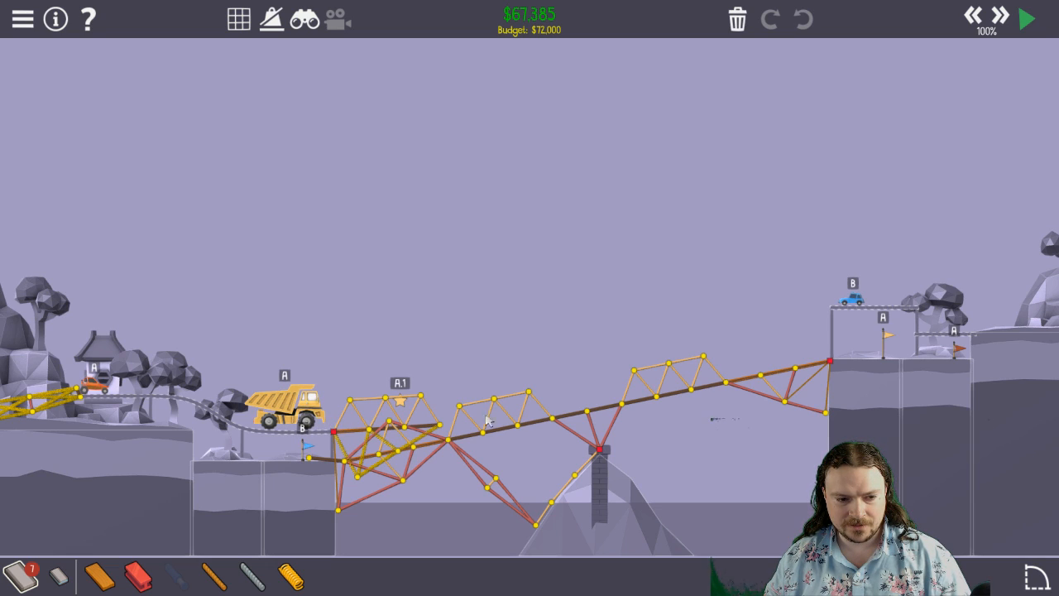
mouse_move(834, 325)
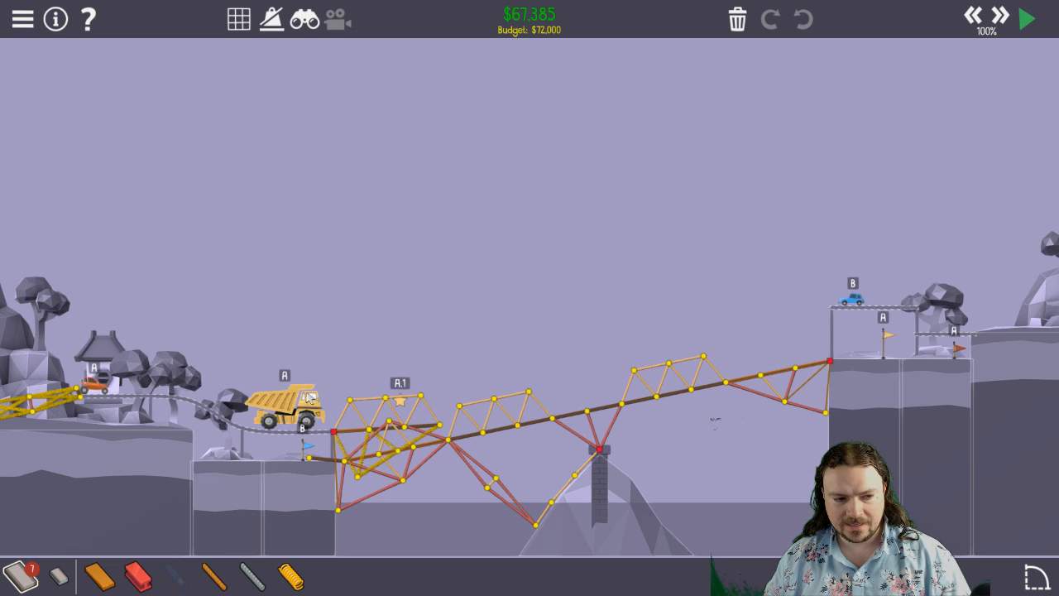
mouse_move(857, 300)
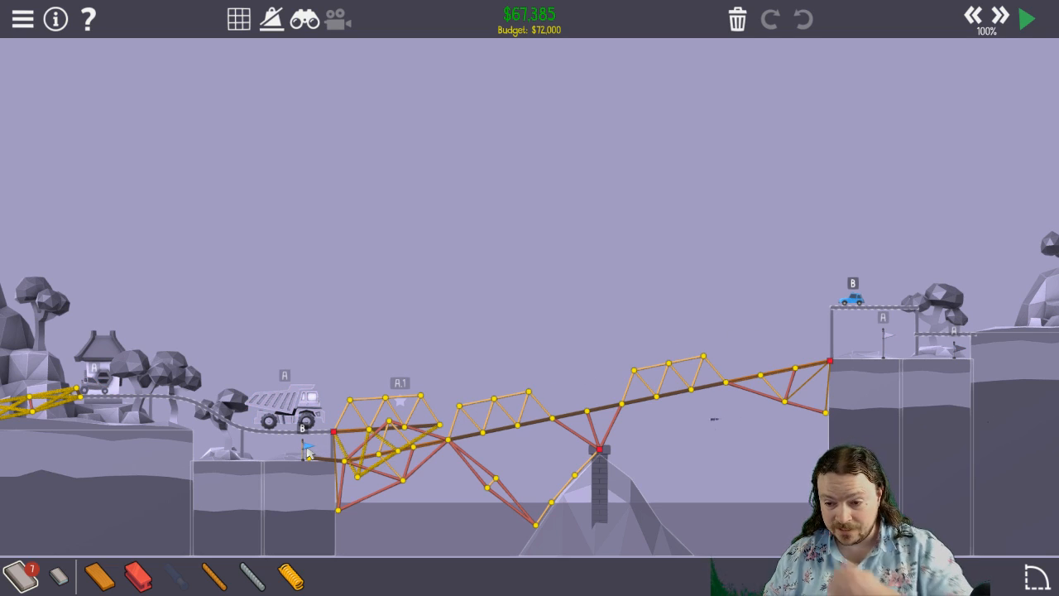
Step: Run the Passing By test so vehicles cross the $67,385 bridge
click(1027, 18)
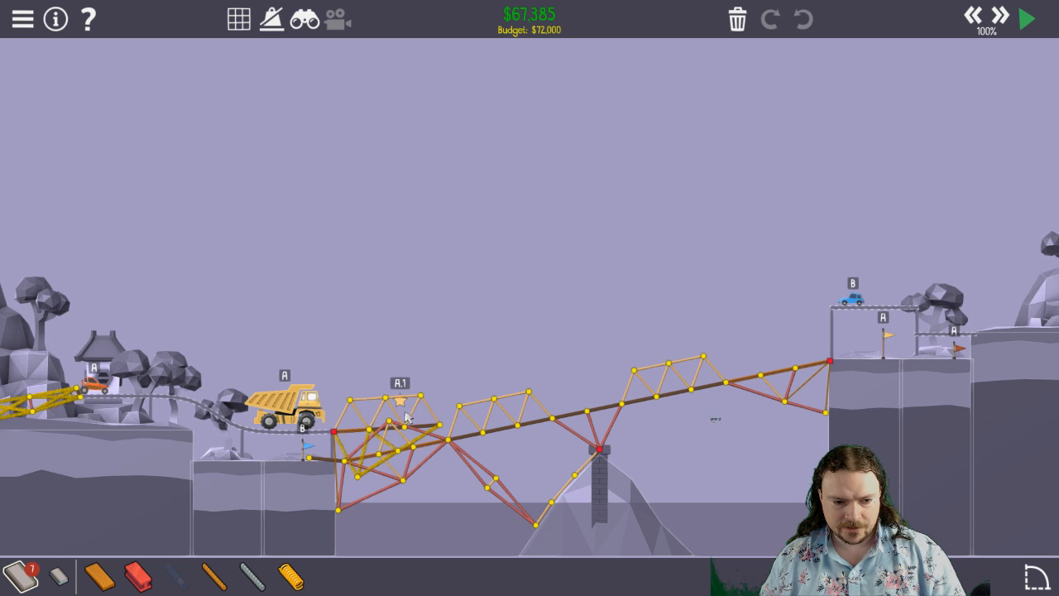
mouse_move(468, 439)
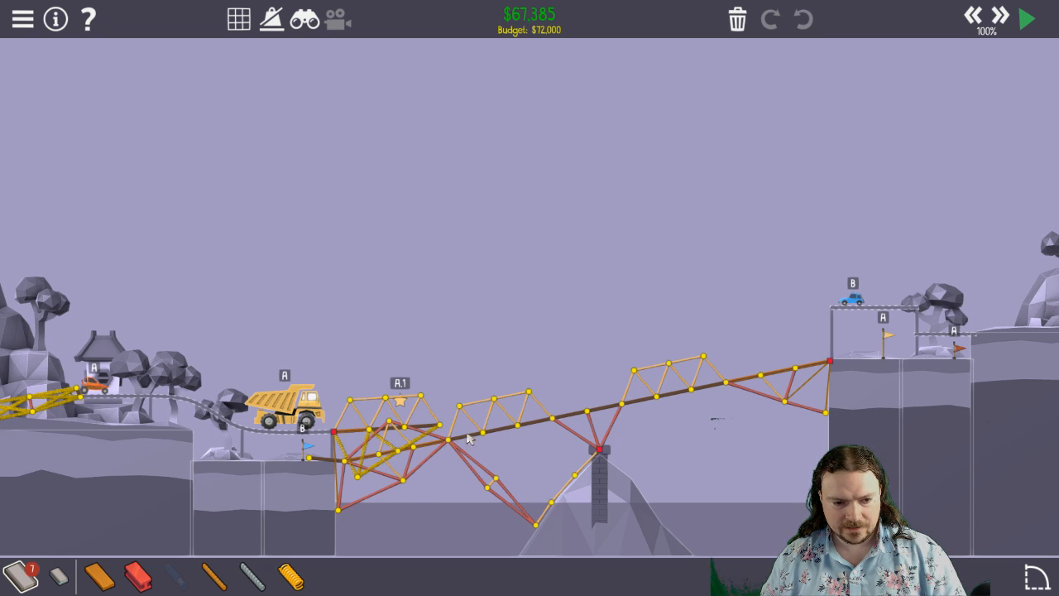
click(1027, 18)
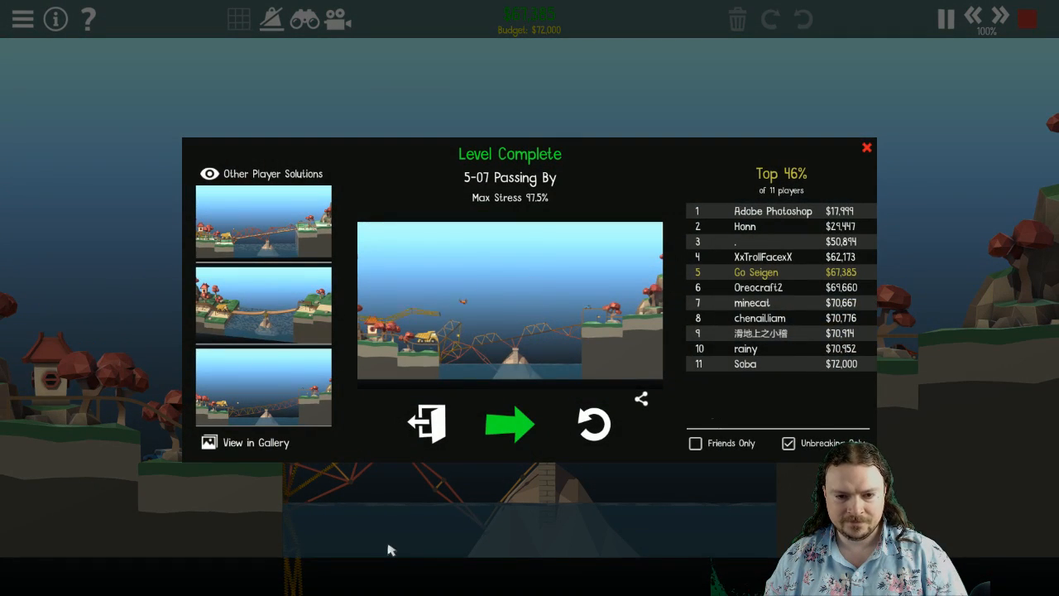
mouse_move(529, 422)
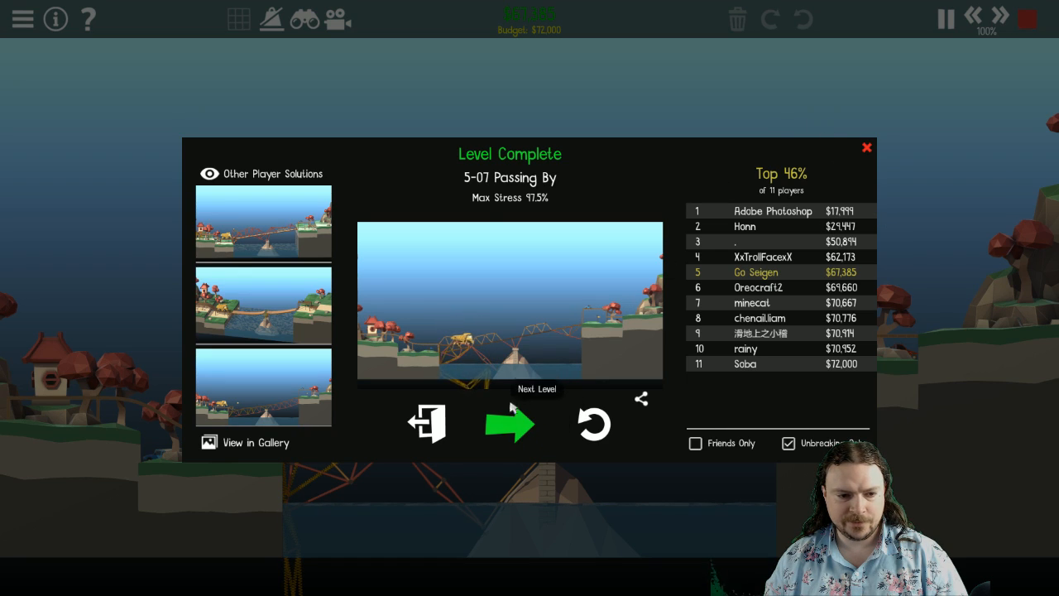
Step: Advance to 5-08 Bus Routes, dismiss its briefing and close the vehicle checkpoint list
click(511, 424)
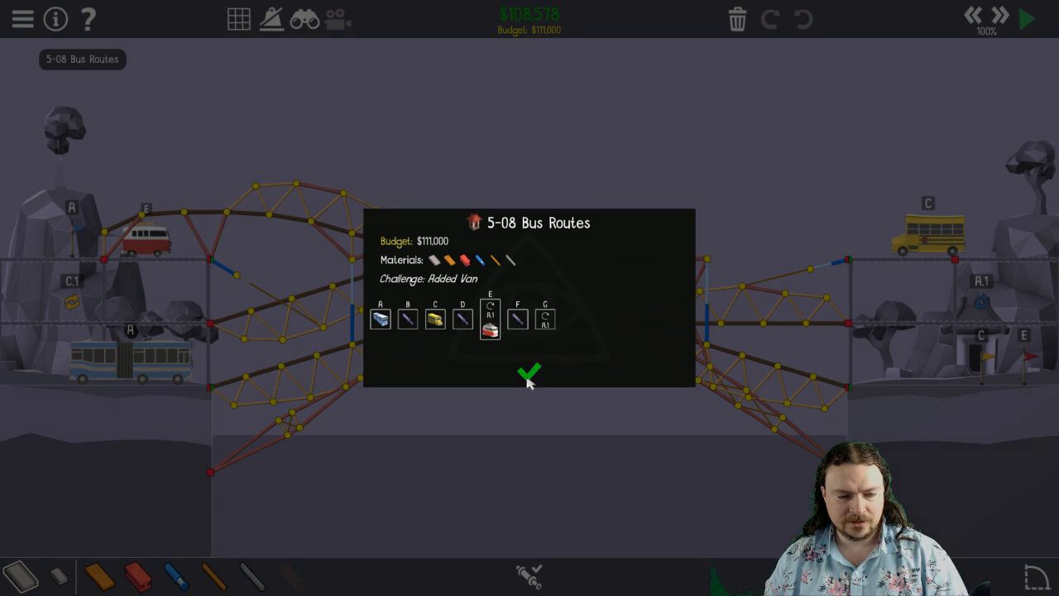
click(529, 373)
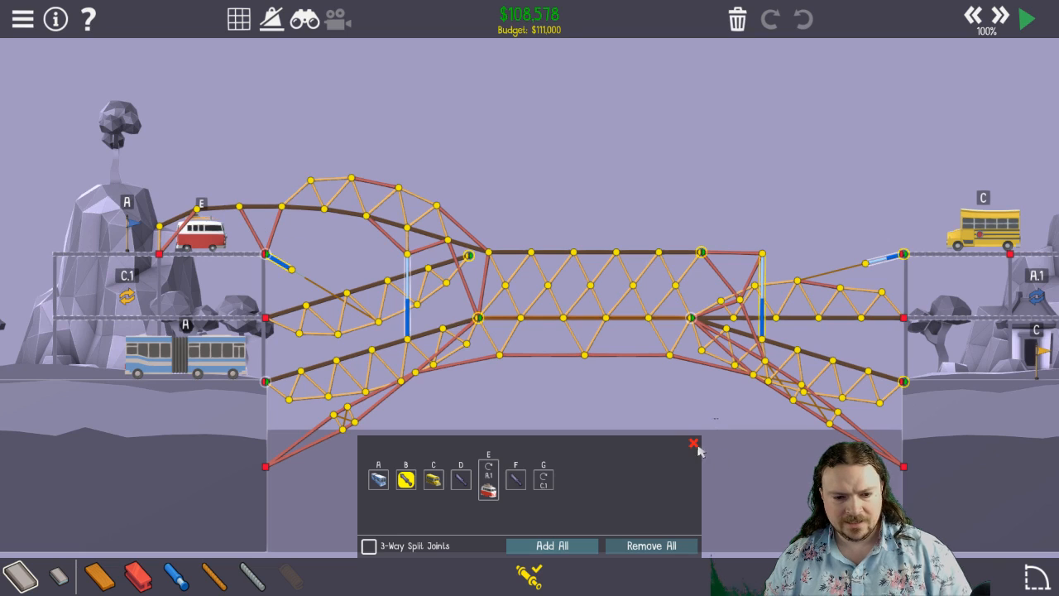
click(1029, 19)
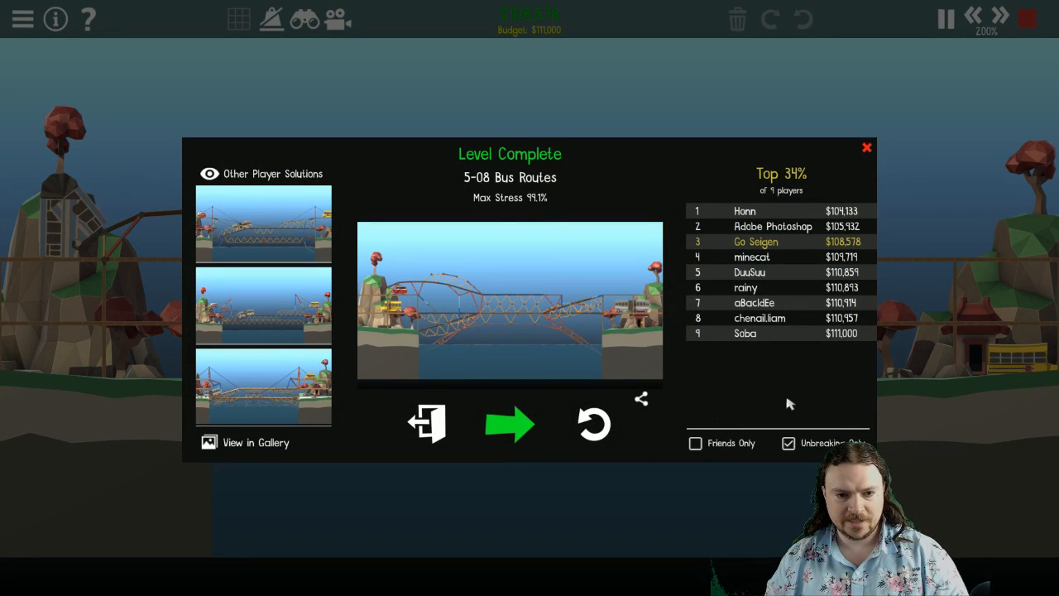
Step: Advance to 5-09 Springboard, dismiss its briefing, and test the $38,538 bridge
click(510, 424)
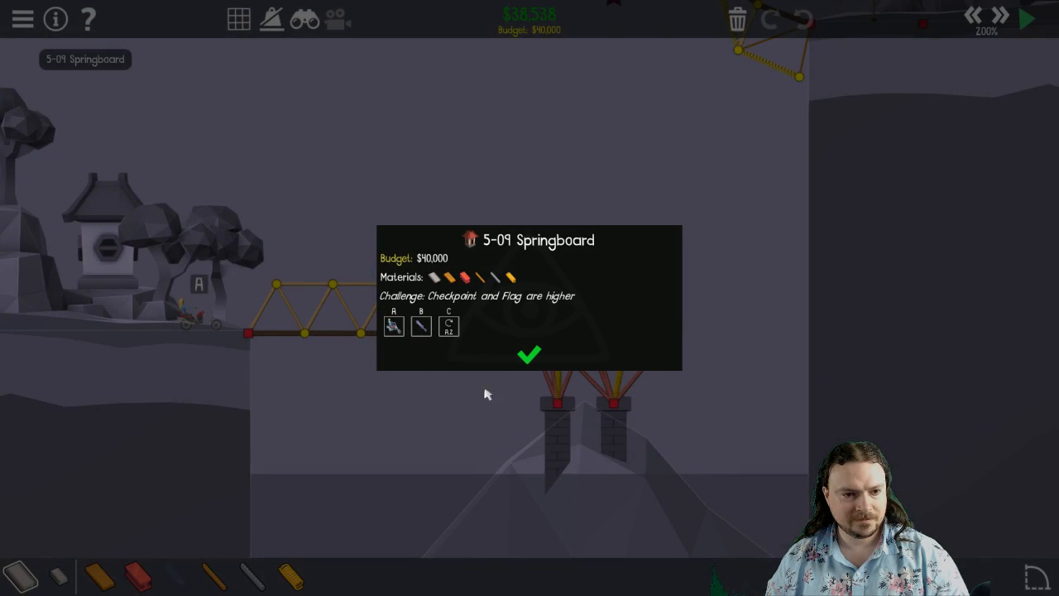
mouse_move(422, 304)
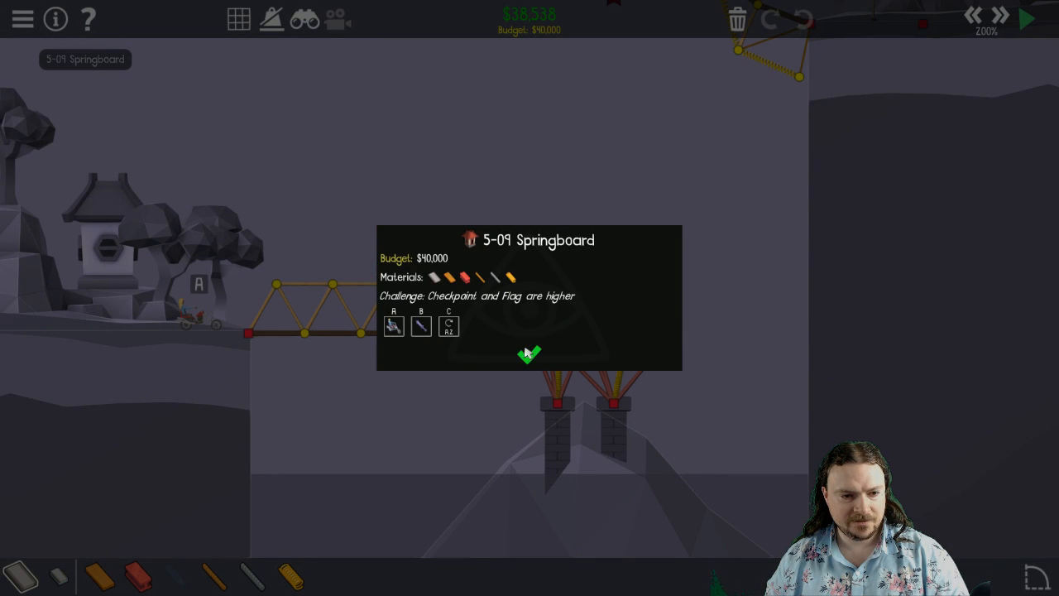
click(529, 354)
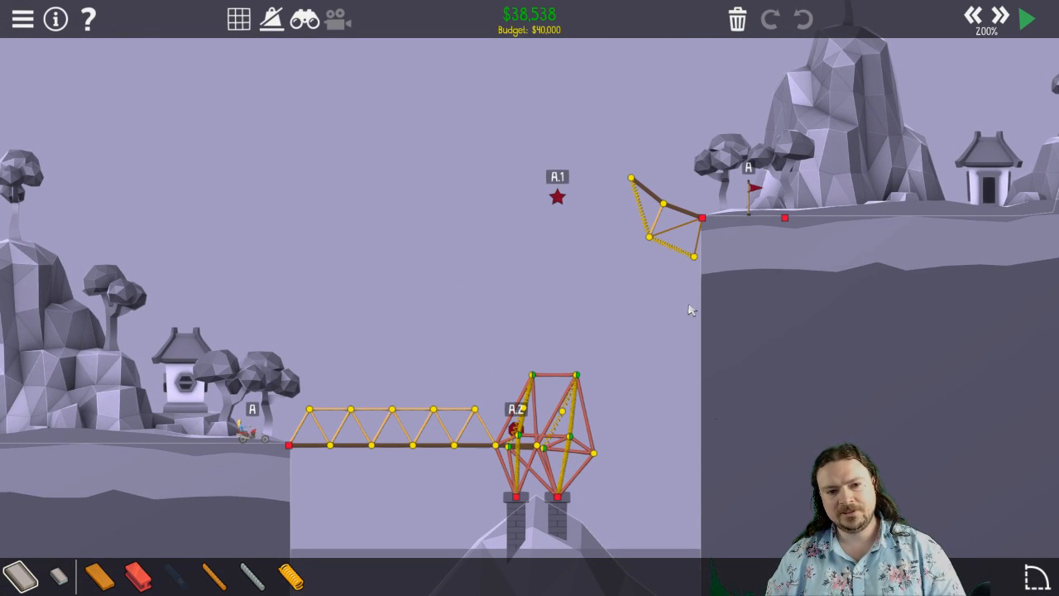
mouse_move(567, 342)
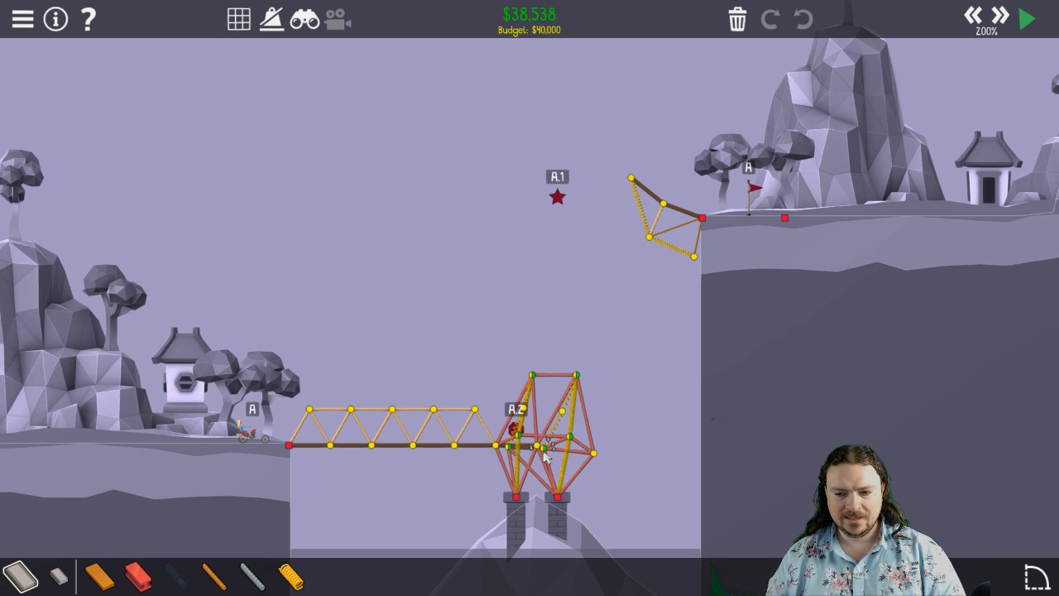
mouse_move(728, 233)
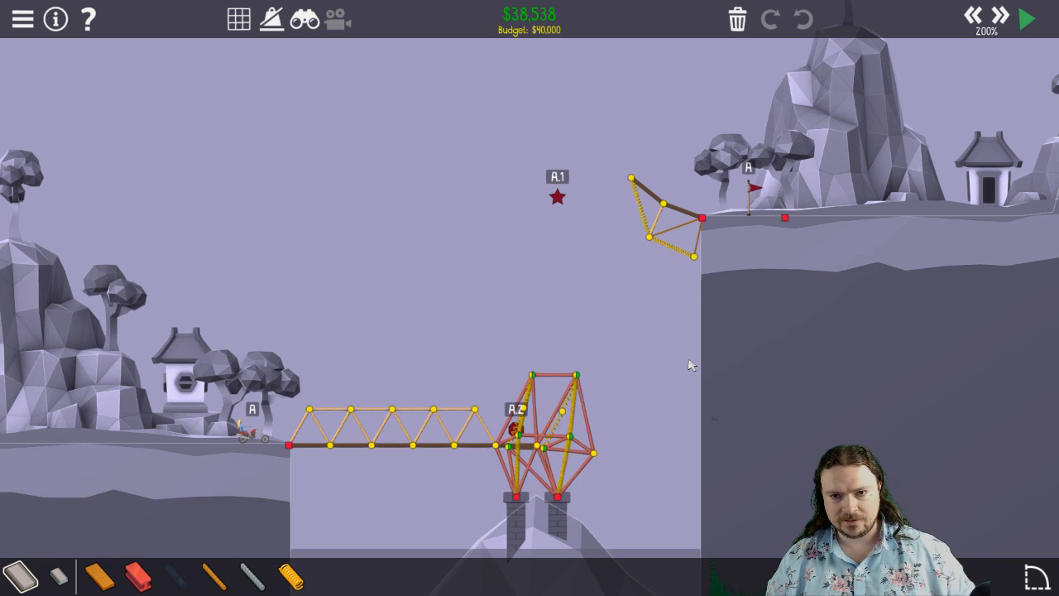
click(1030, 18)
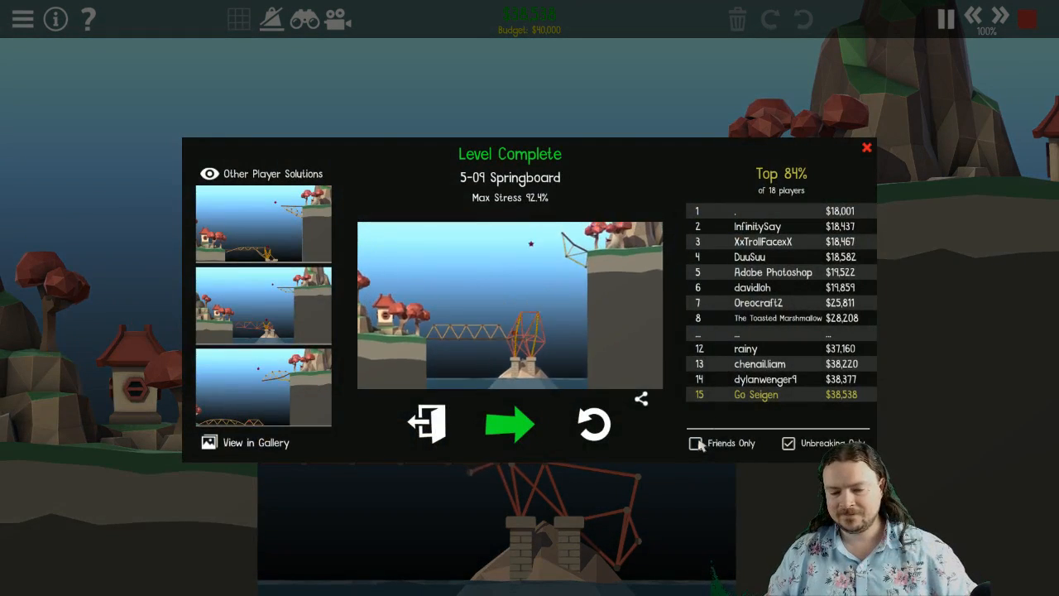
Step: Advance to 5-10 All Together Now, dismiss its briefing, and run the $59,761 bridge
click(510, 423)
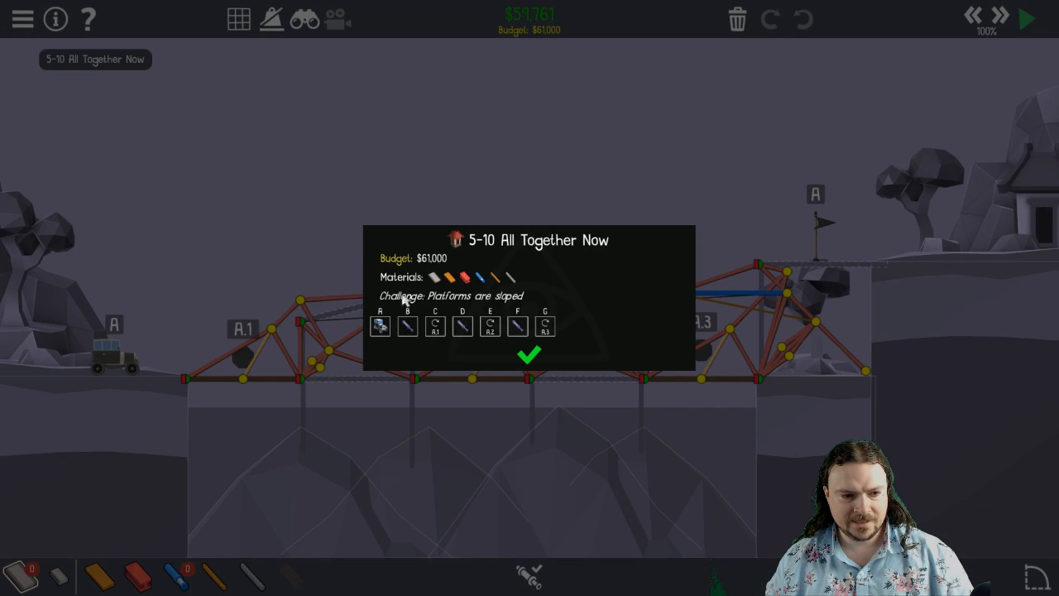
click(528, 356)
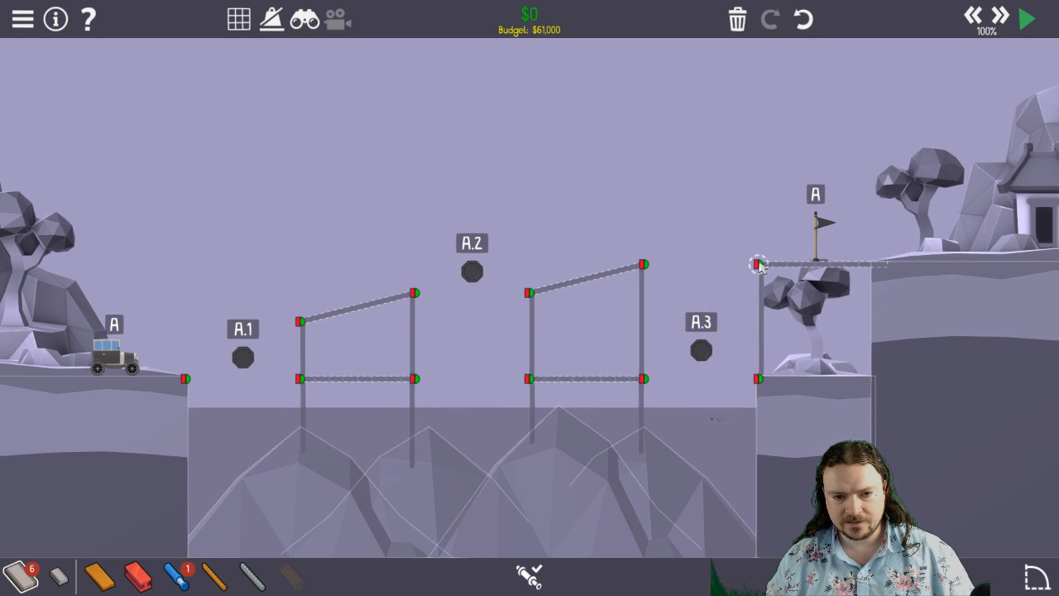
mouse_move(272, 259)
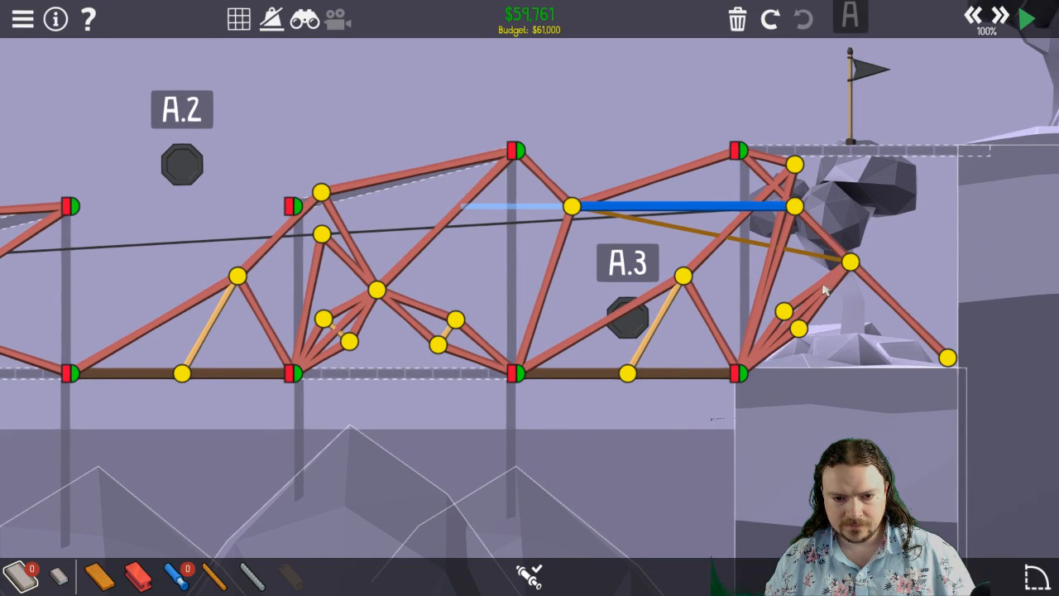
mouse_move(784, 214)
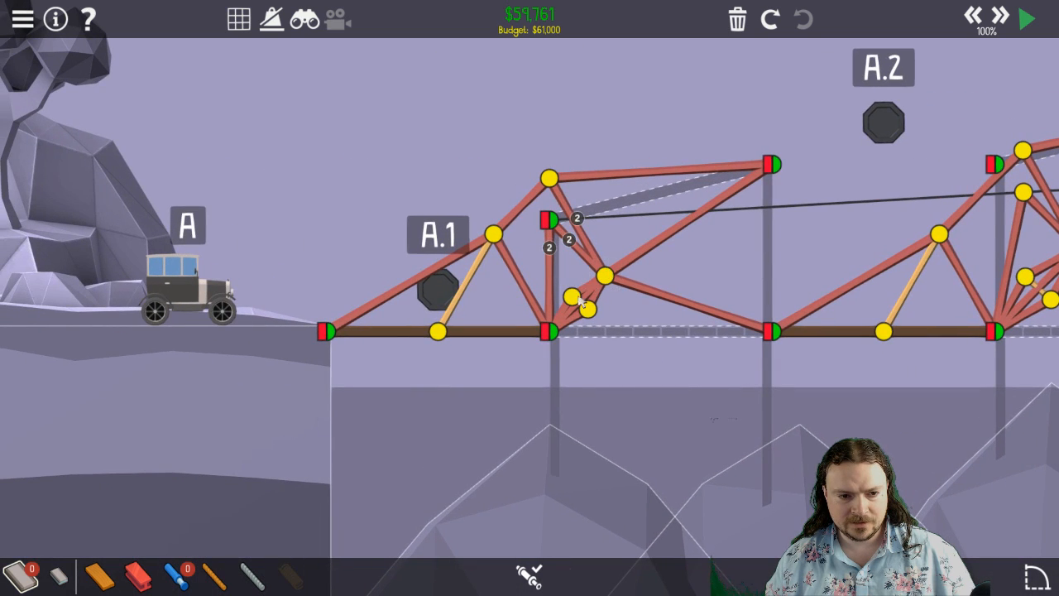
click(1028, 18)
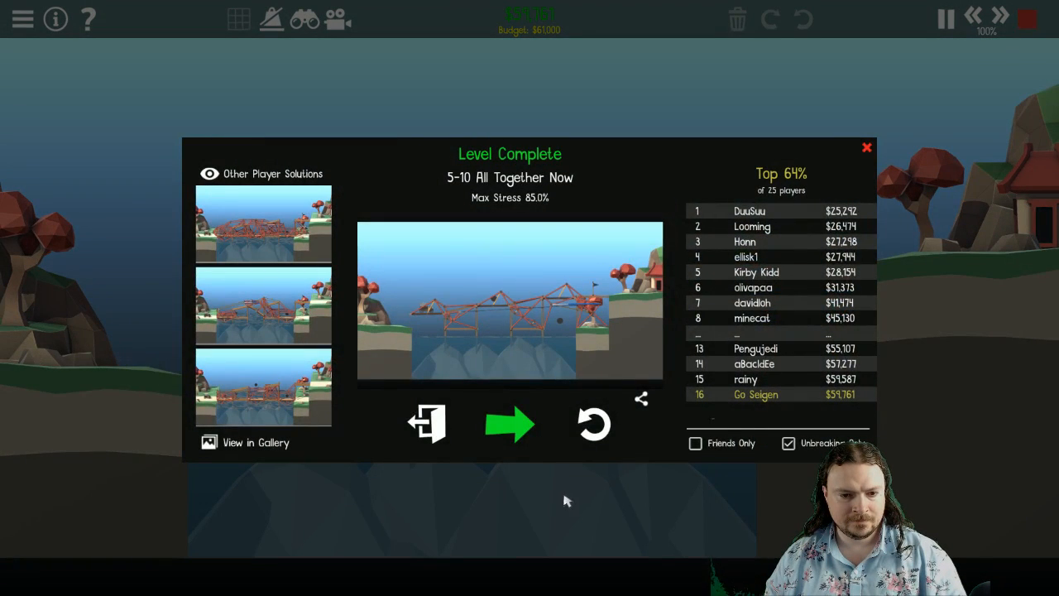
Step: Advance to 5-11, dismiss the briefing, delete the bridge, then run the loop bridge
click(510, 424)
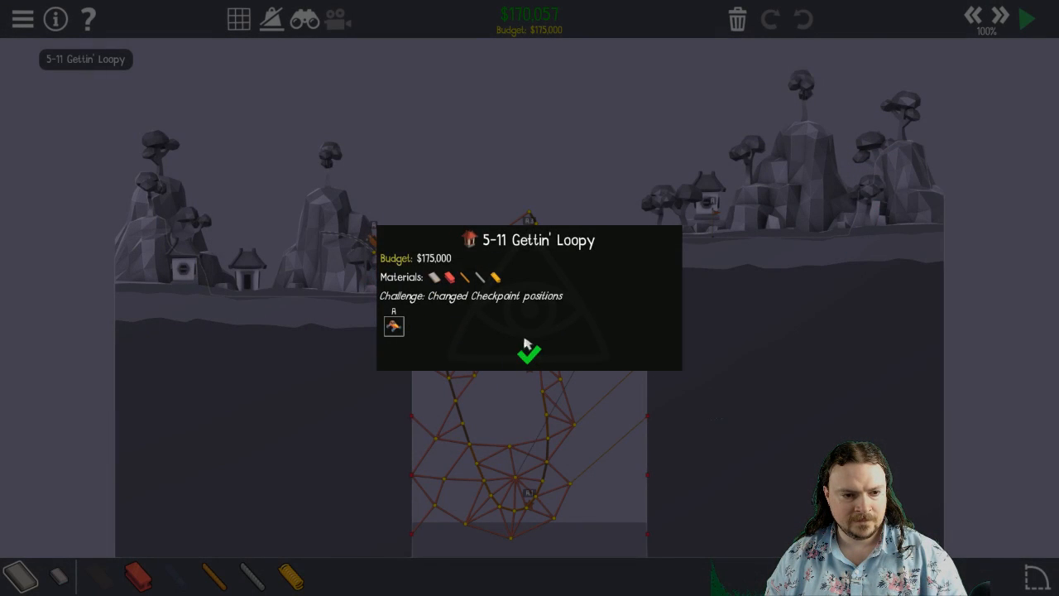
mouse_move(447, 304)
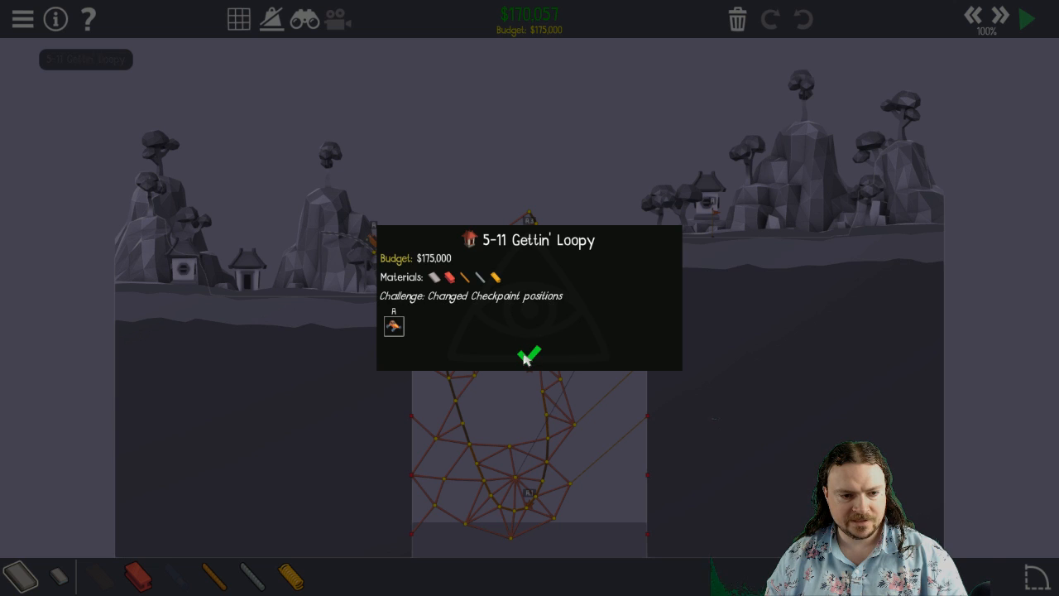
click(530, 356)
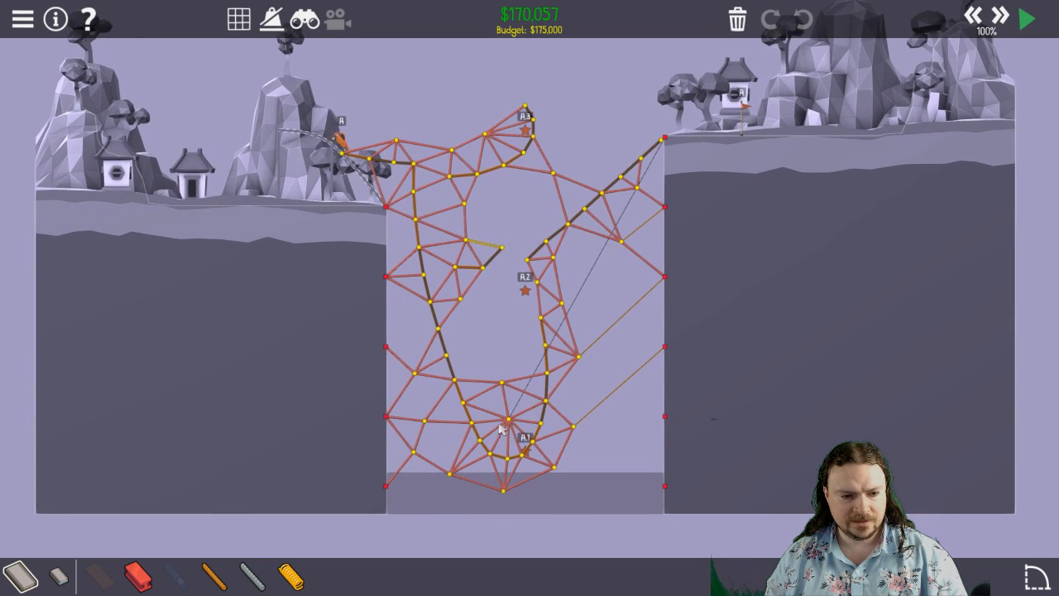
mouse_move(534, 302)
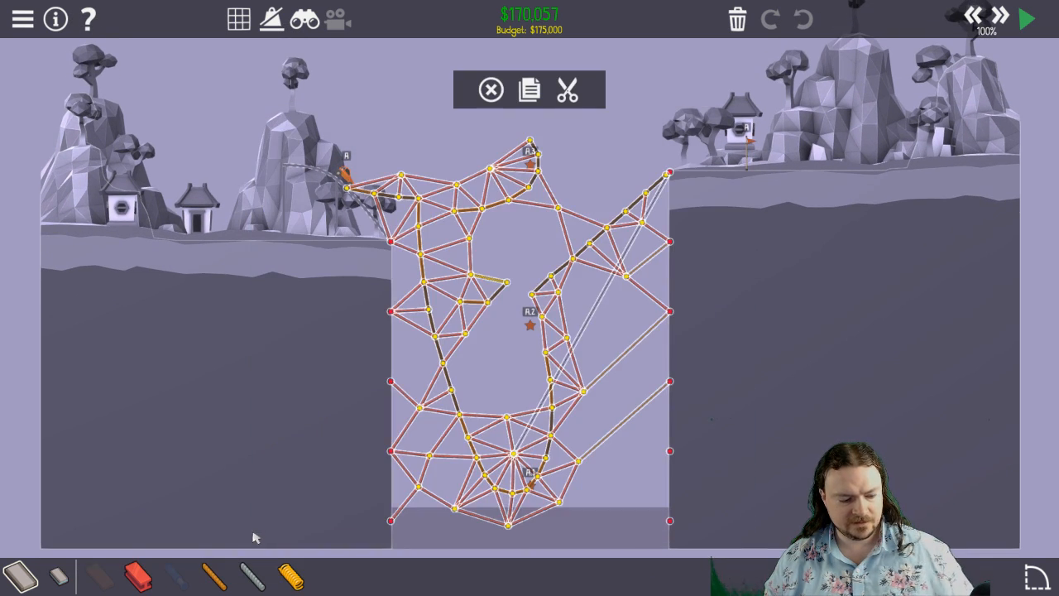
click(486, 89)
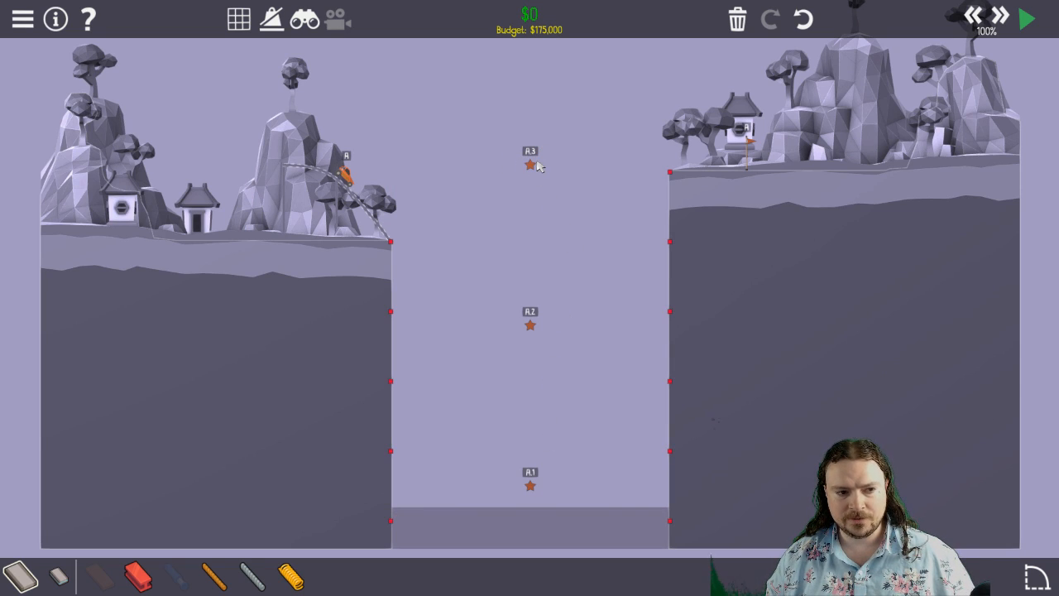
mouse_move(513, 223)
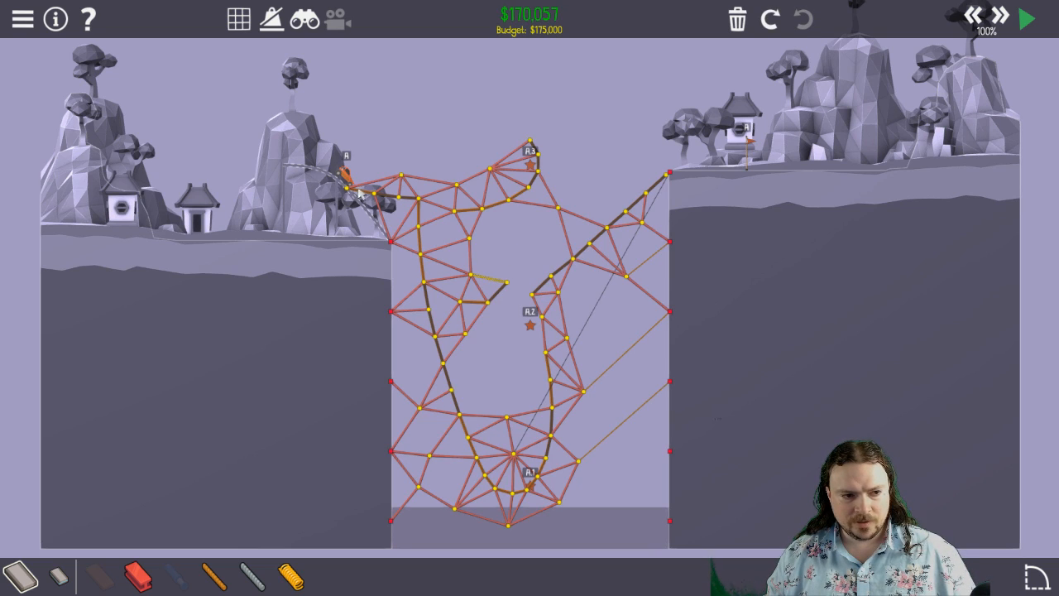
mouse_move(546, 168)
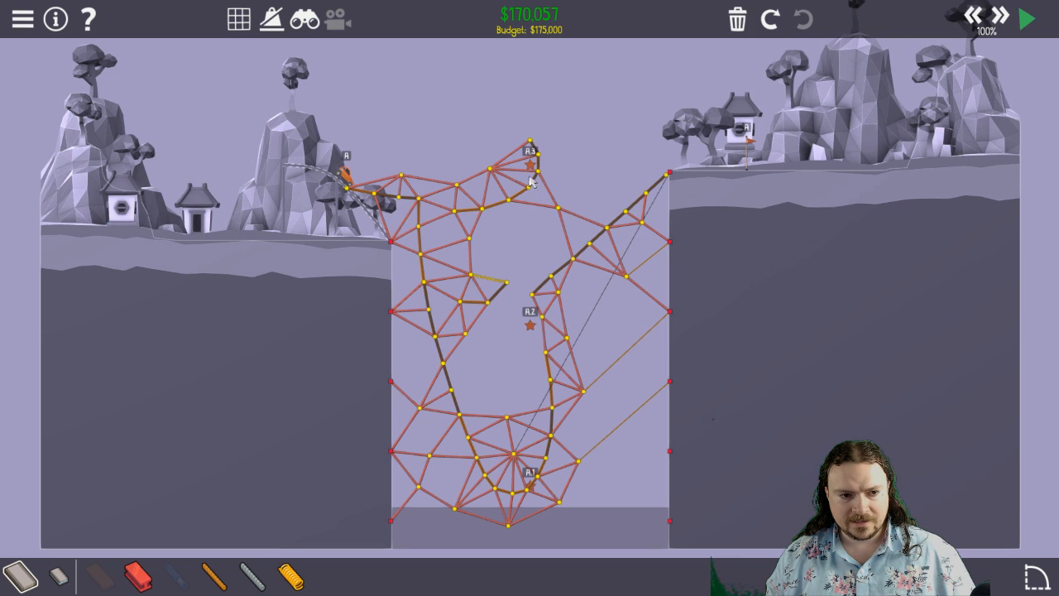
mouse_move(479, 470)
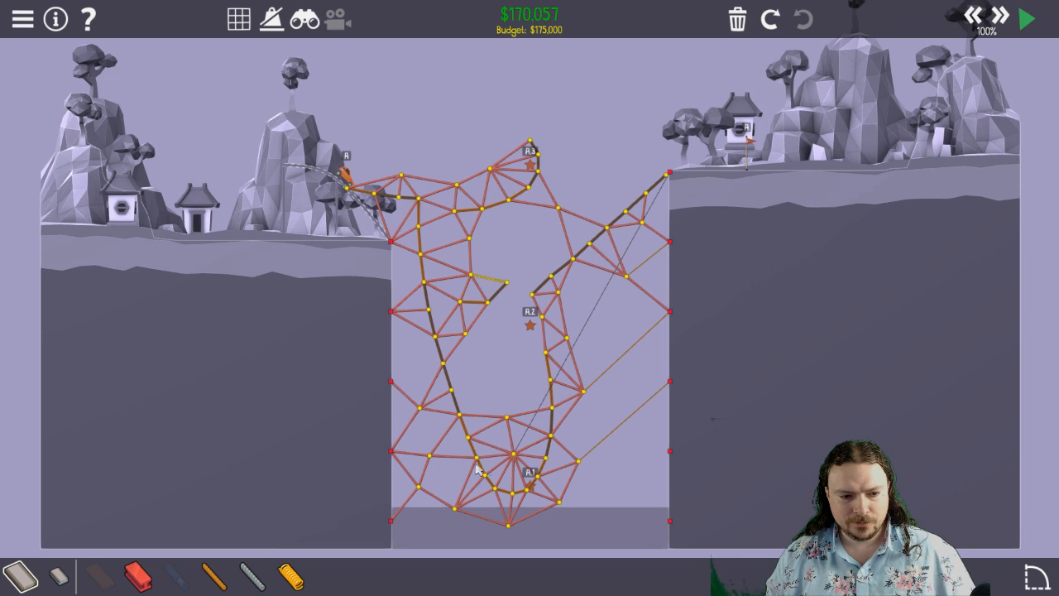
mouse_move(685, 170)
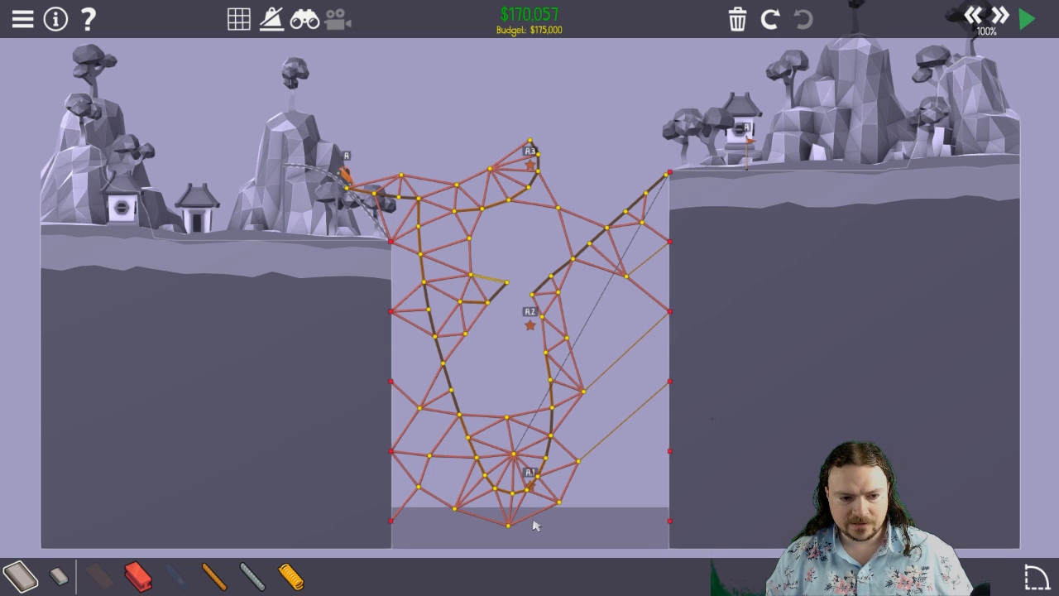
click(1029, 18)
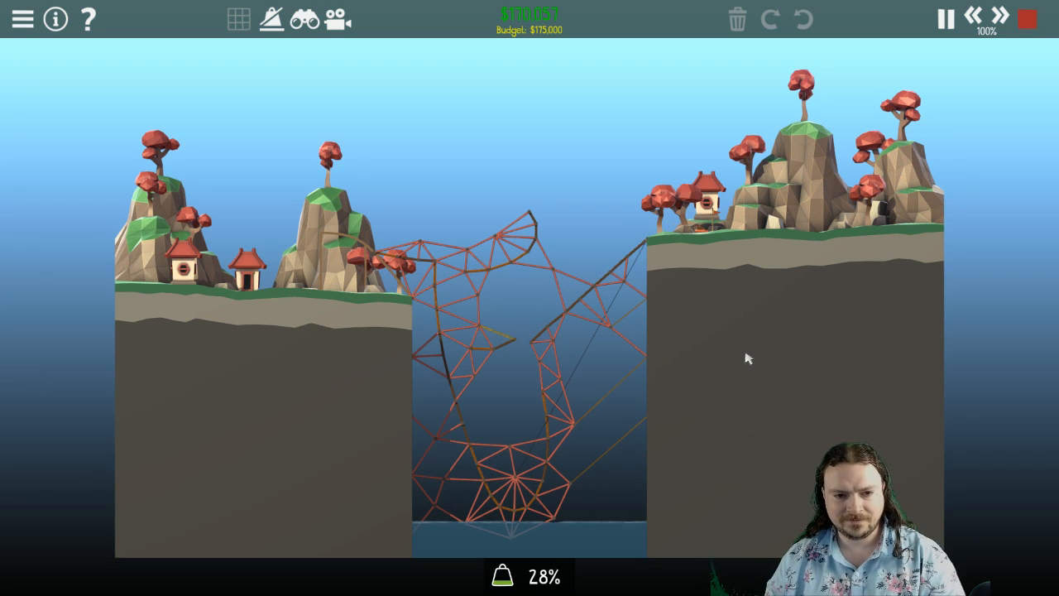
mouse_move(778, 380)
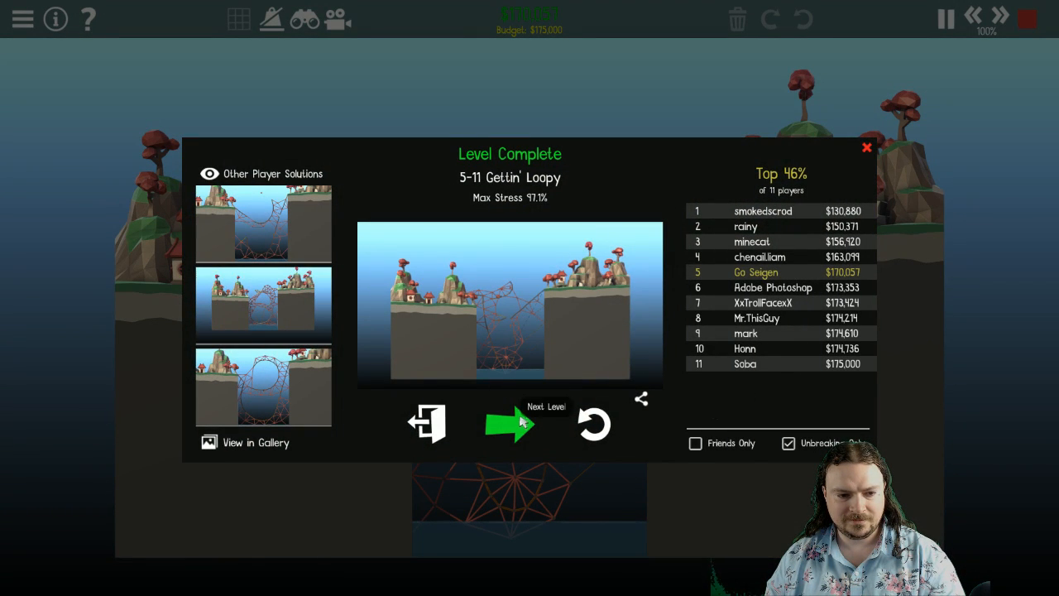
Step: Advance to 5-12 Crash Course, dismiss its briefing, and run buses across the $115,390 bridge
click(509, 425)
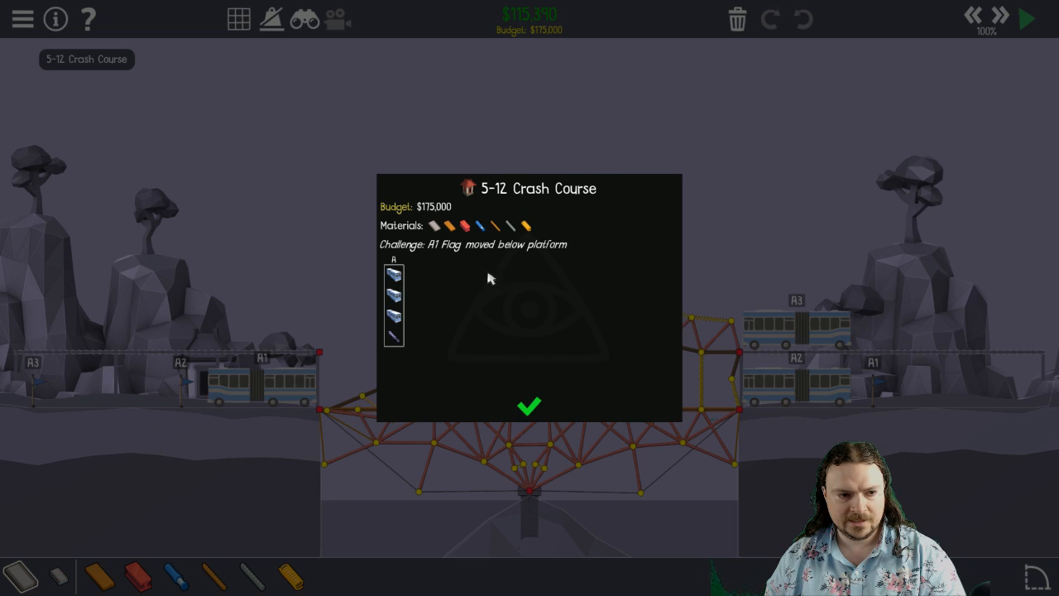
mouse_move(505, 254)
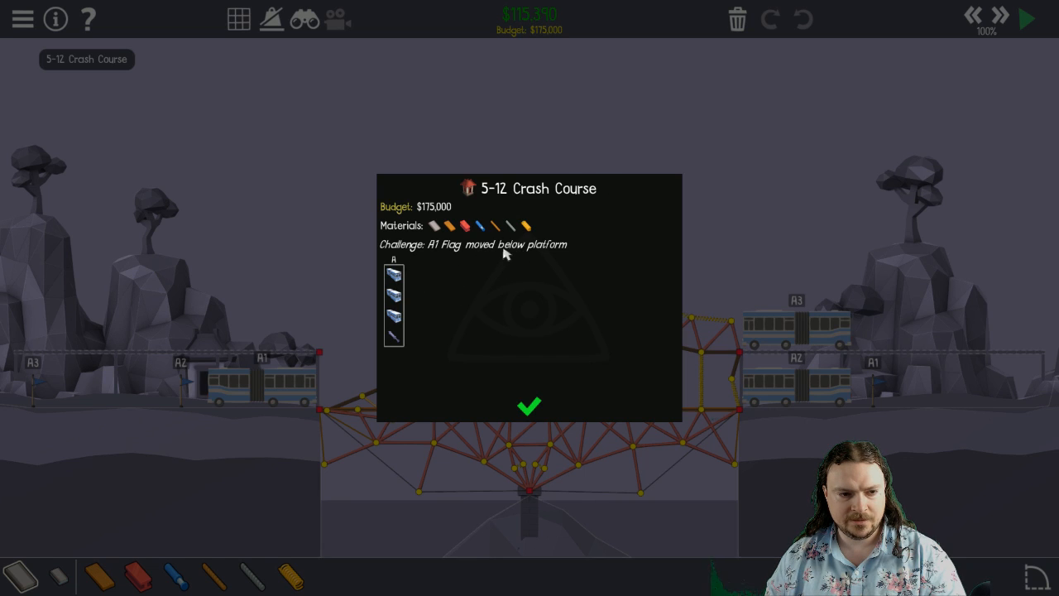
click(528, 406)
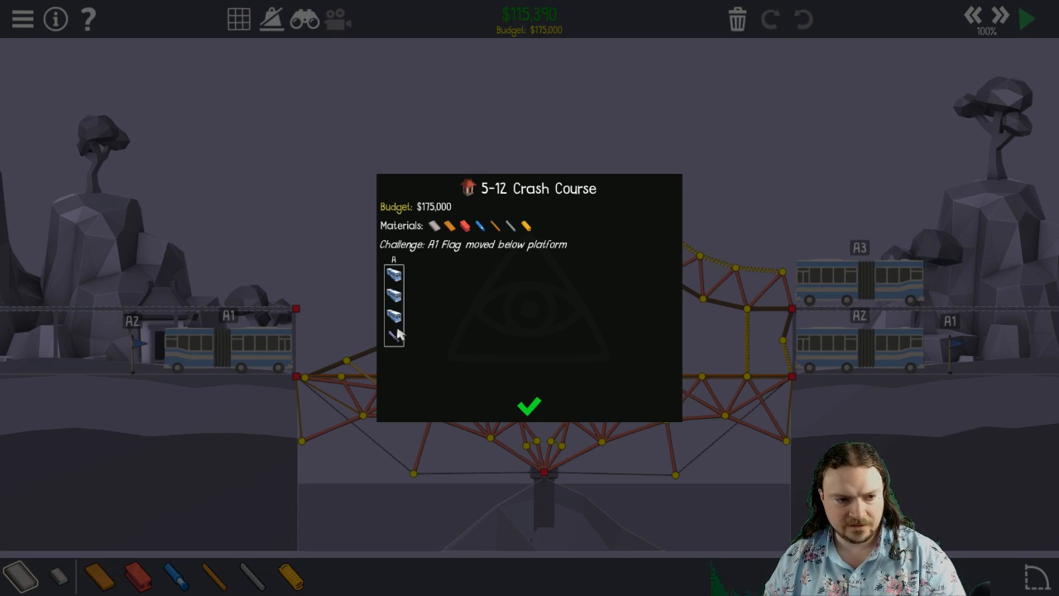
click(528, 406)
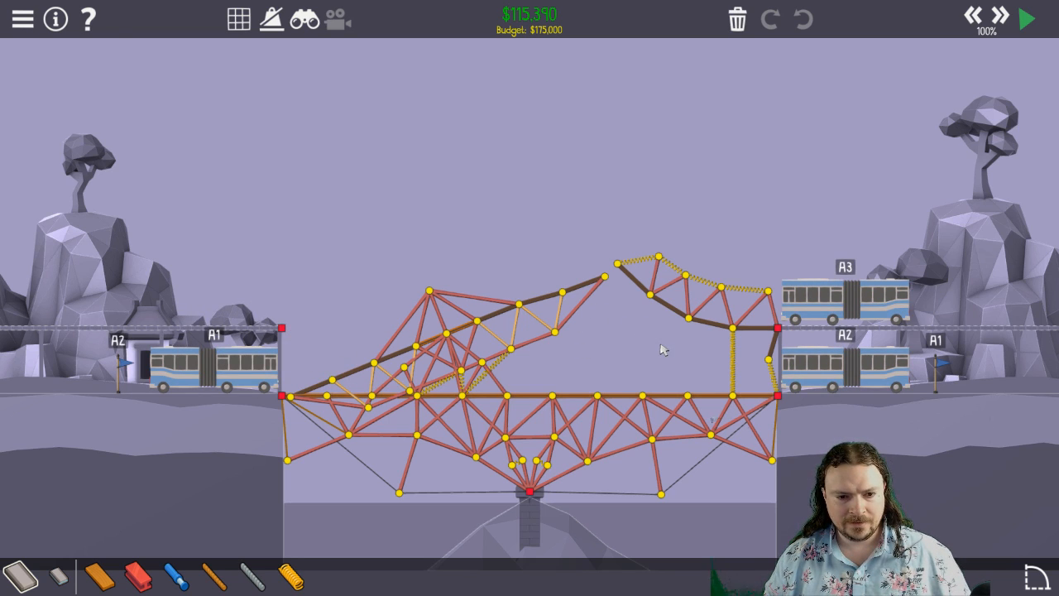
click(1027, 18)
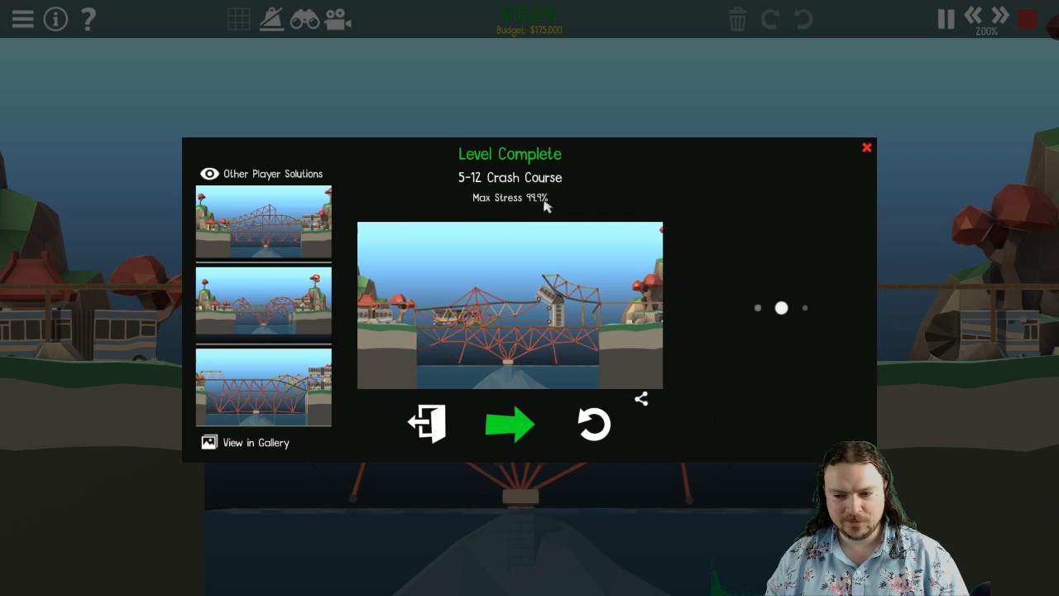
Step: Advance to 5-13 Spring and a Miss and dismiss its briefing
click(510, 424)
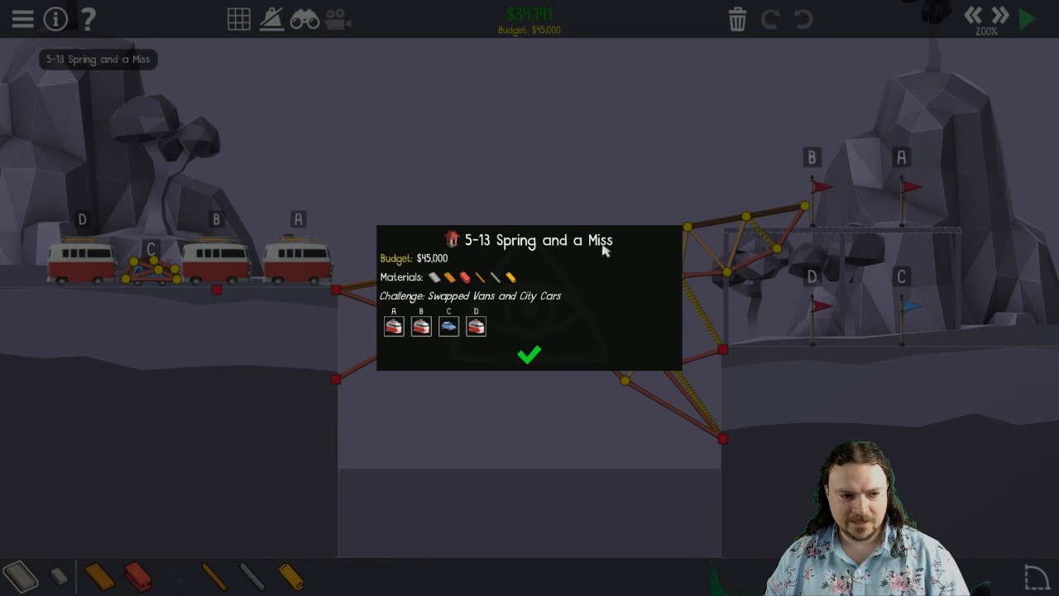
mouse_move(530, 305)
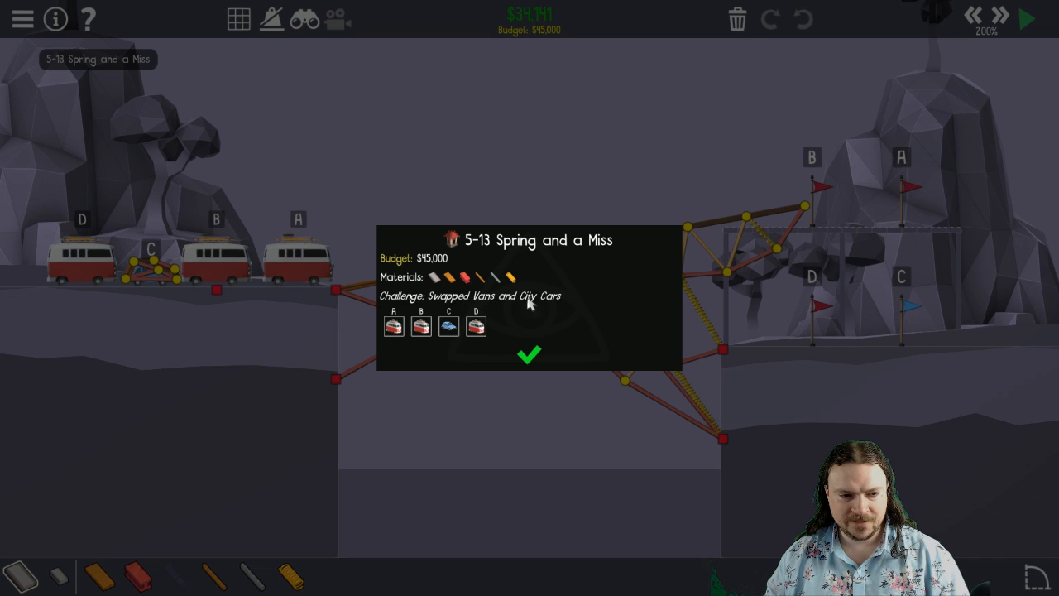
click(528, 356)
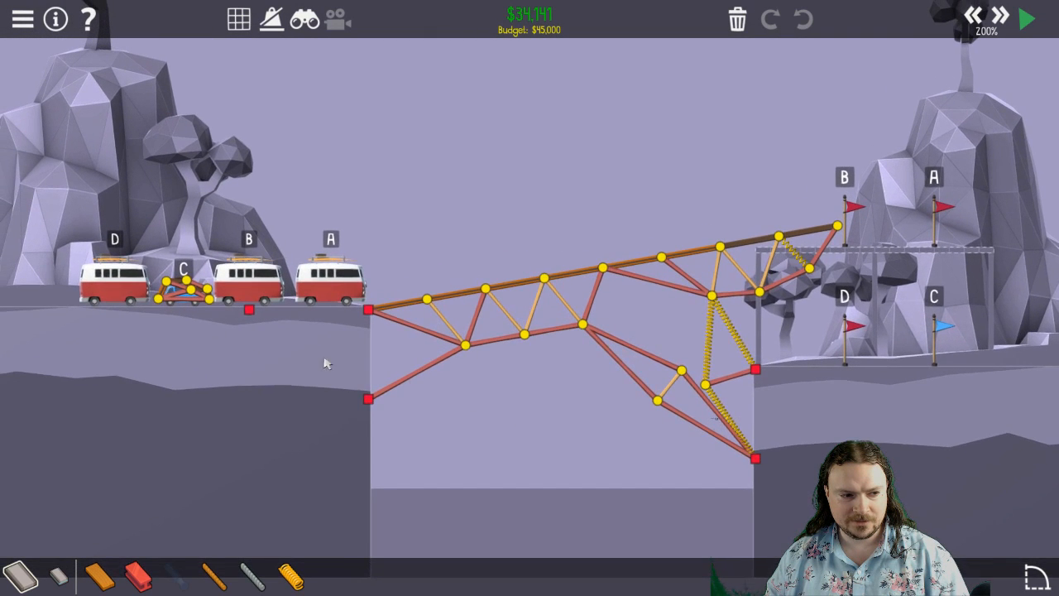
mouse_move(275, 395)
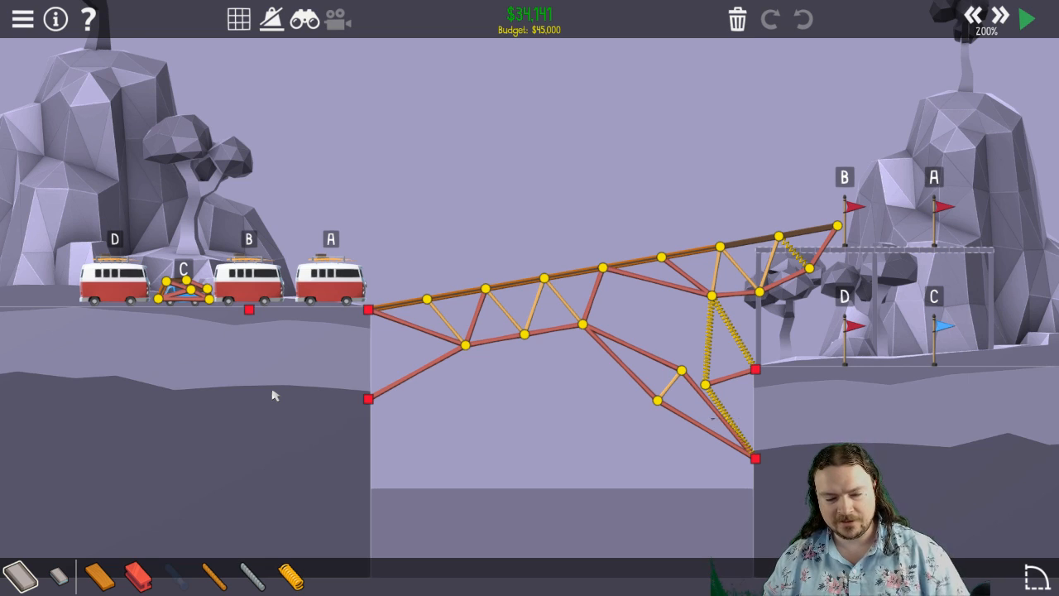
mouse_move(237, 401)
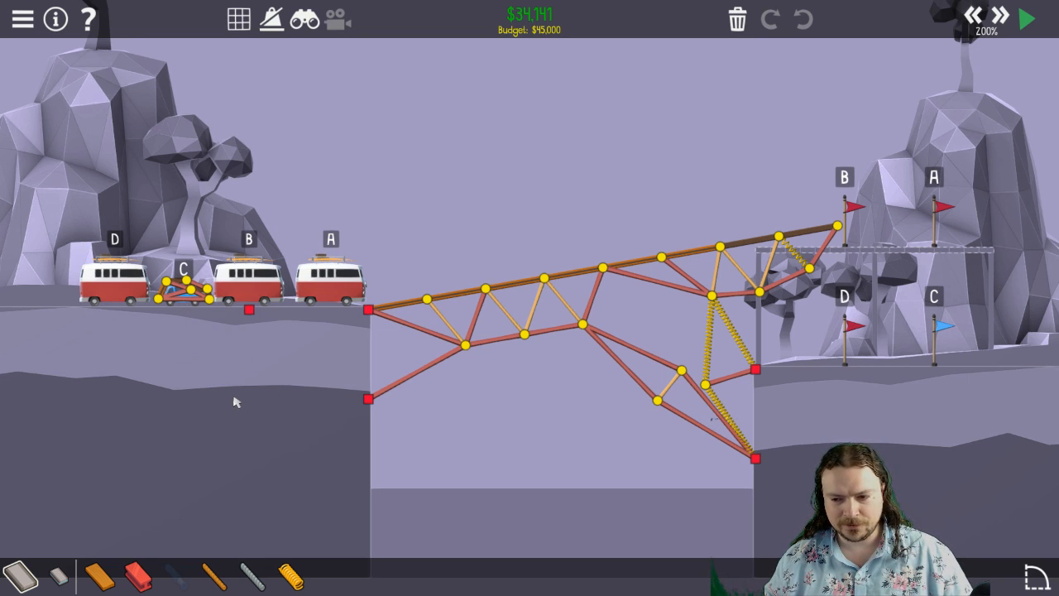
mouse_move(273, 436)
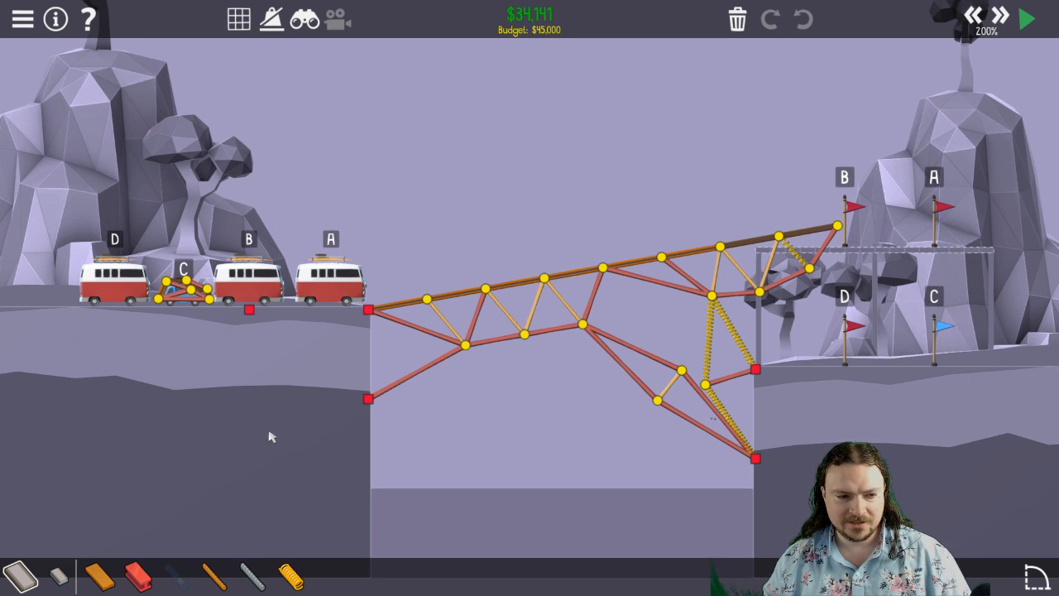
mouse_move(188, 321)
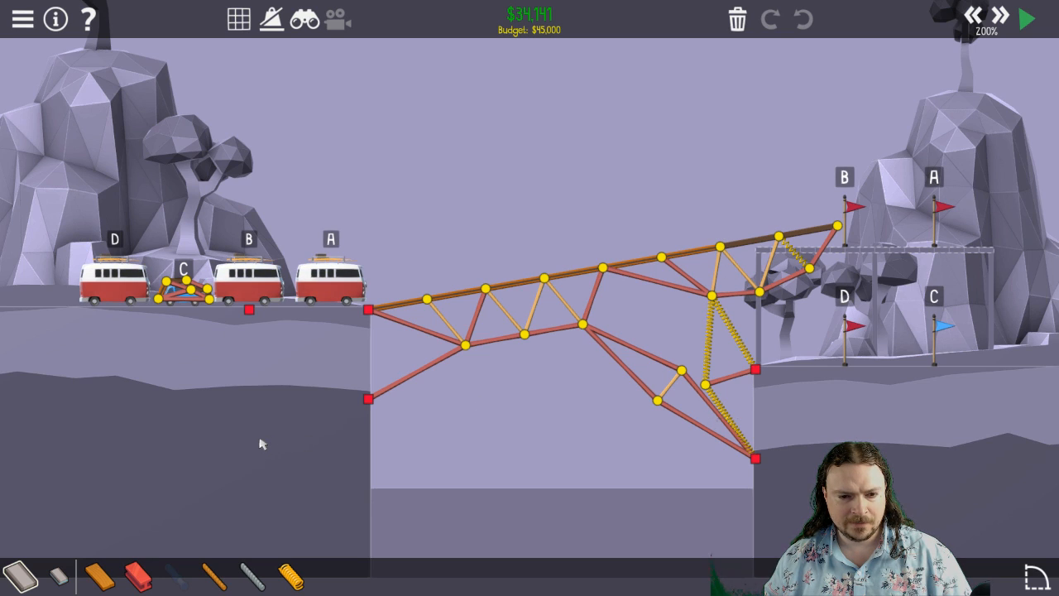
mouse_move(184, 296)
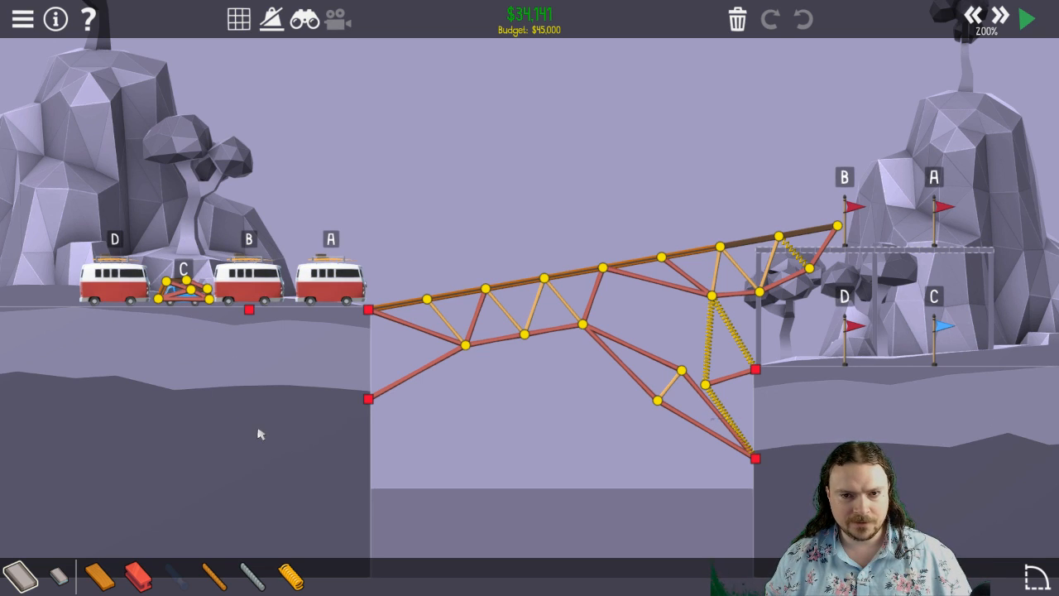
Step: Run the Spring and a Miss vans across the bridge to Level Complete at 99.1% stress
click(1028, 18)
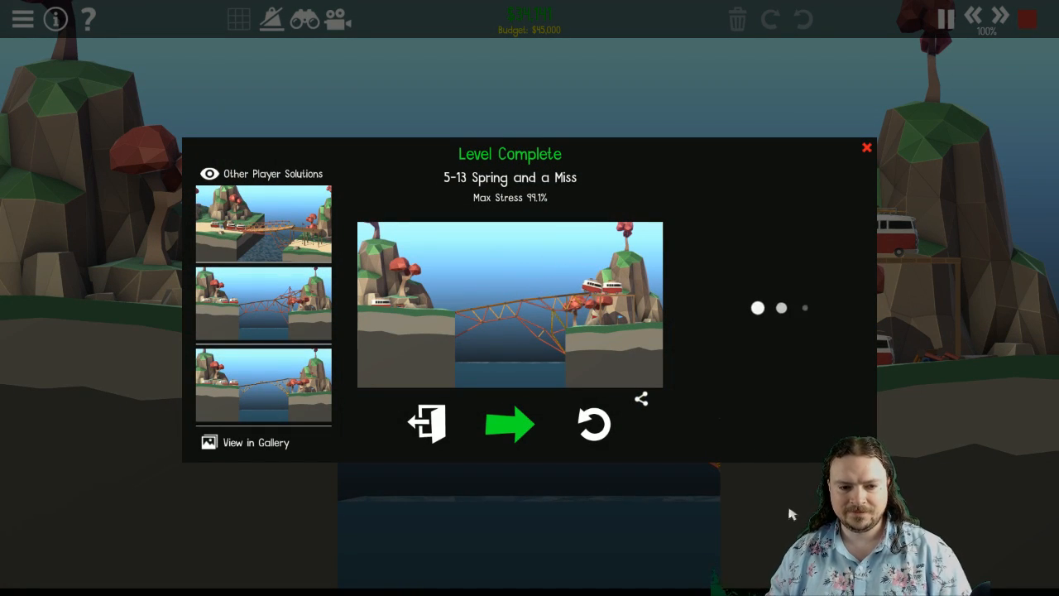
mouse_move(865, 178)
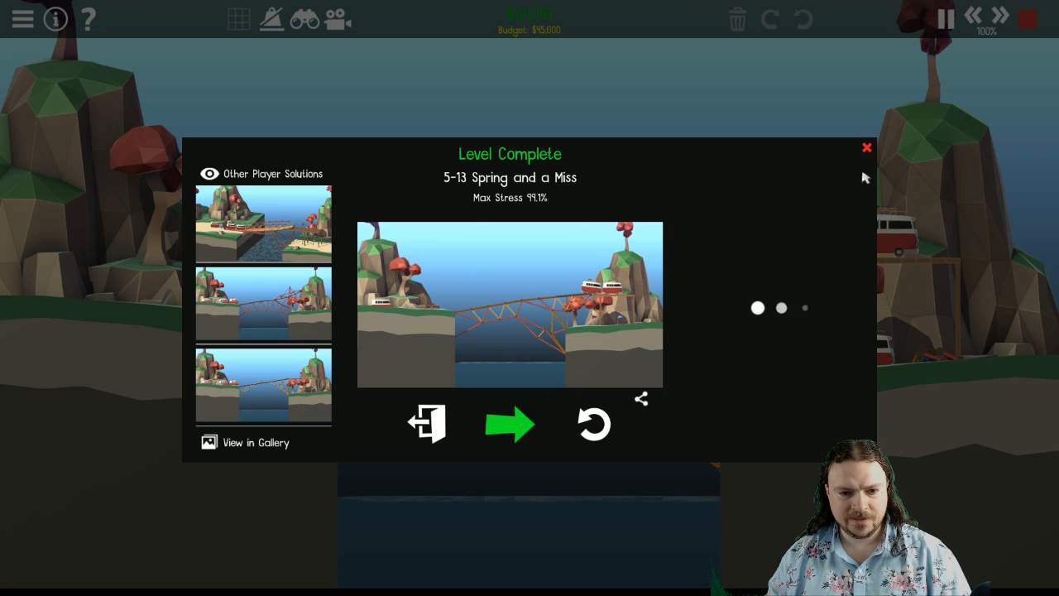
click(510, 423)
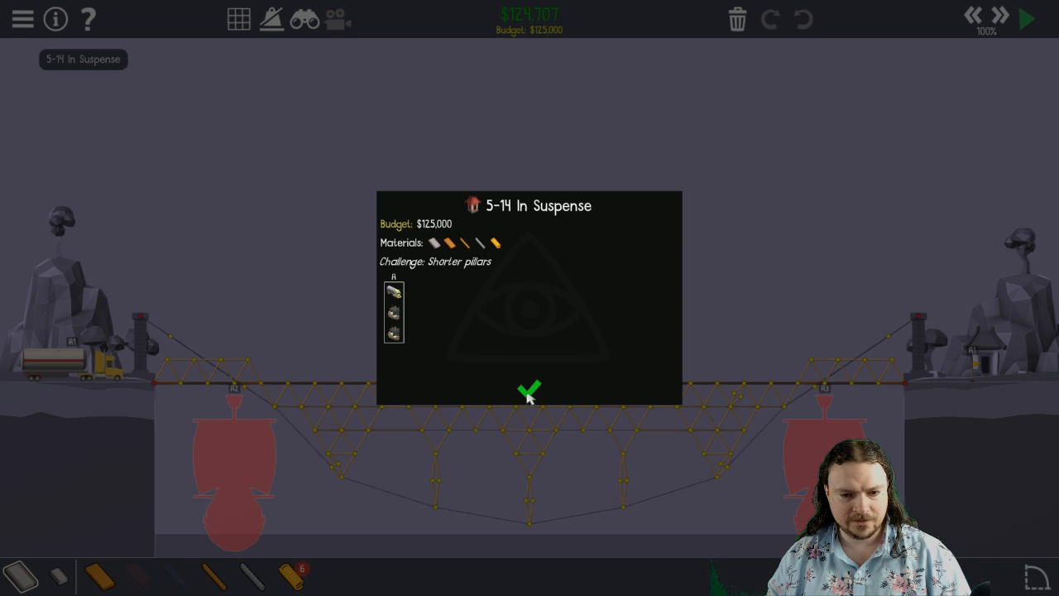
click(528, 391)
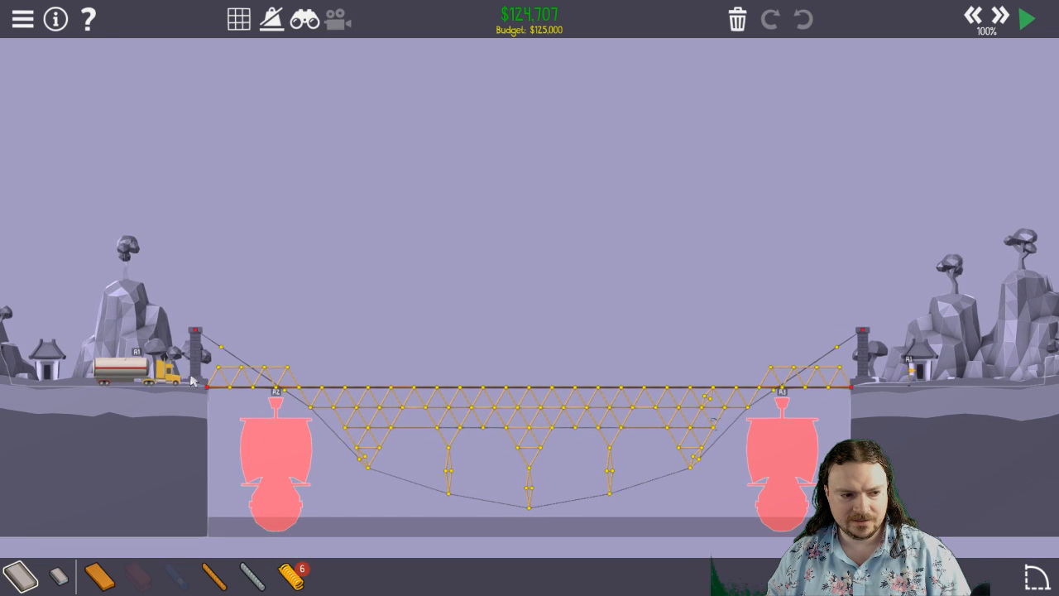
mouse_move(196, 331)
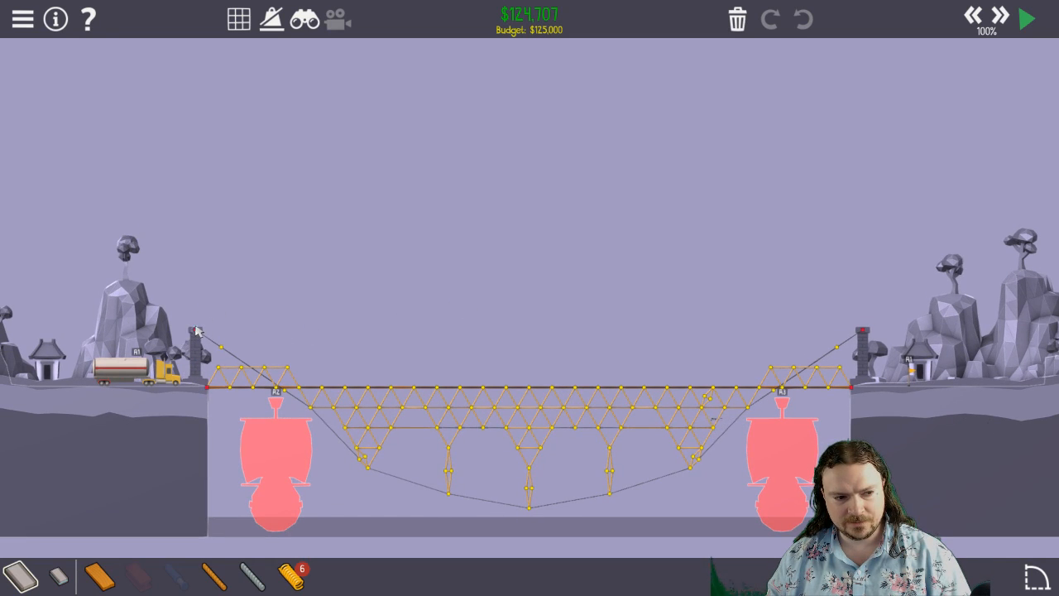
mouse_move(205, 209)
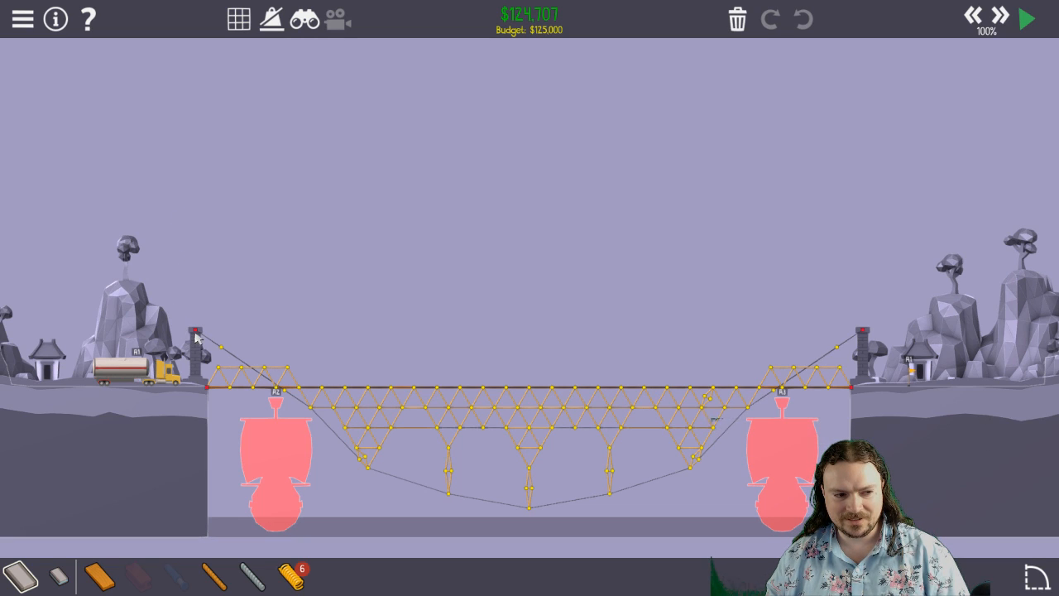
mouse_move(201, 360)
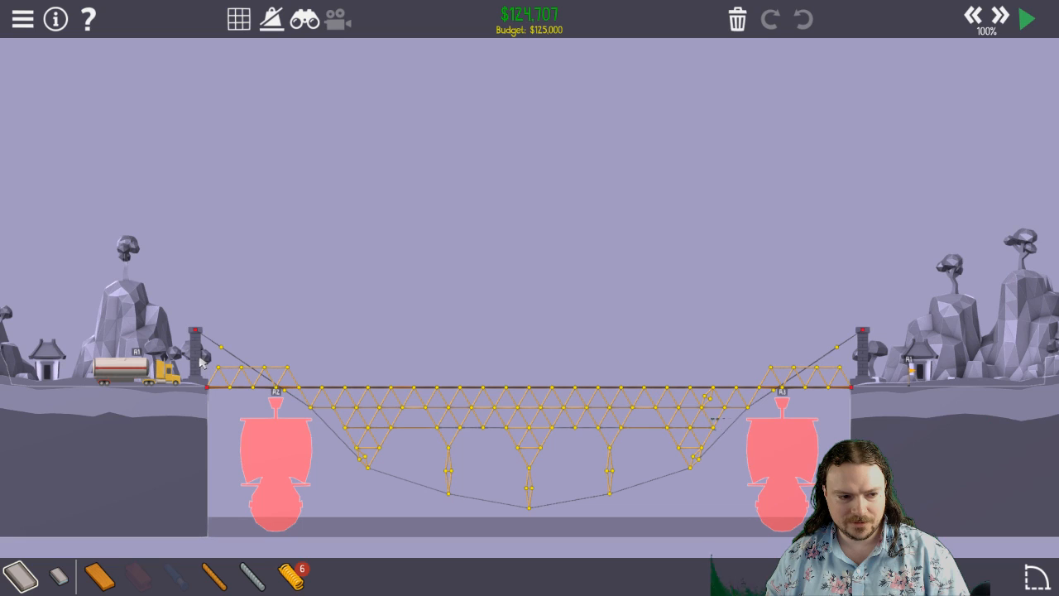
mouse_move(321, 417)
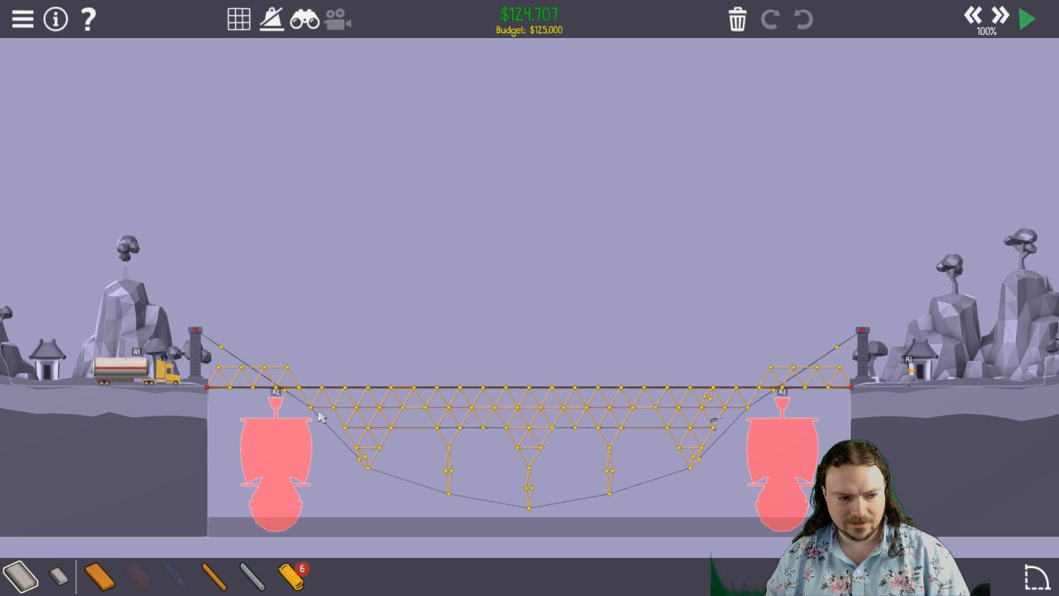
mouse_move(306, 410)
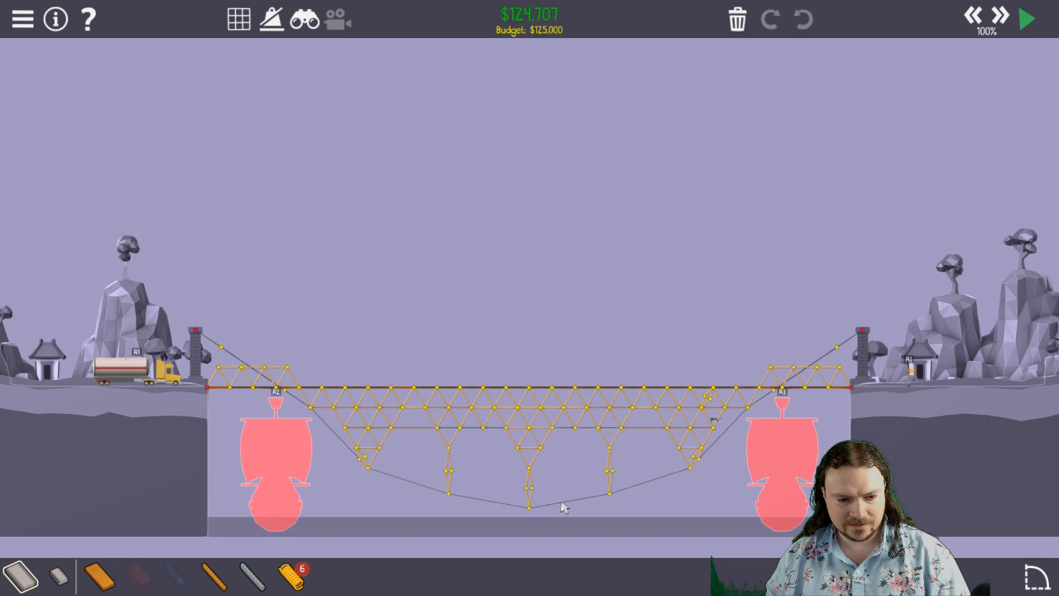
mouse_move(600, 255)
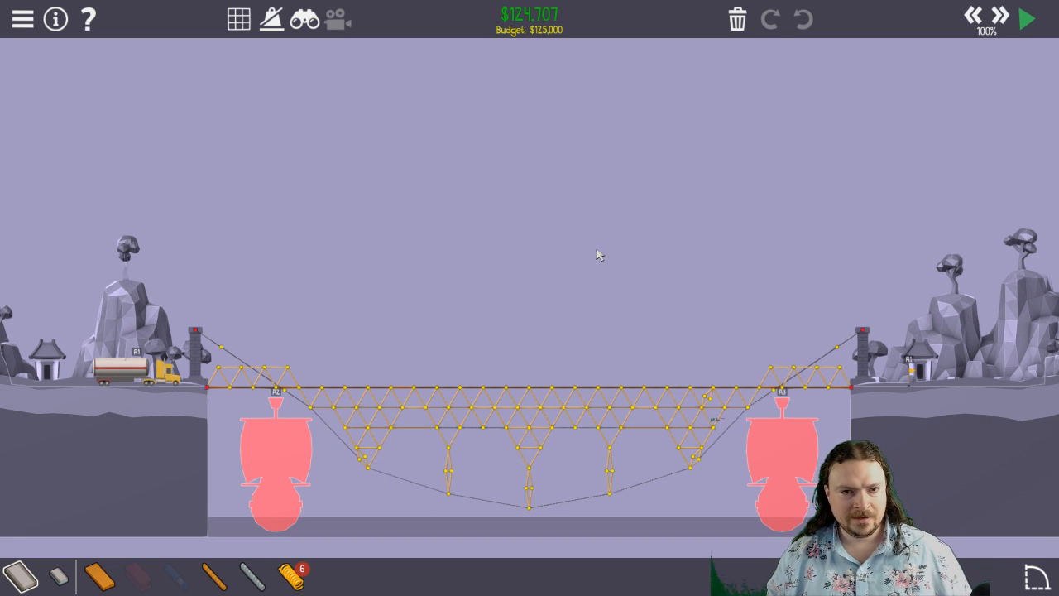
Step: Simulate the In Suspense suspension bridge to Level Complete, peaking at 95.5% stress
click(1027, 19)
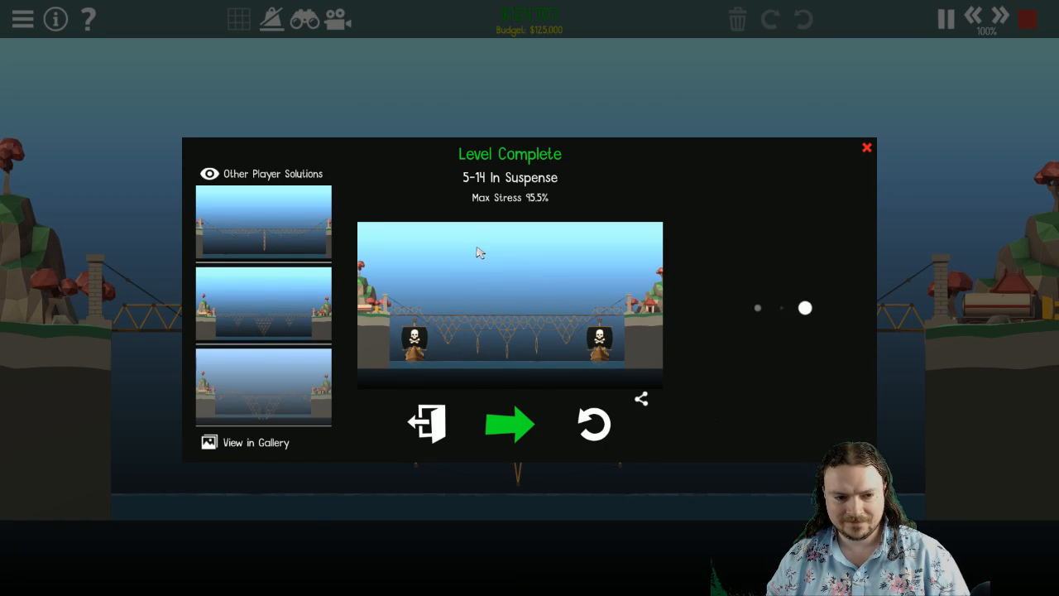
mouse_move(720, 409)
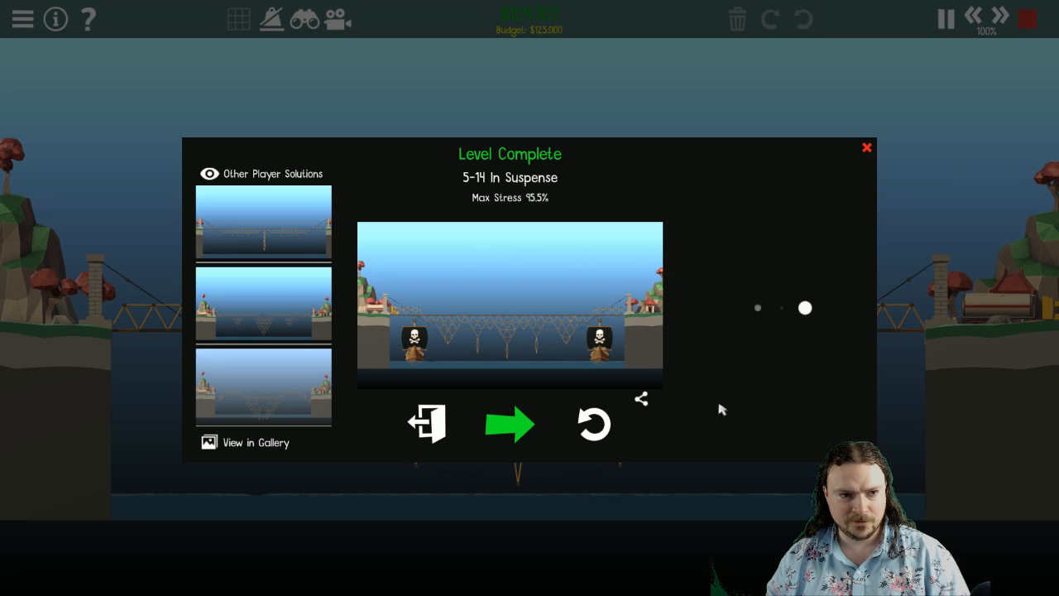
mouse_move(494, 259)
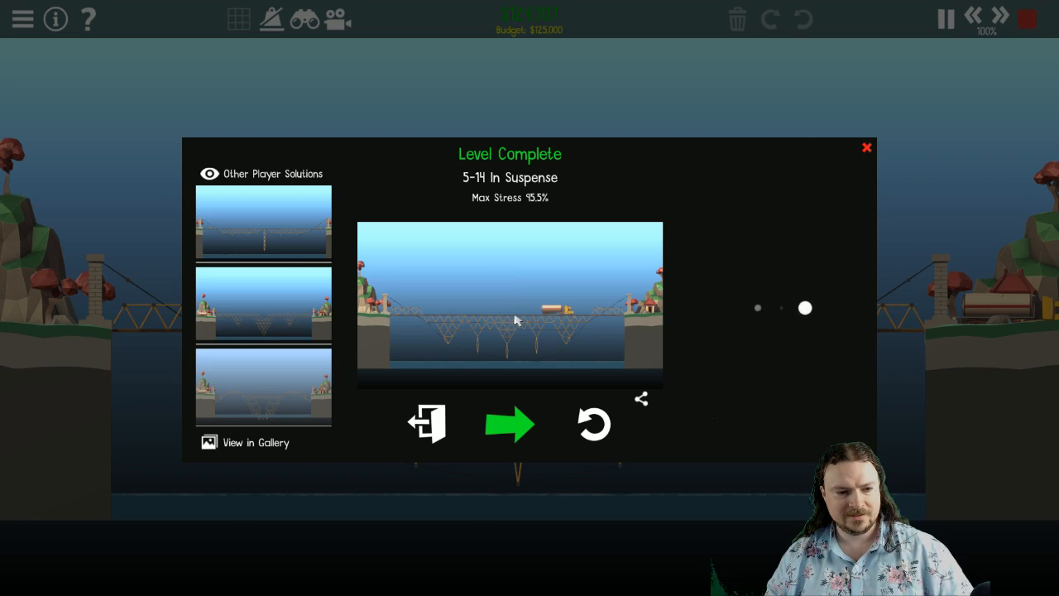
mouse_move(509, 430)
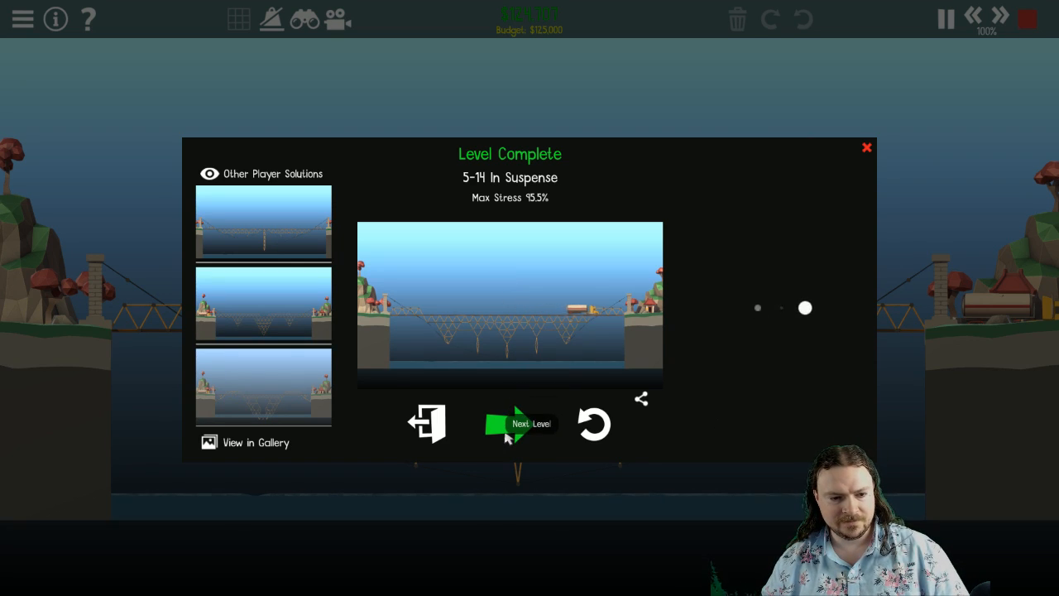
Step: Advance to level 5-15 Double Duty and dismiss its introduction briefing
click(520, 423)
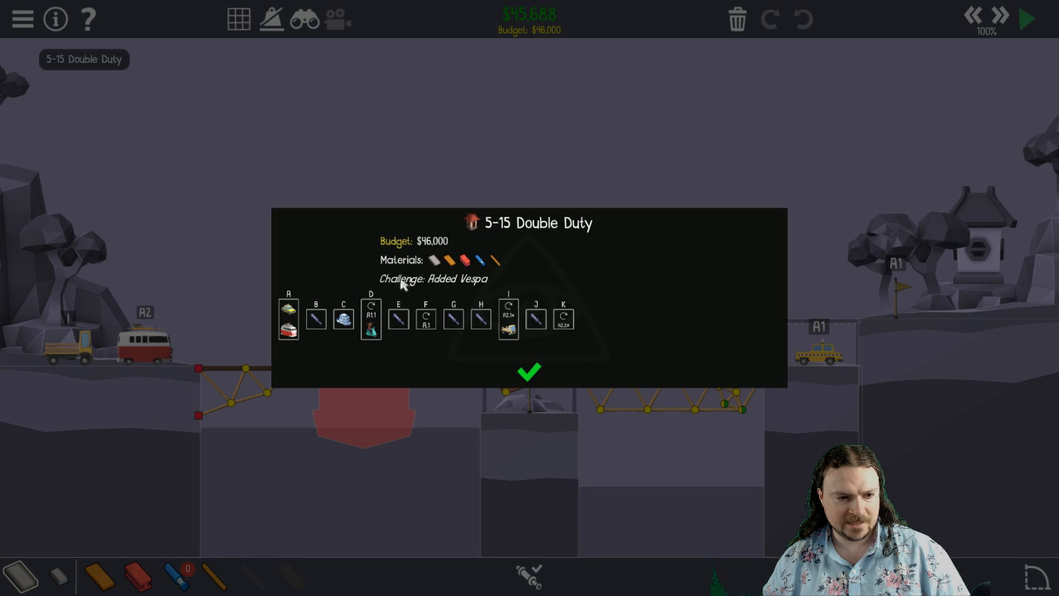
click(529, 373)
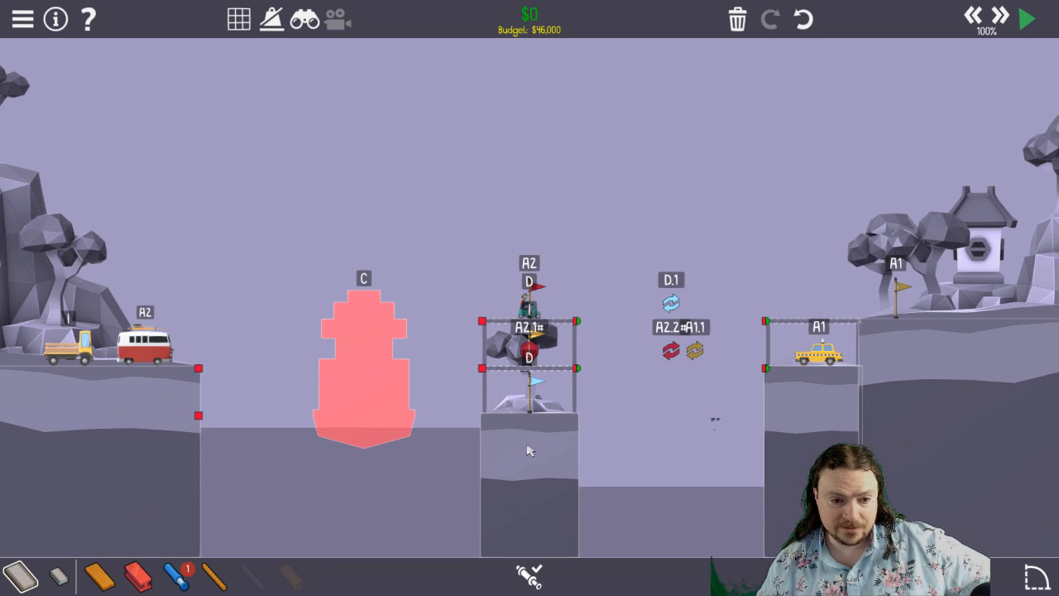
mouse_move(828, 360)
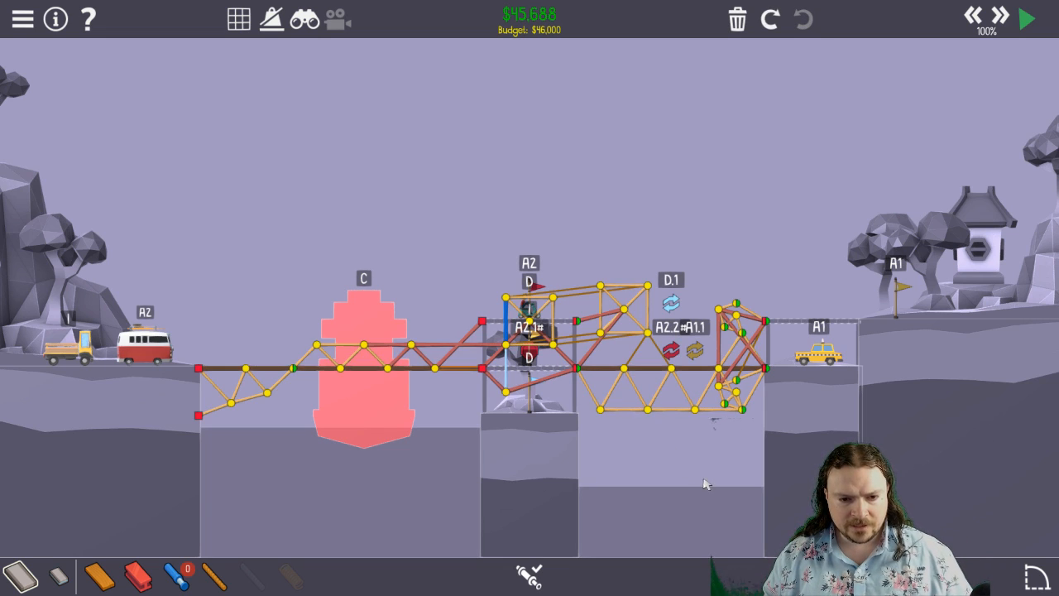
Step: Run the $45,688 Double Duty bridge to Level Complete at 97.6% max stress
click(1027, 19)
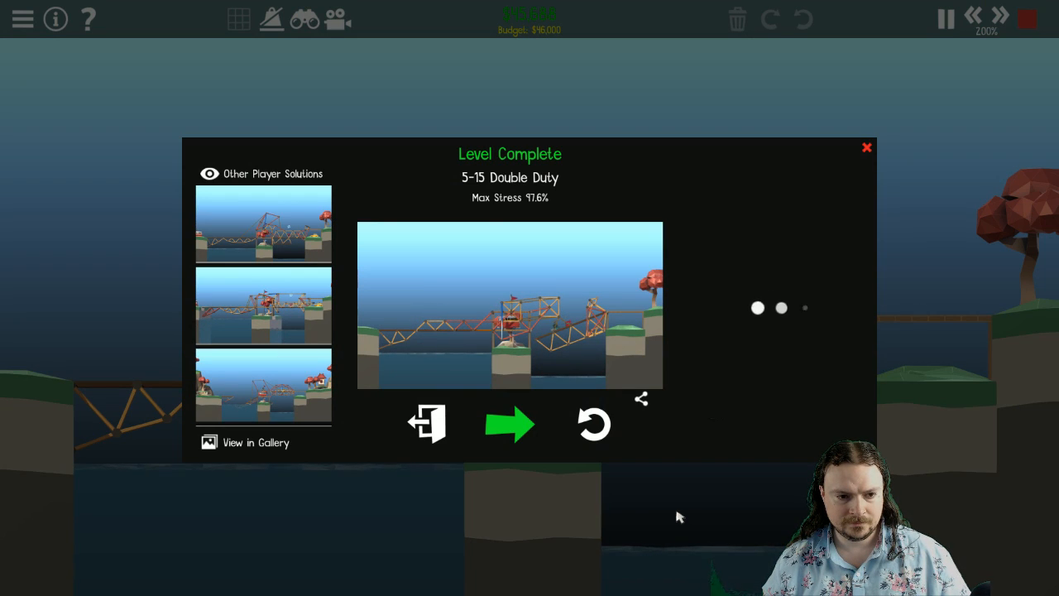
mouse_move(784, 180)
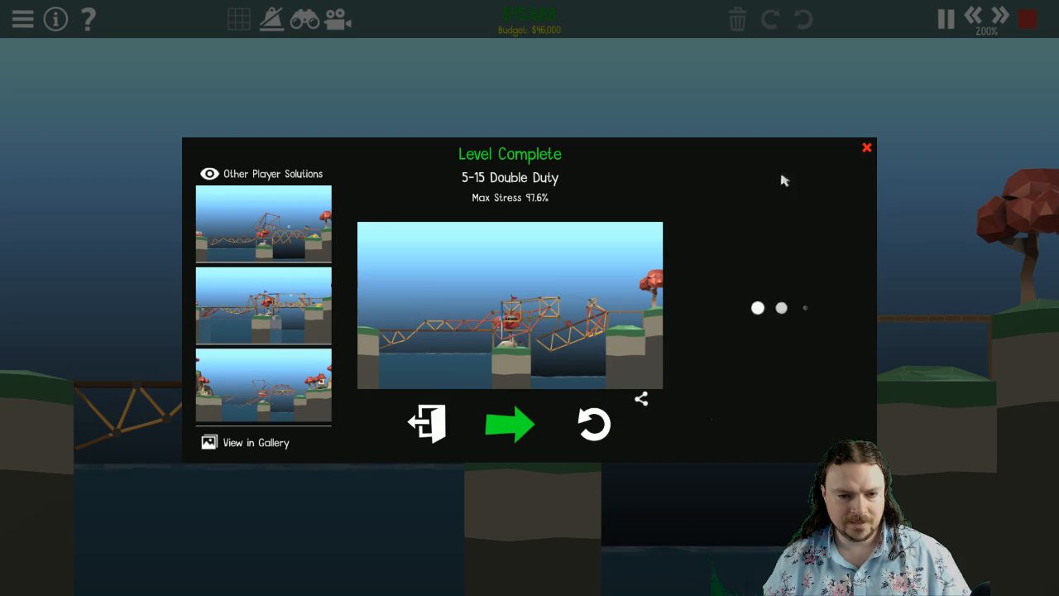
Step: Advance to 5-16 Leverage, dismiss its intro, and redo the $46,755 truss bridge
click(510, 423)
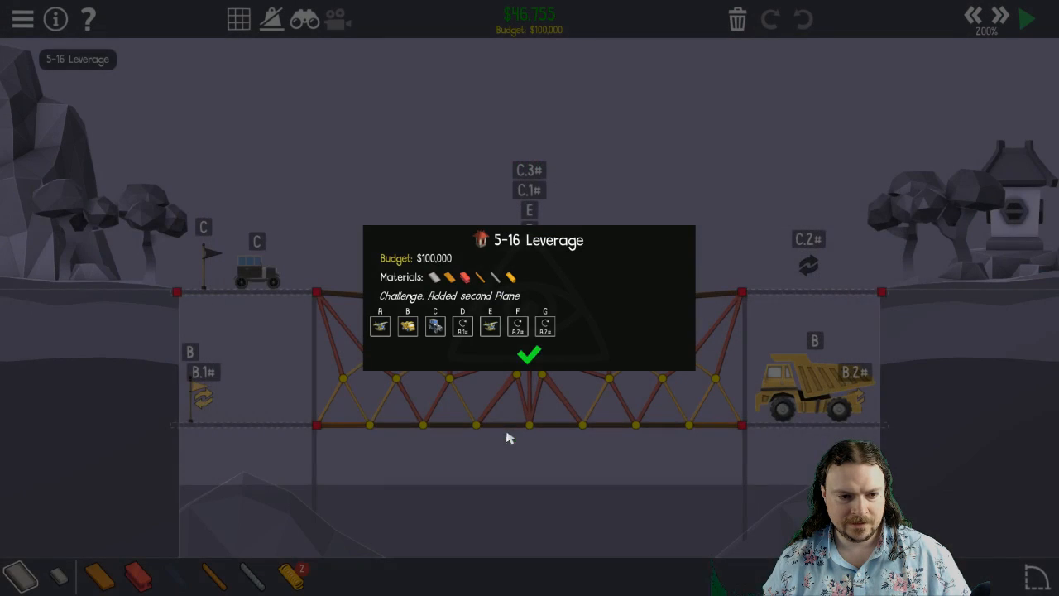
click(529, 356)
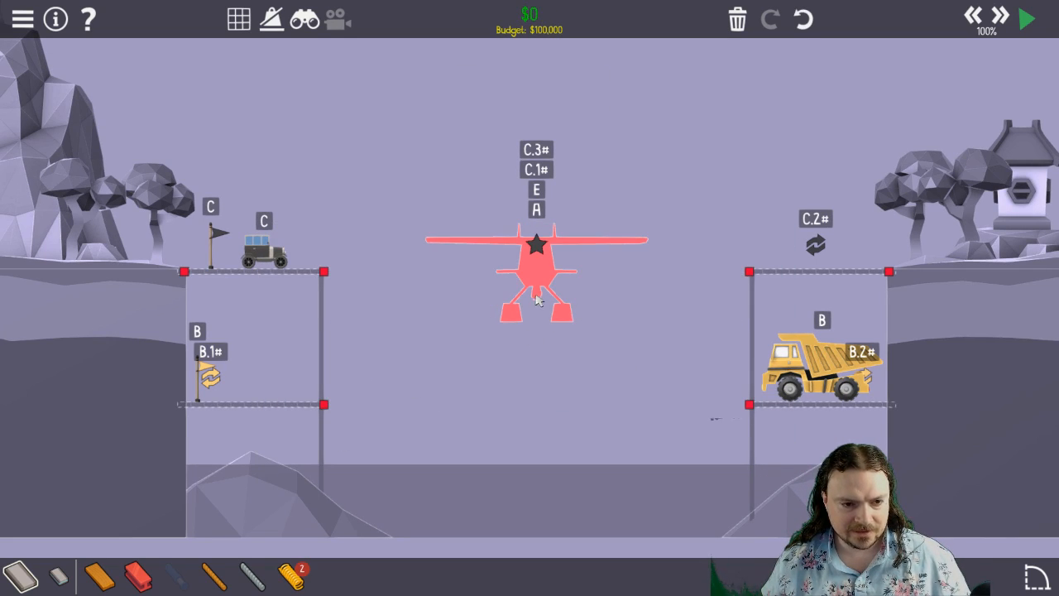
mouse_move(539, 300)
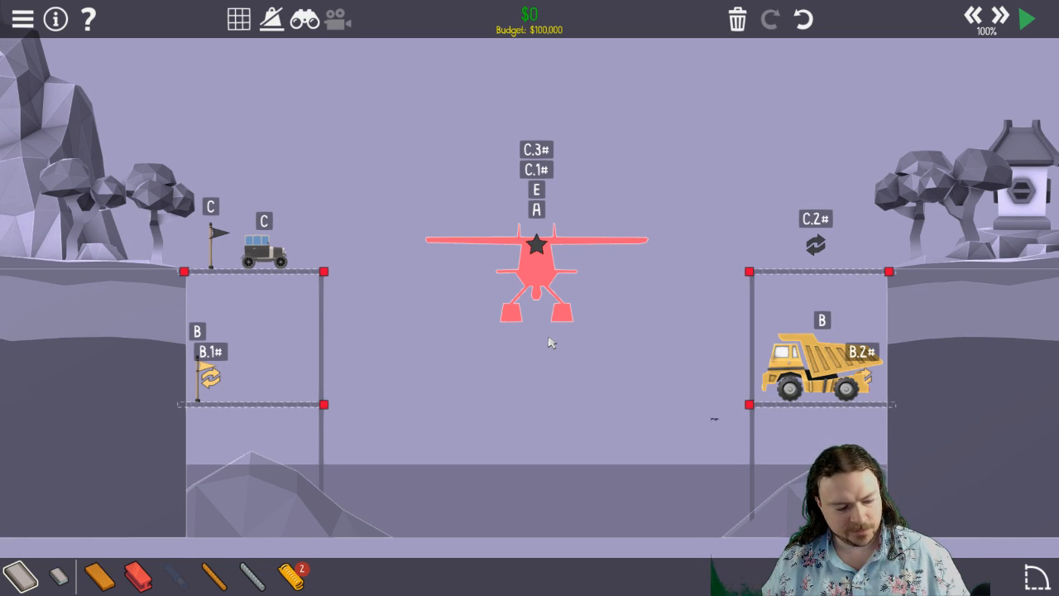
click(1028, 18)
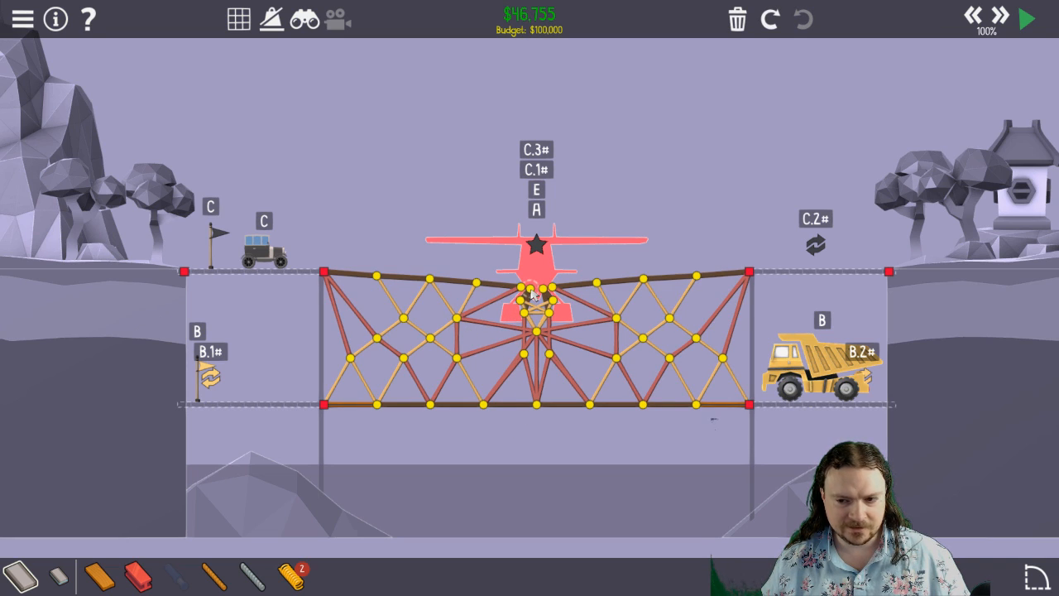
Step: Raise the Leverage simulation speed to 300%, leaving the truss bridge unchanged
click(1027, 19)
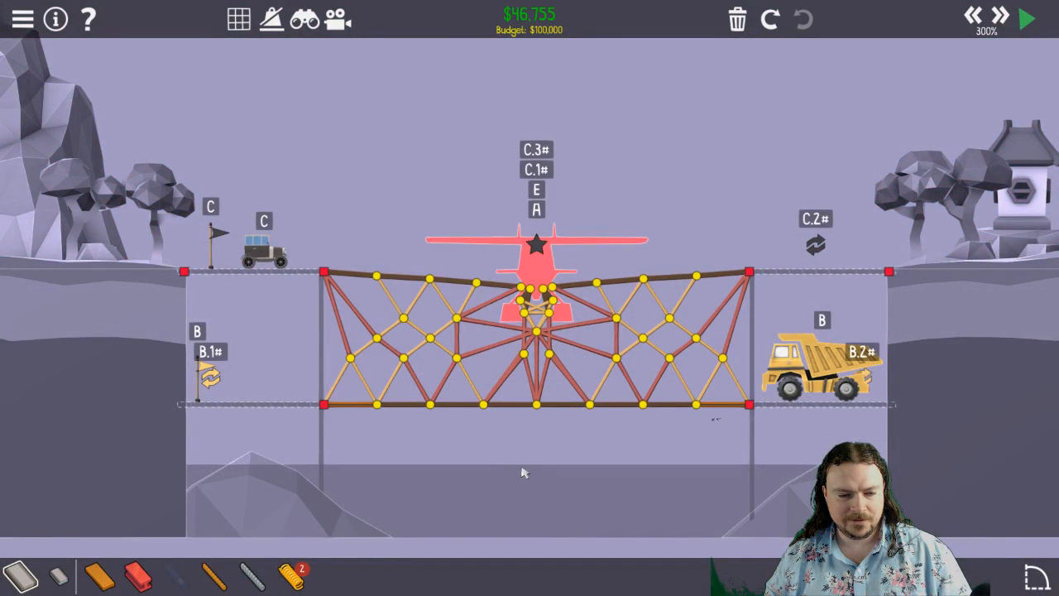
mouse_move(137, 134)
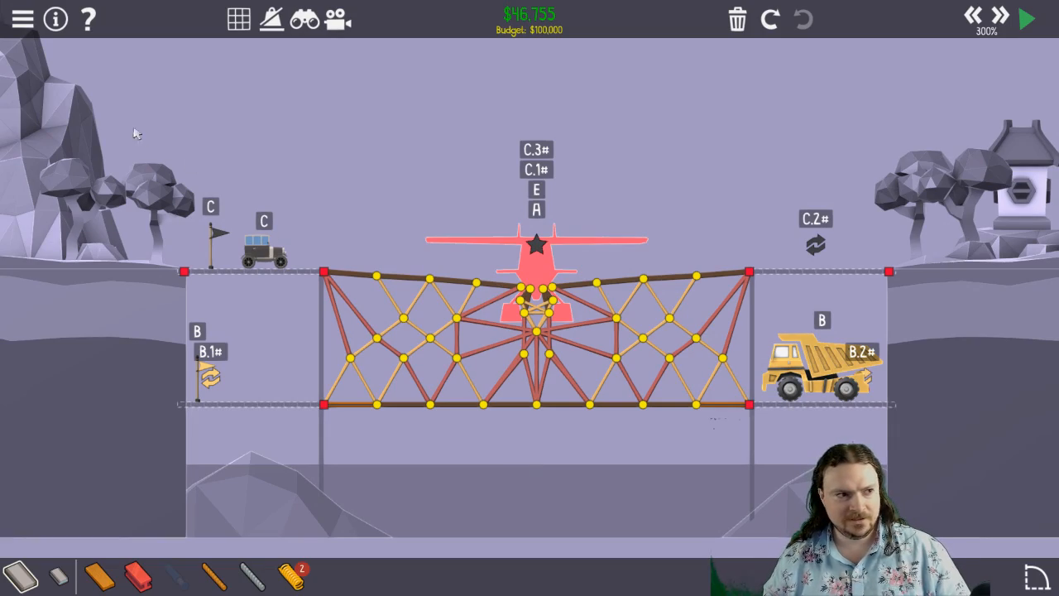
Step: Exit the level with Escape and close the Steamtown level list
key(Escape)
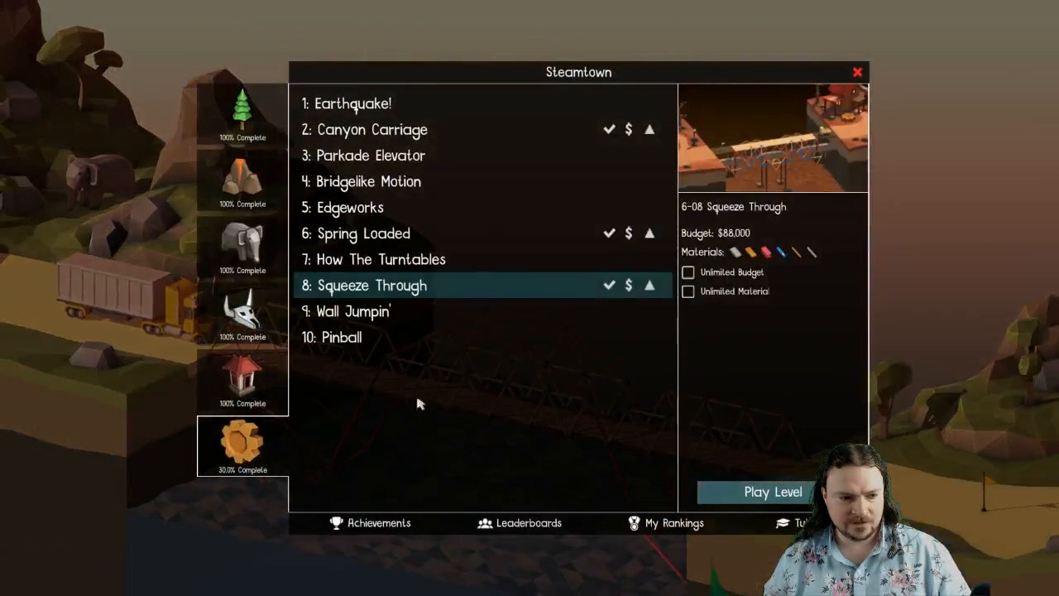
mouse_move(451, 430)
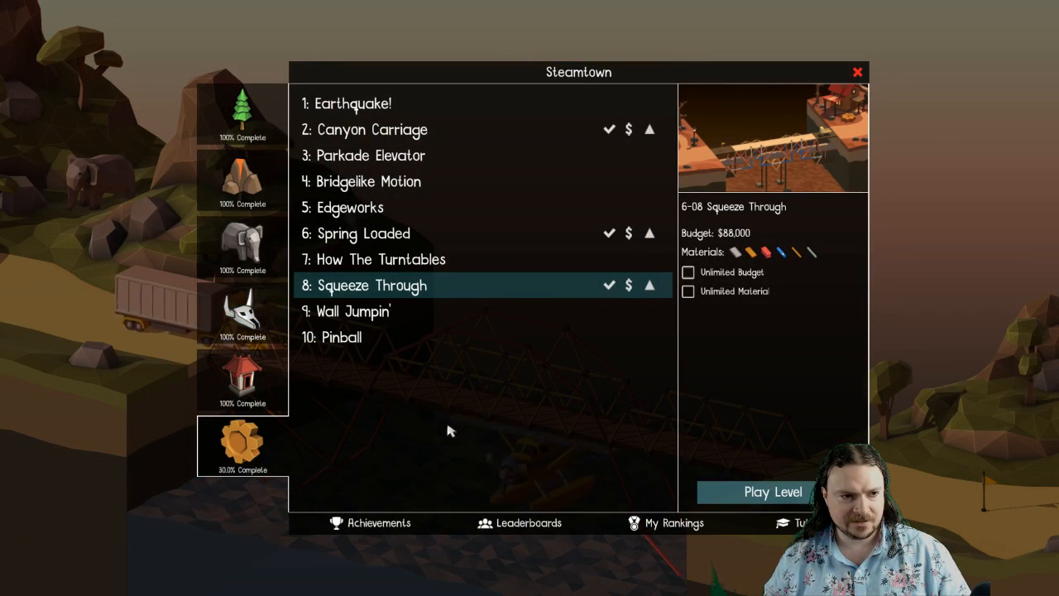
mouse_move(511, 416)
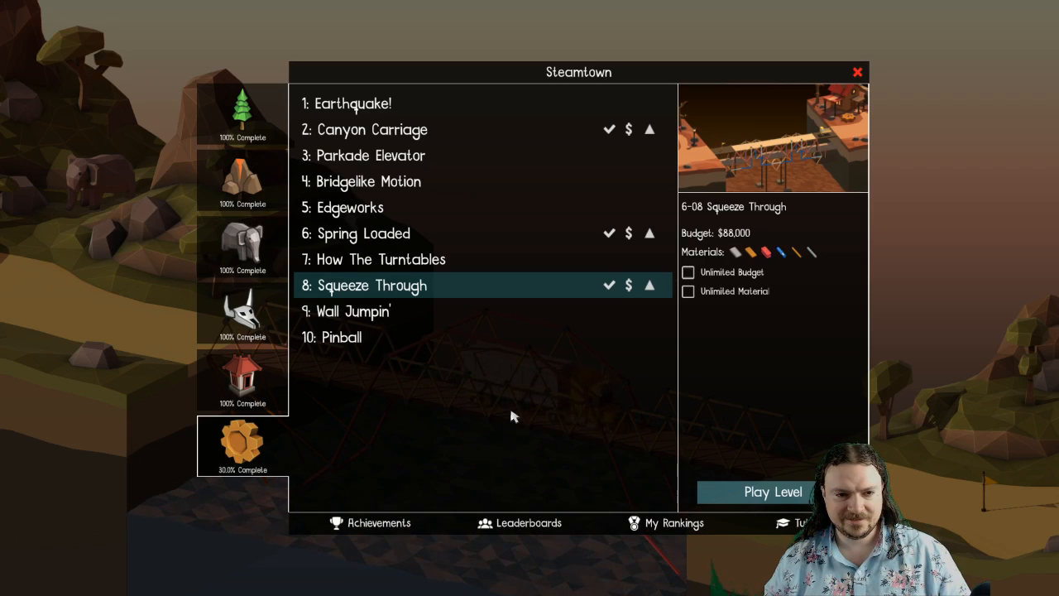
click(858, 72)
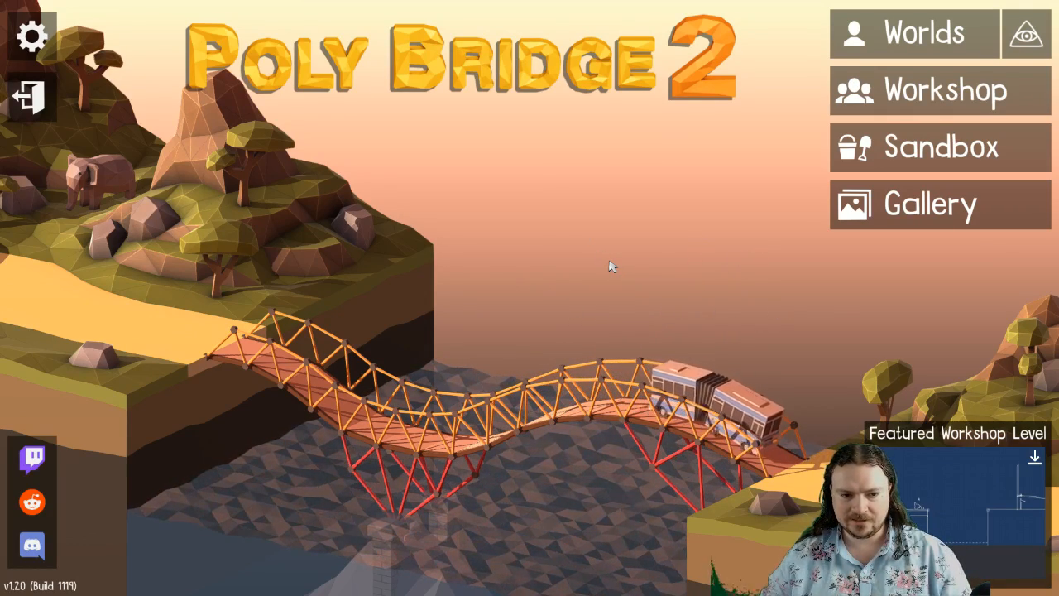
mouse_move(687, 300)
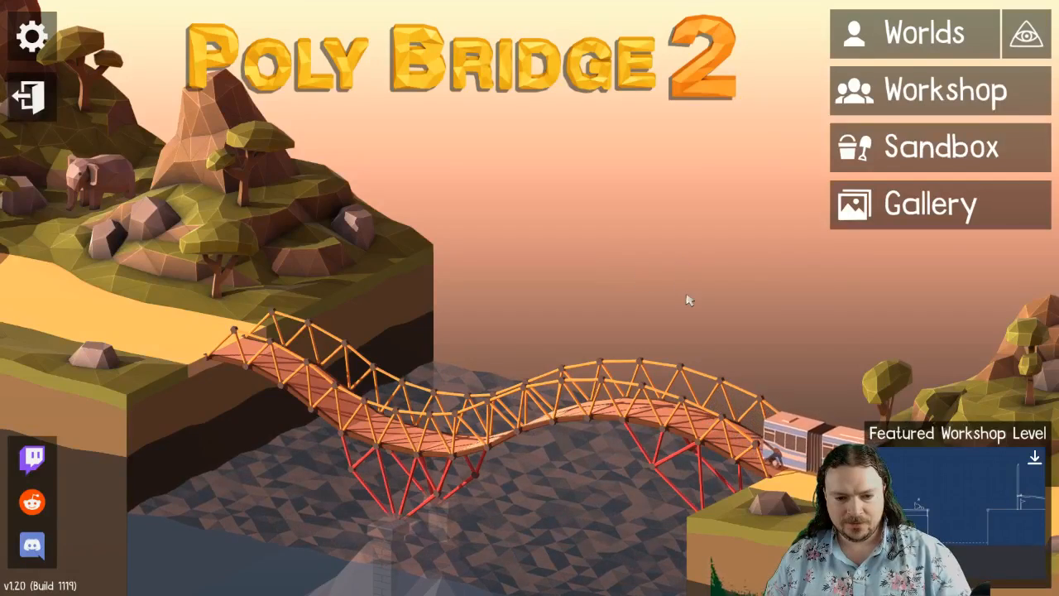